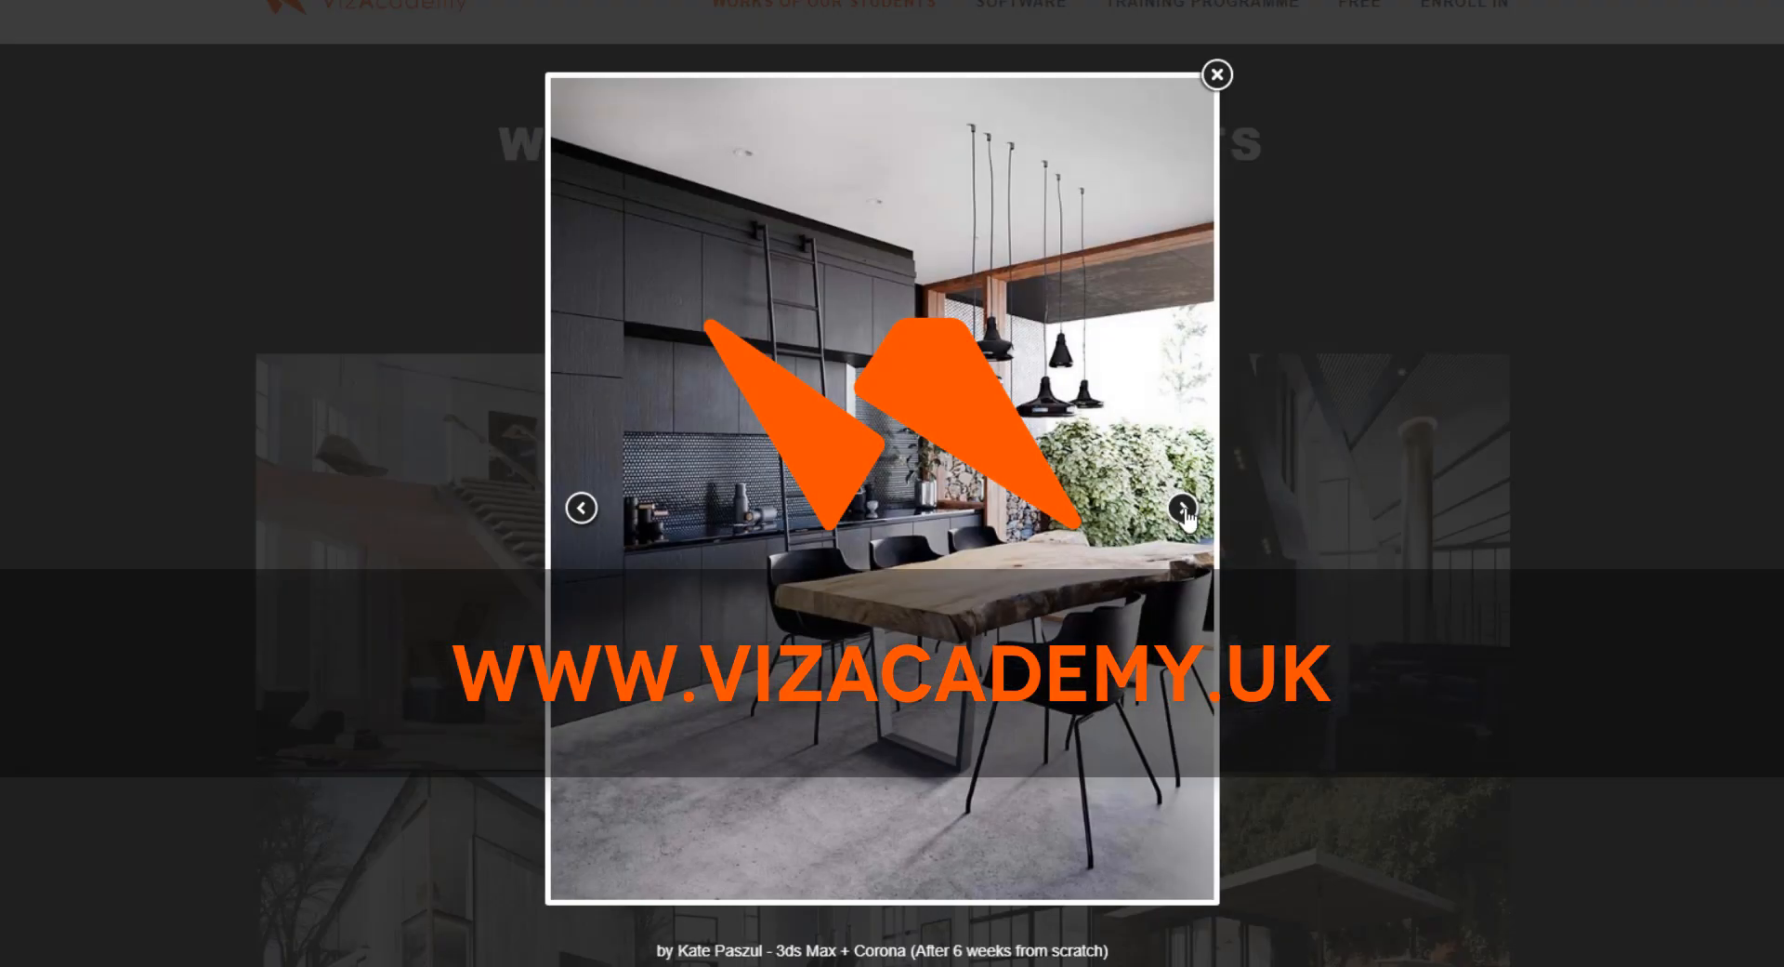
Cycle through the VizAcademy student render gallery to another project image.
click(1182, 507)
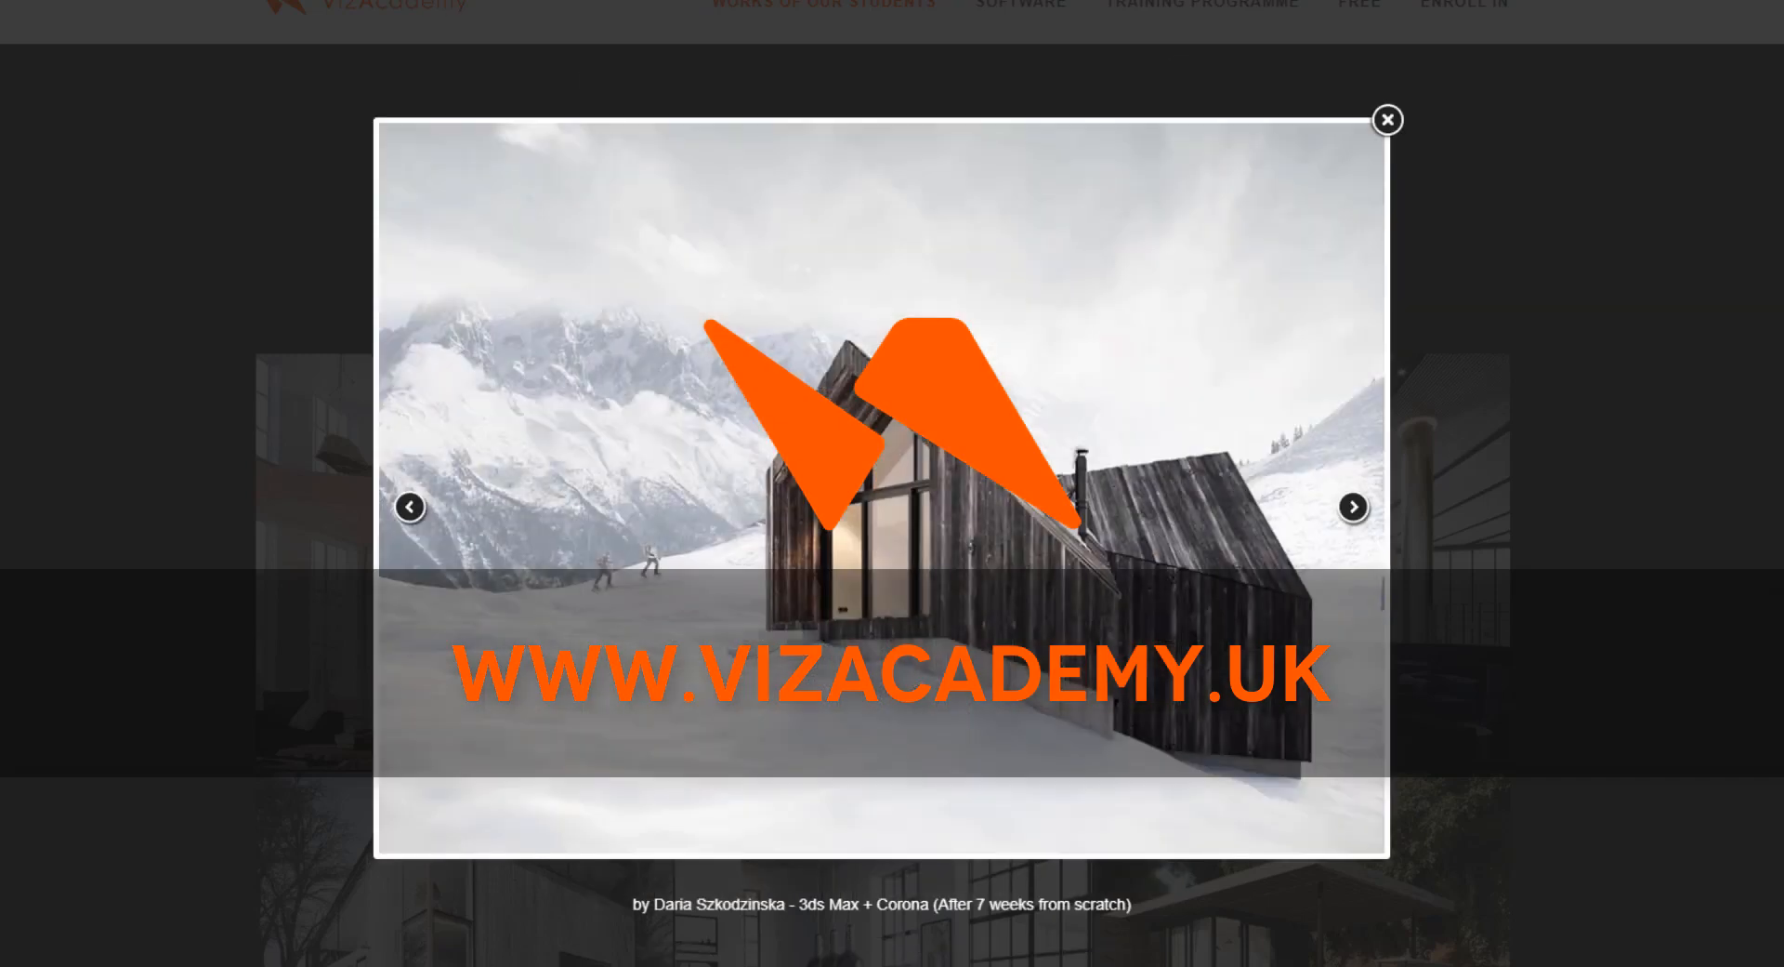
click(1385, 119)
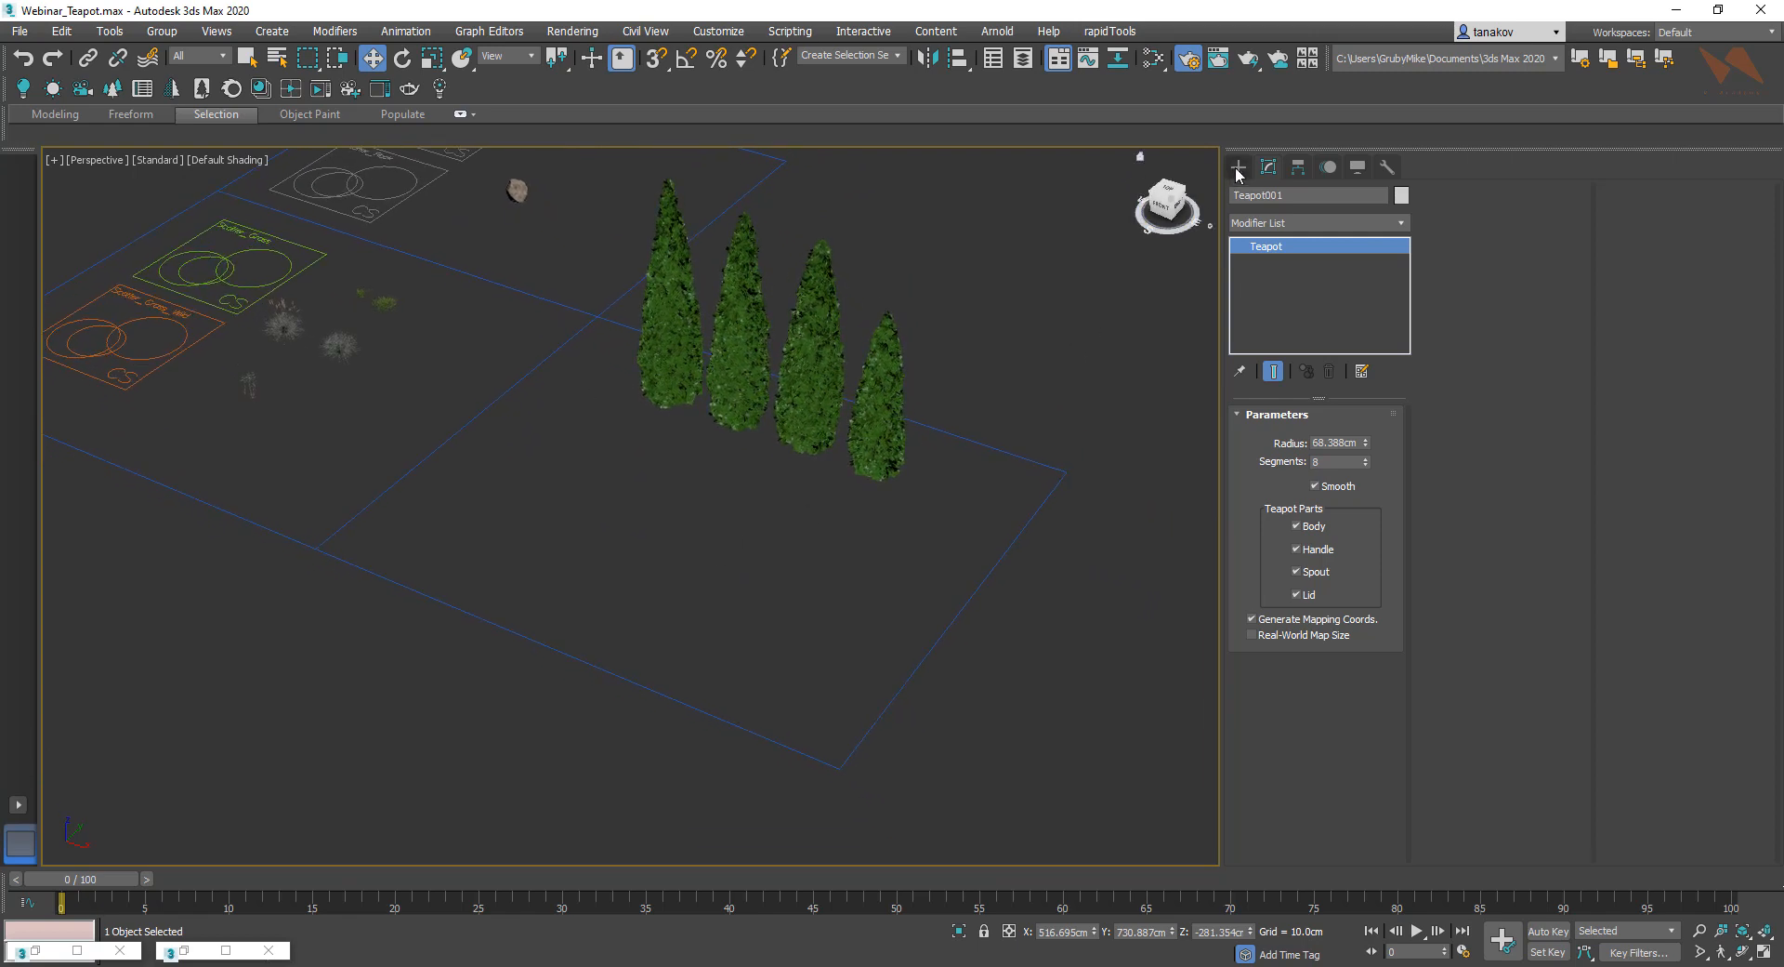
Place a Corona Scatter object (CoronaScatter001) beside the thuja trees.
click(1259, 193)
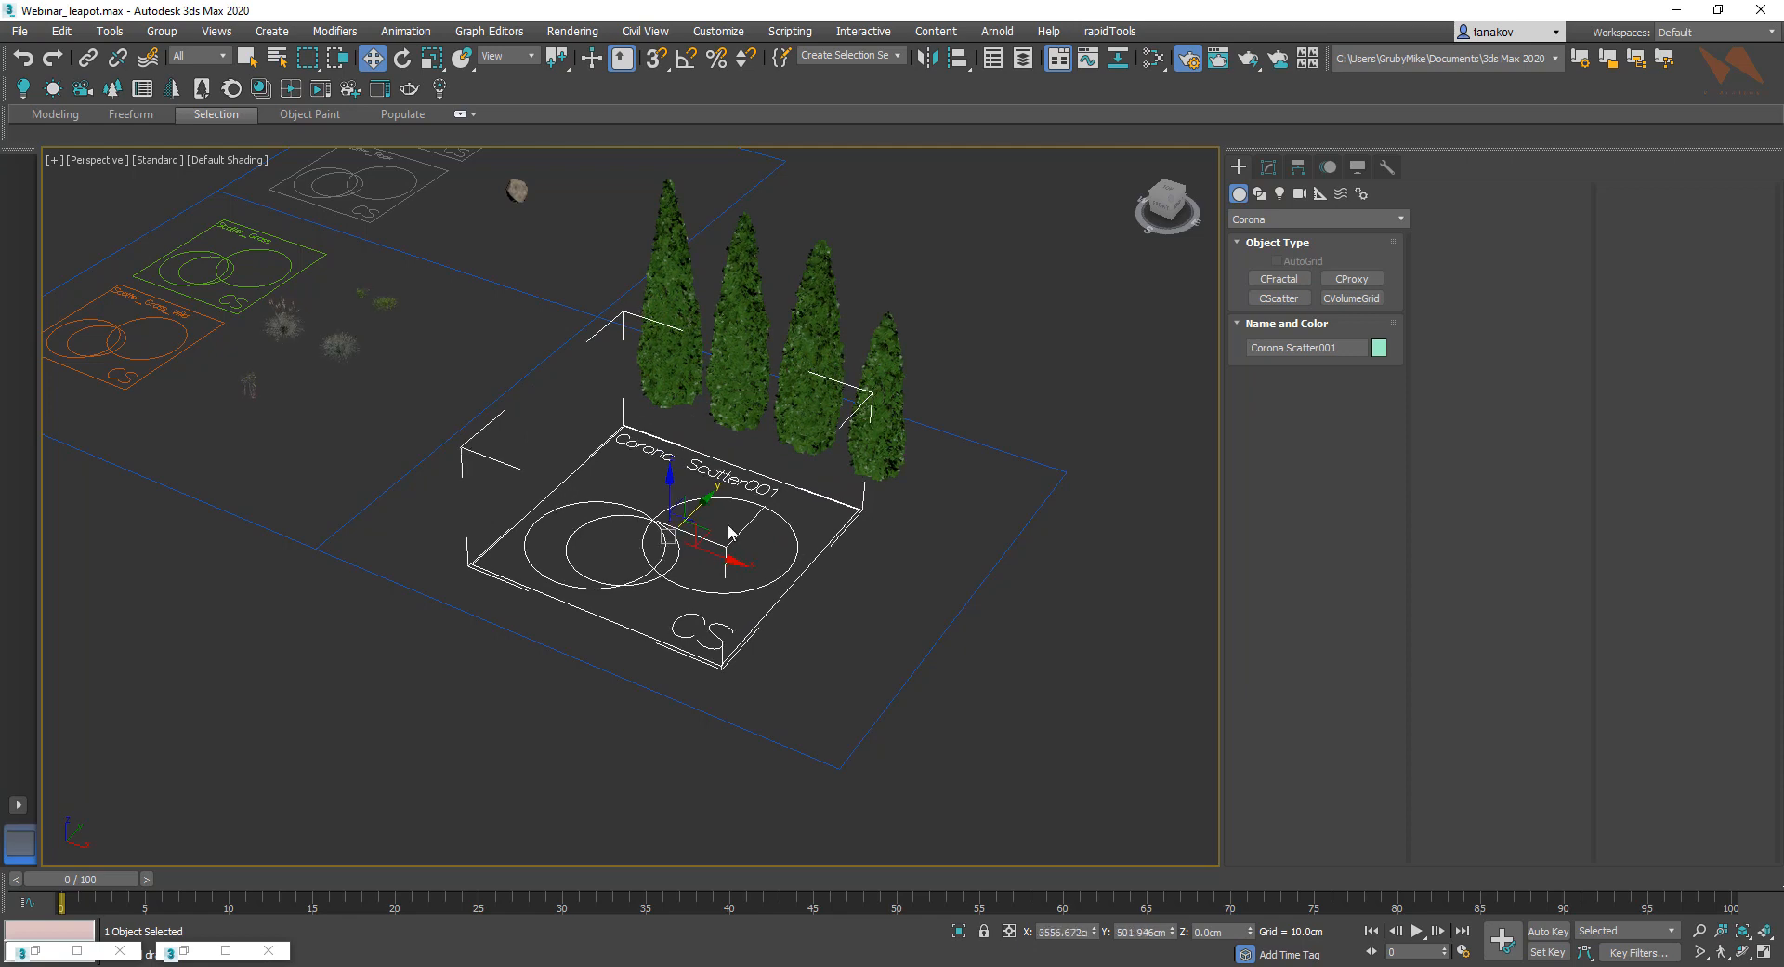
scroll(down, 3)
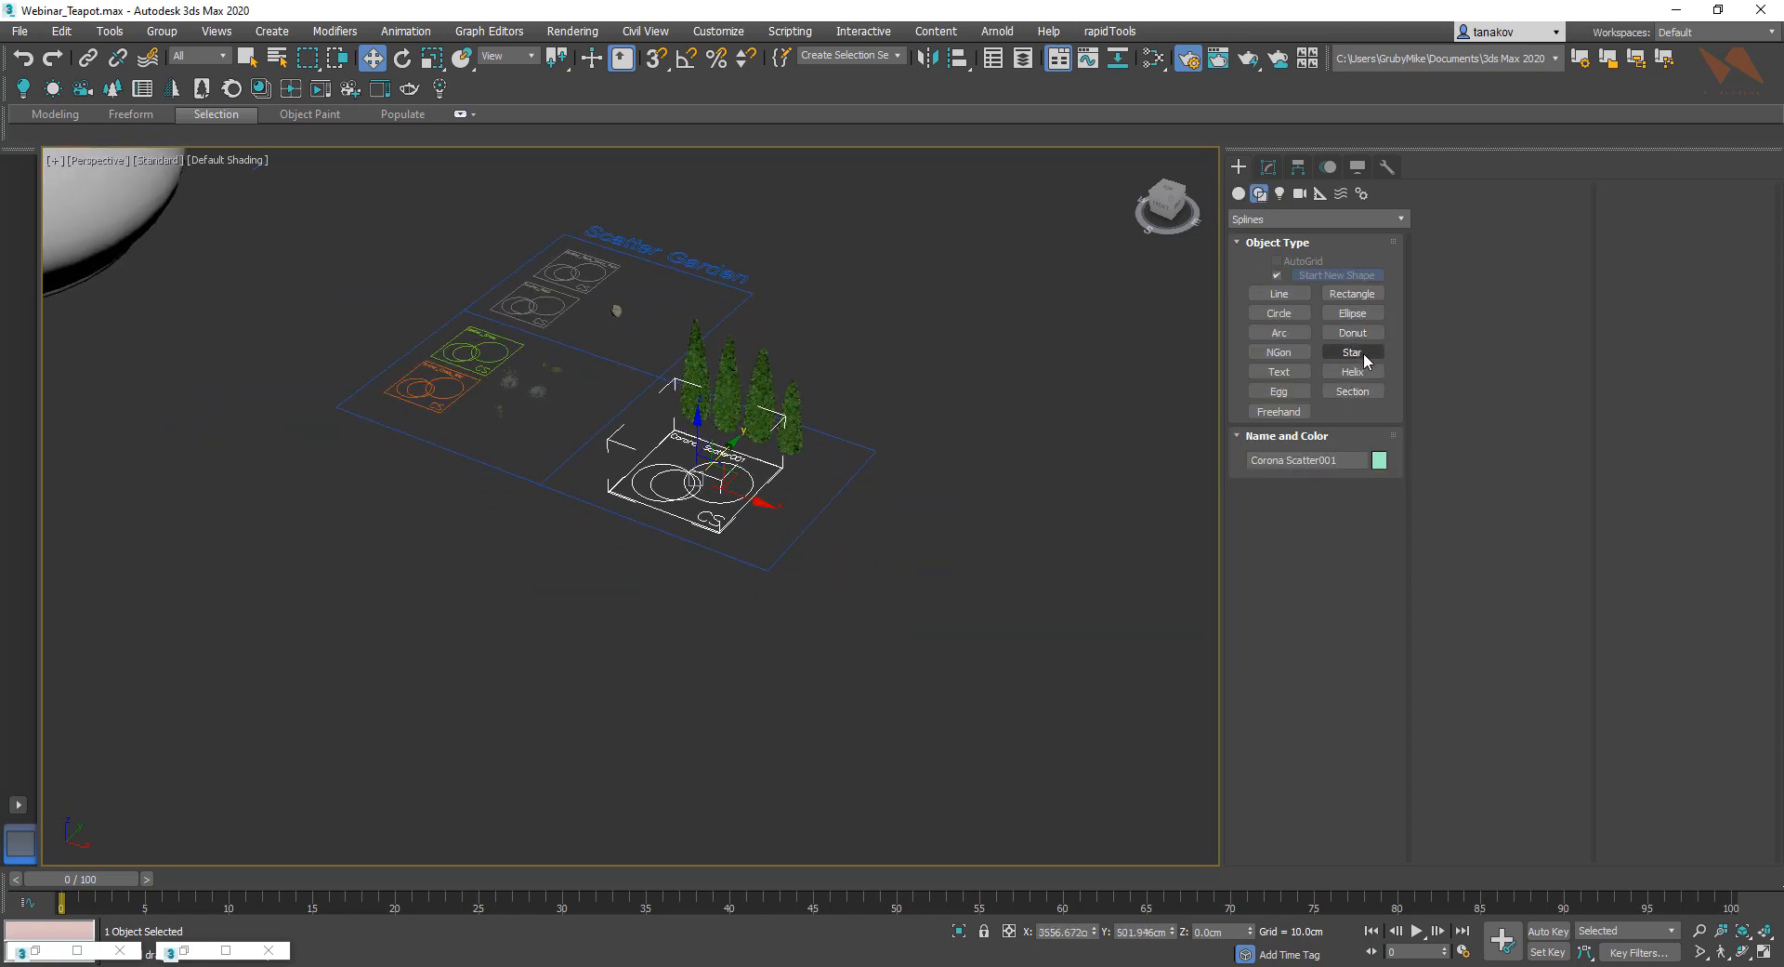
Draw a six-pointed star spline and add Star001 as the scatter's distribute-on object.
click(1352, 351)
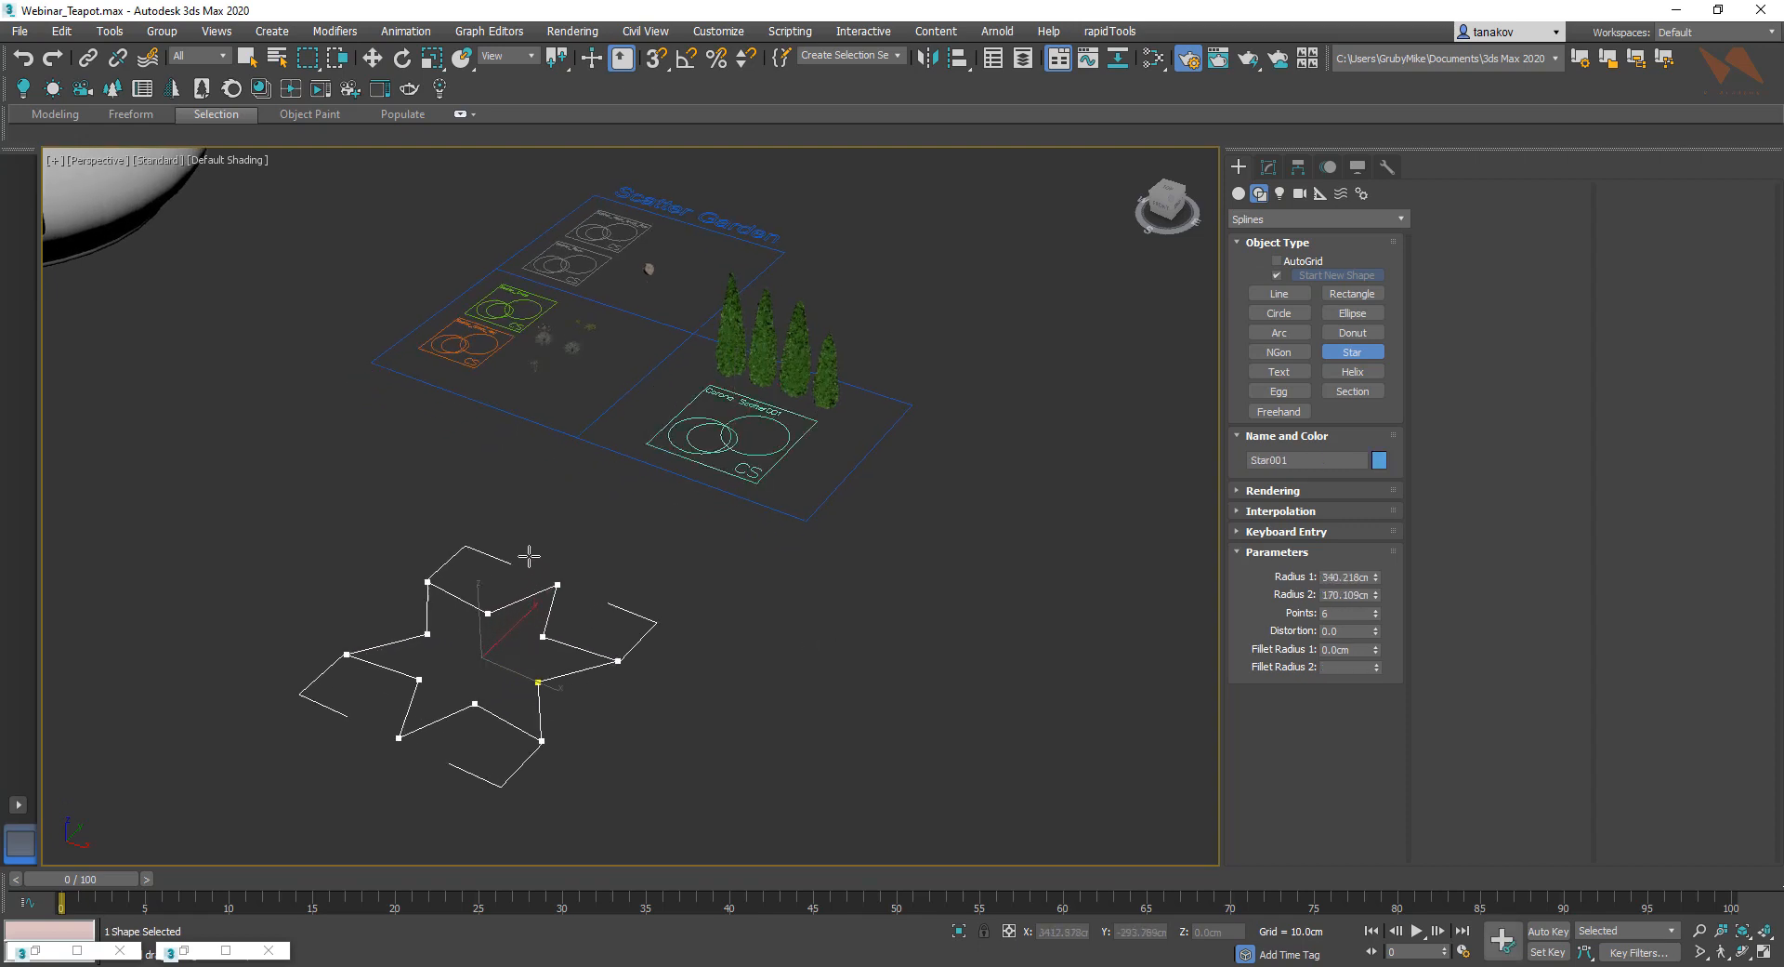
drag(529, 558, 450, 591)
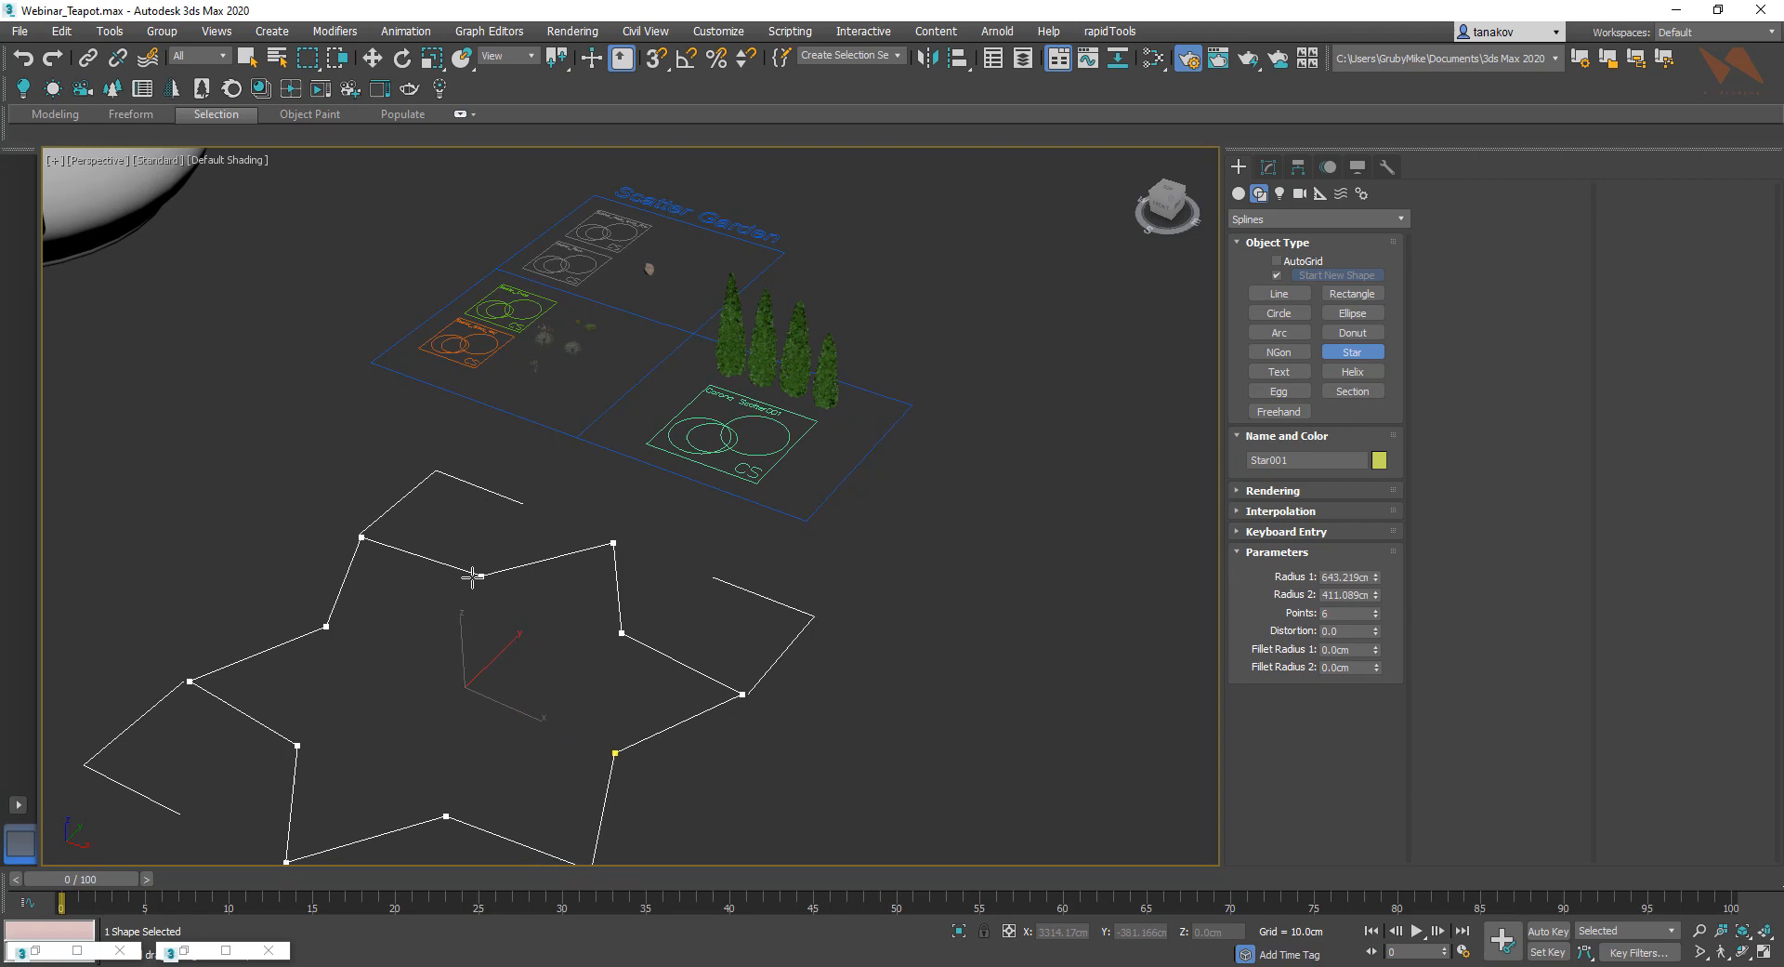
click(1278, 312)
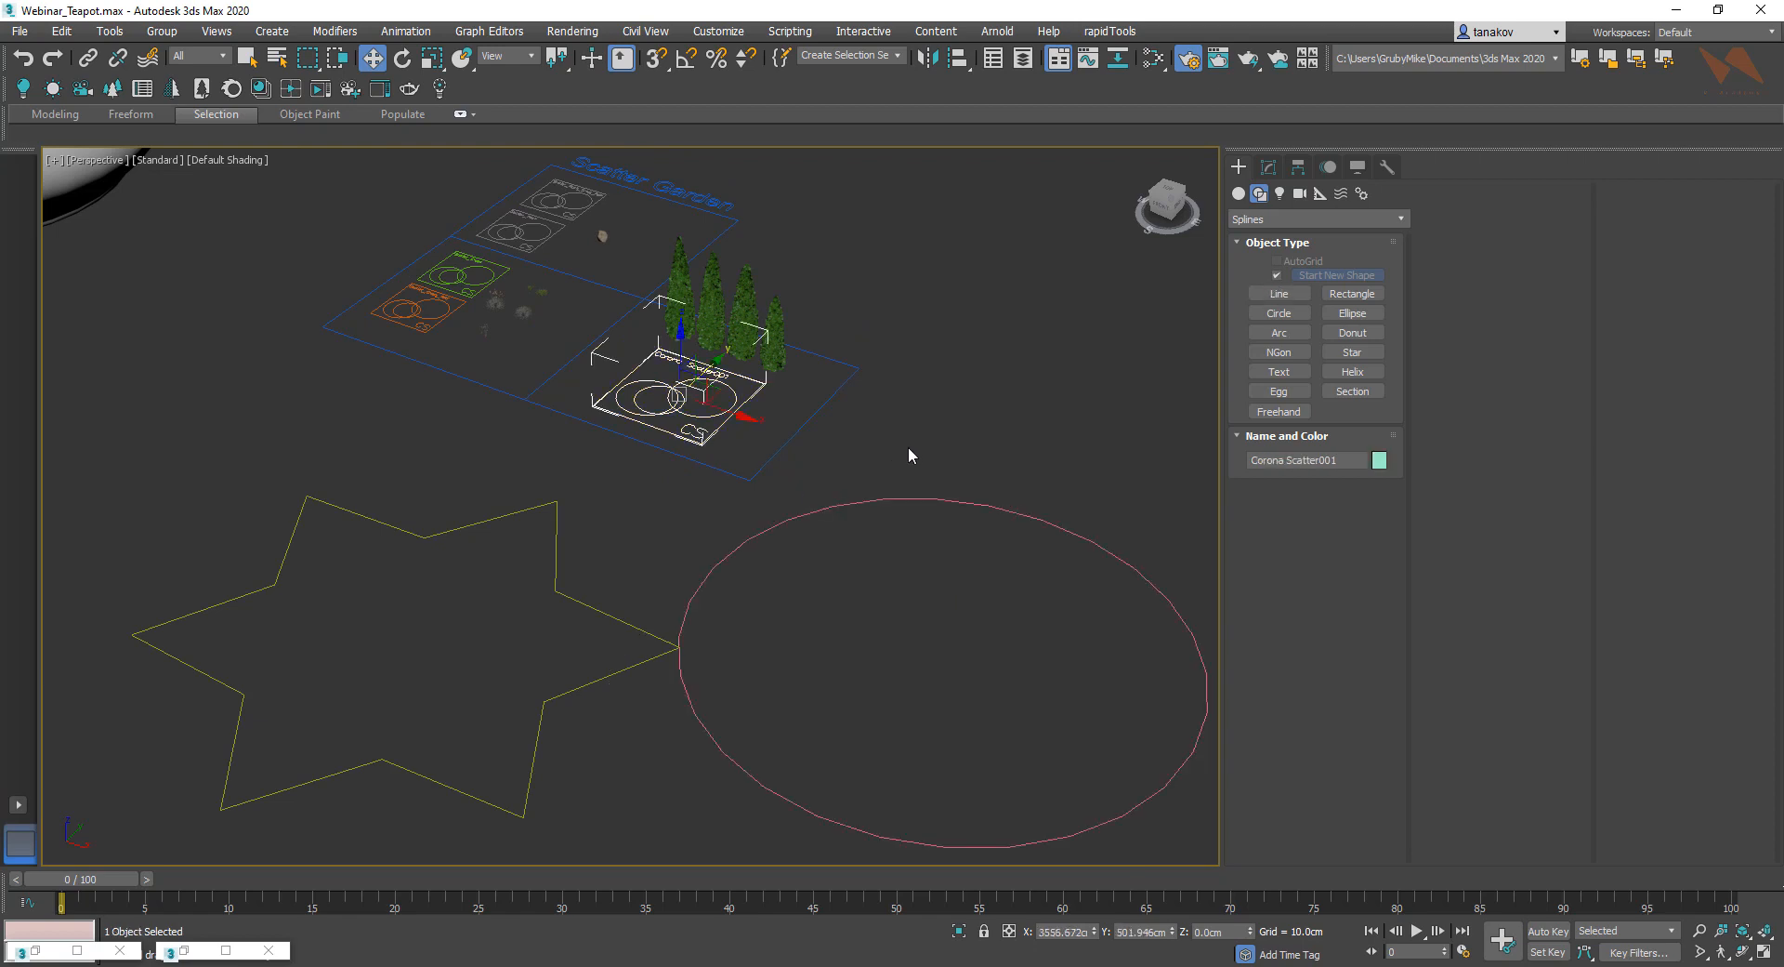
click(1266, 167)
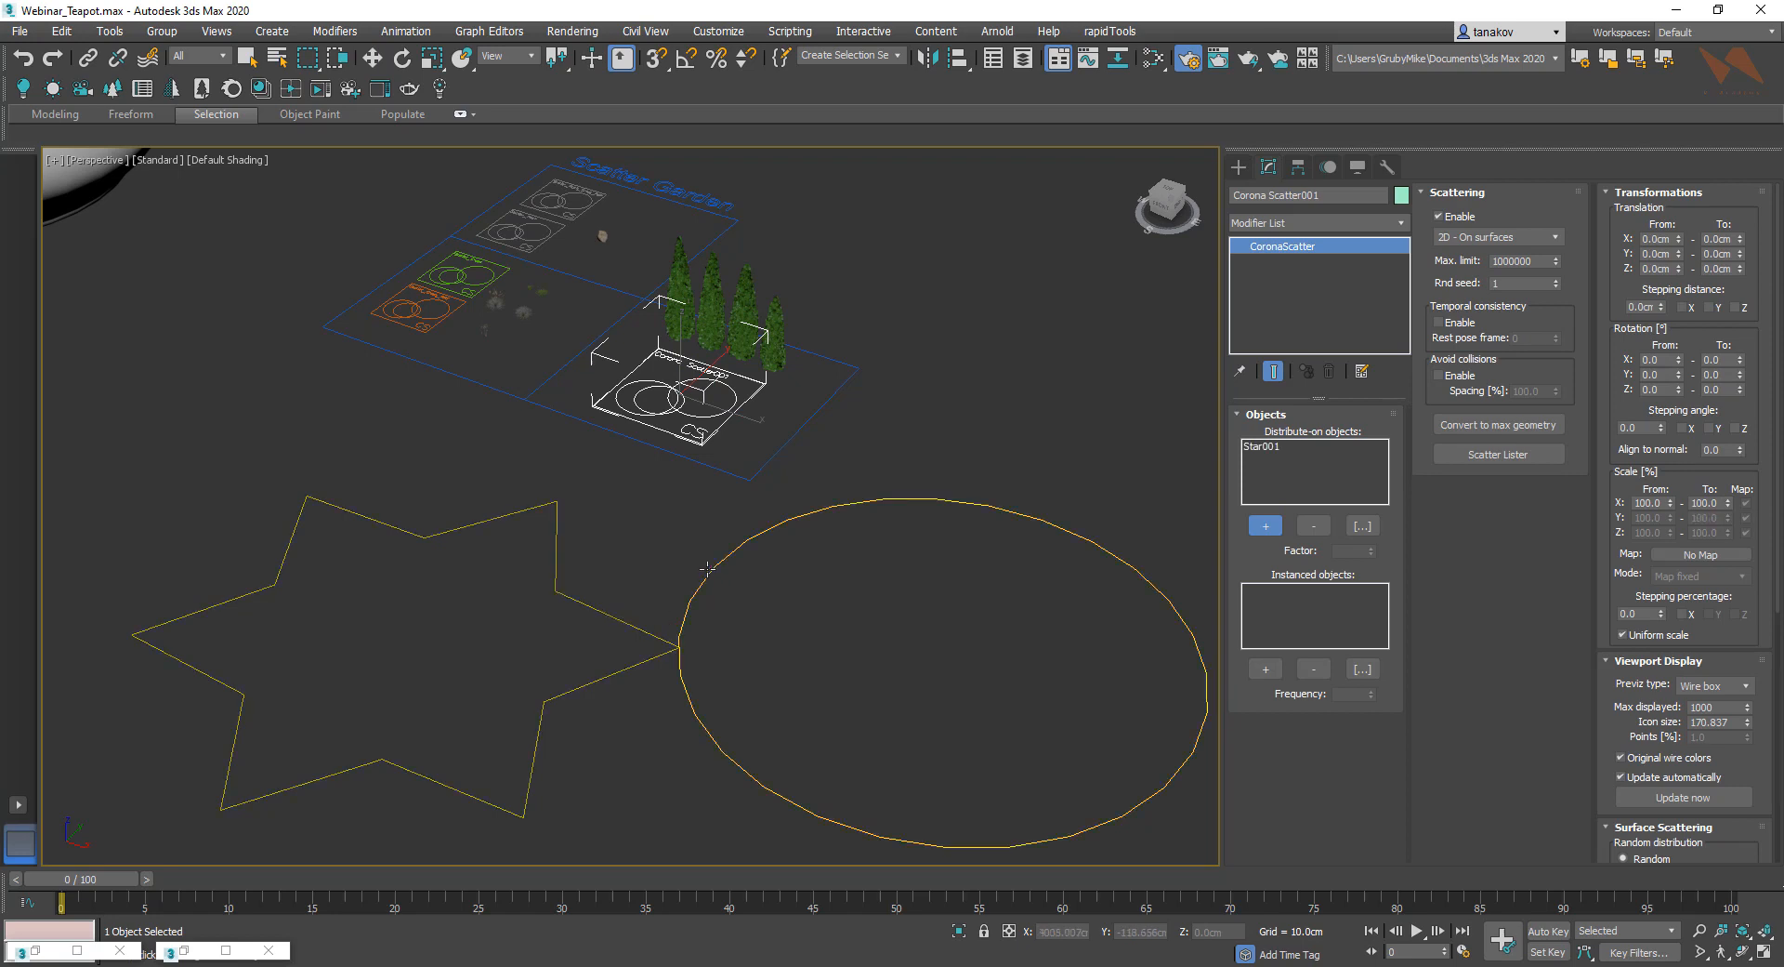
mouse_move(706, 567)
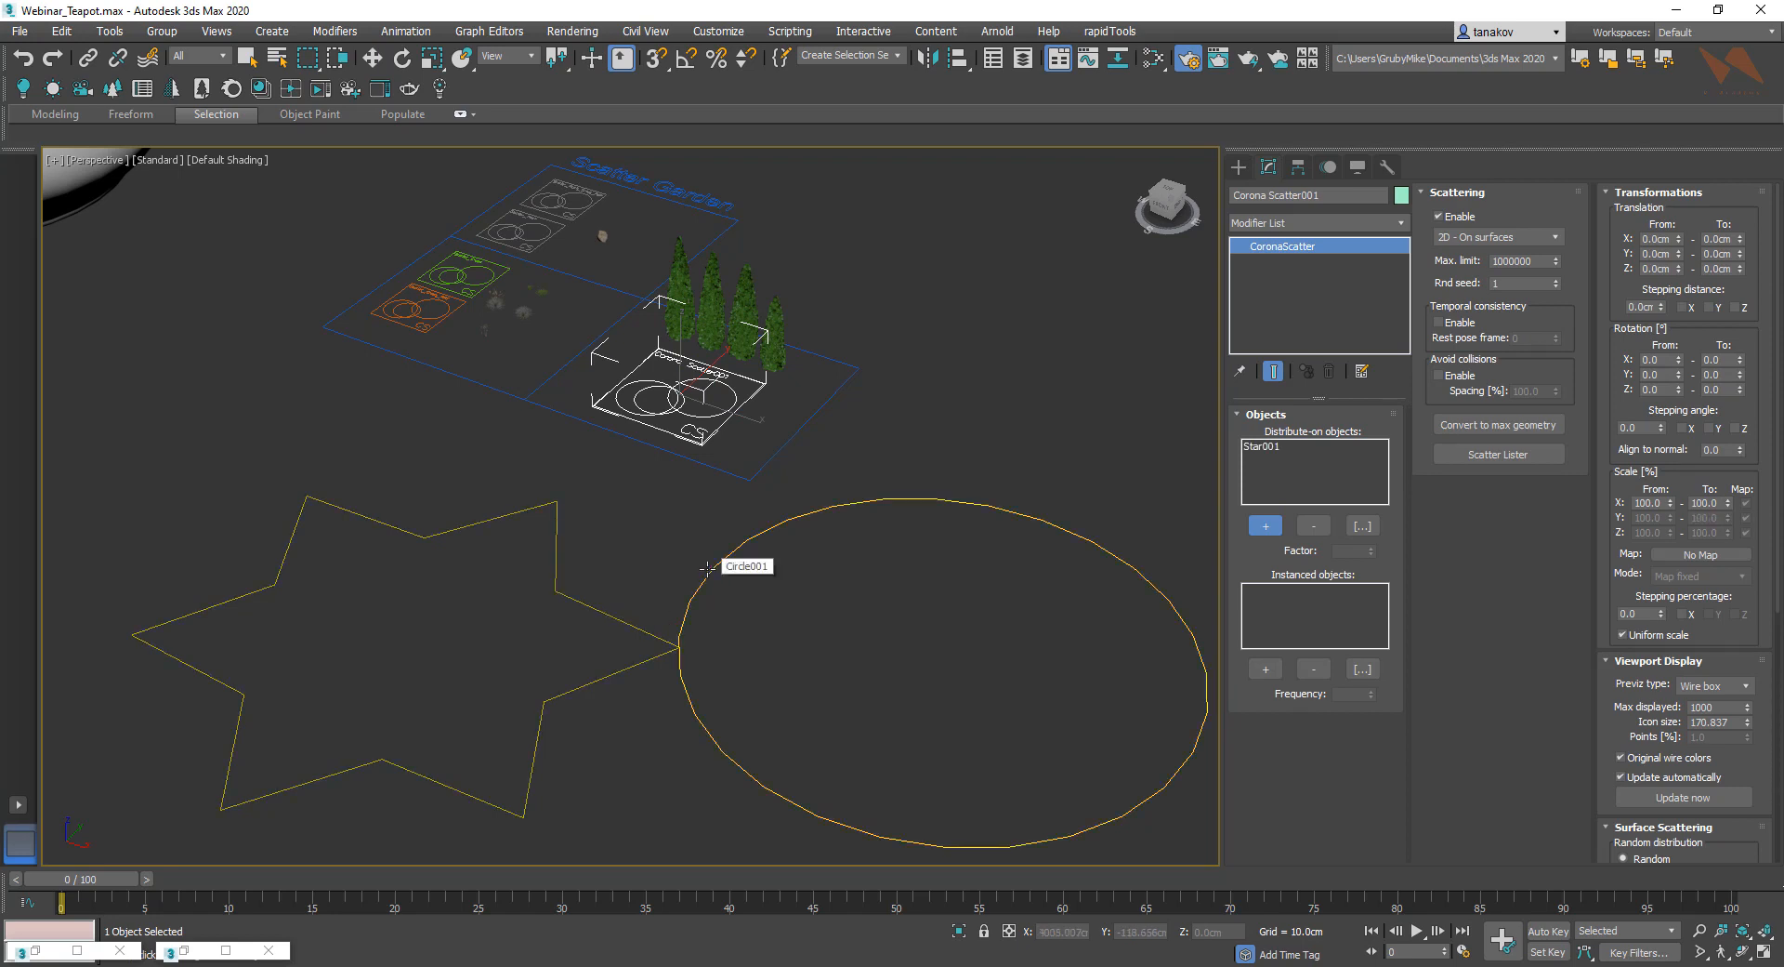
Add Circle001 as a second distribute-on surface alongside Star001.
click(1264, 524)
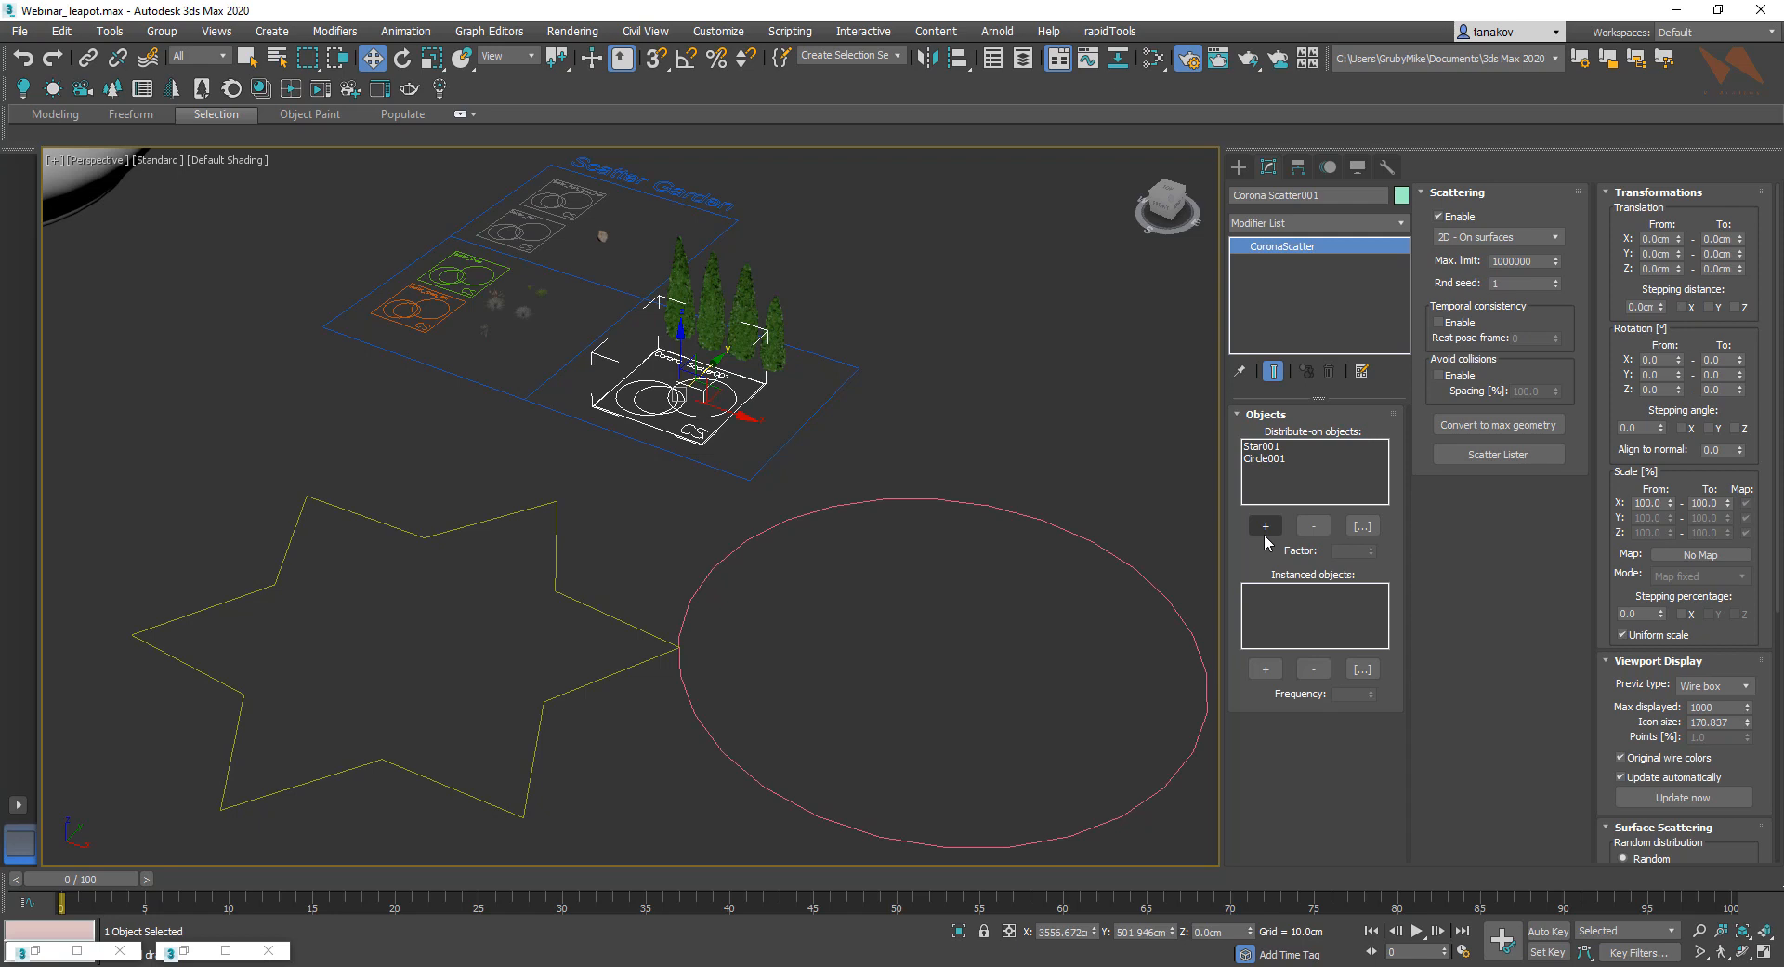
mouse_move(1292, 584)
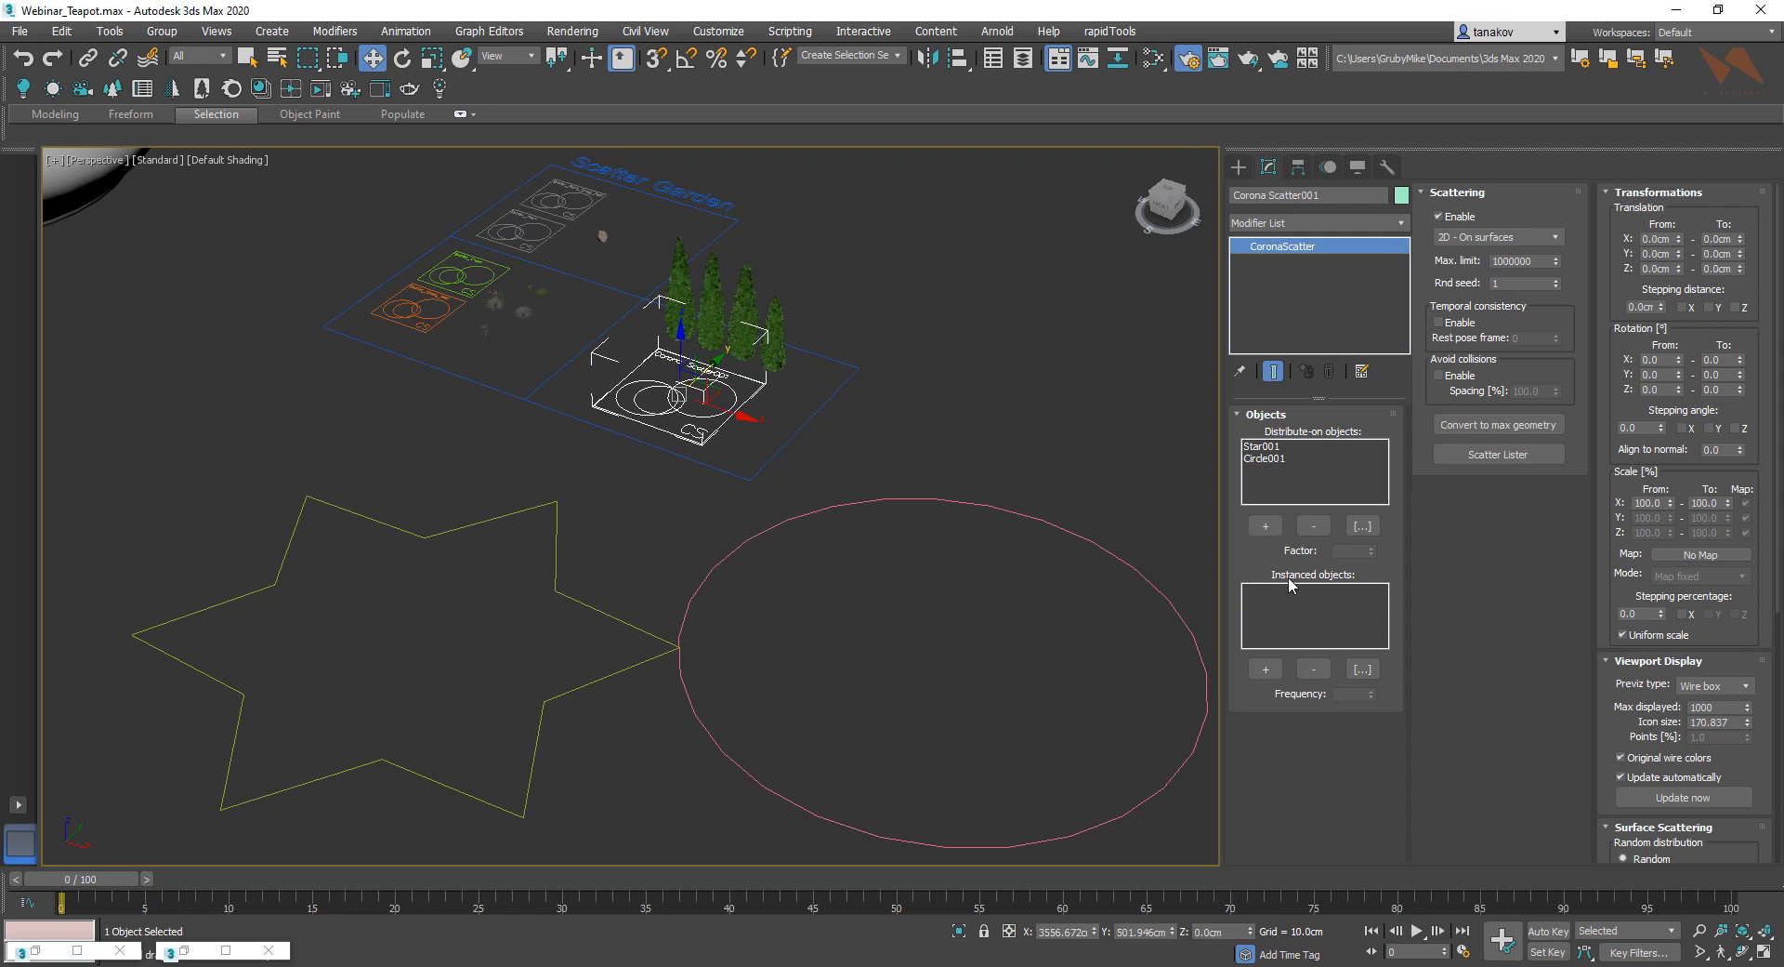
mouse_move(1290, 584)
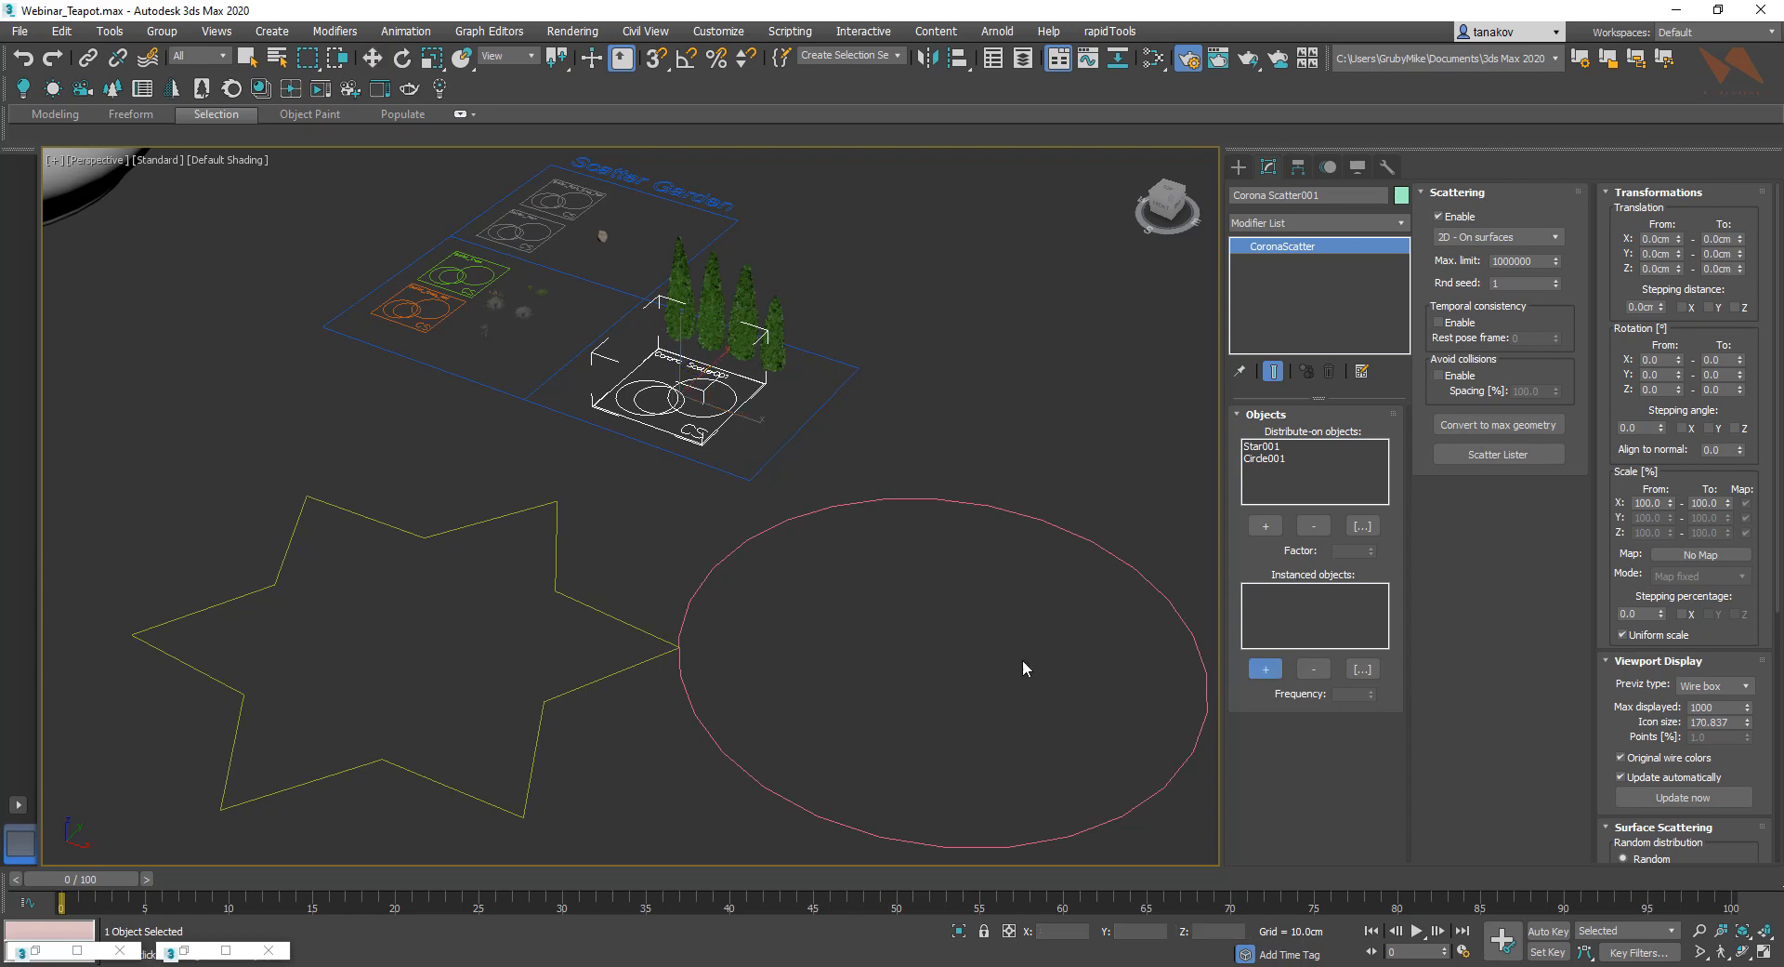
Add the Thuja Smaragd trees as instanced objects and preview the scatter in a Corona render.
click(1264, 669)
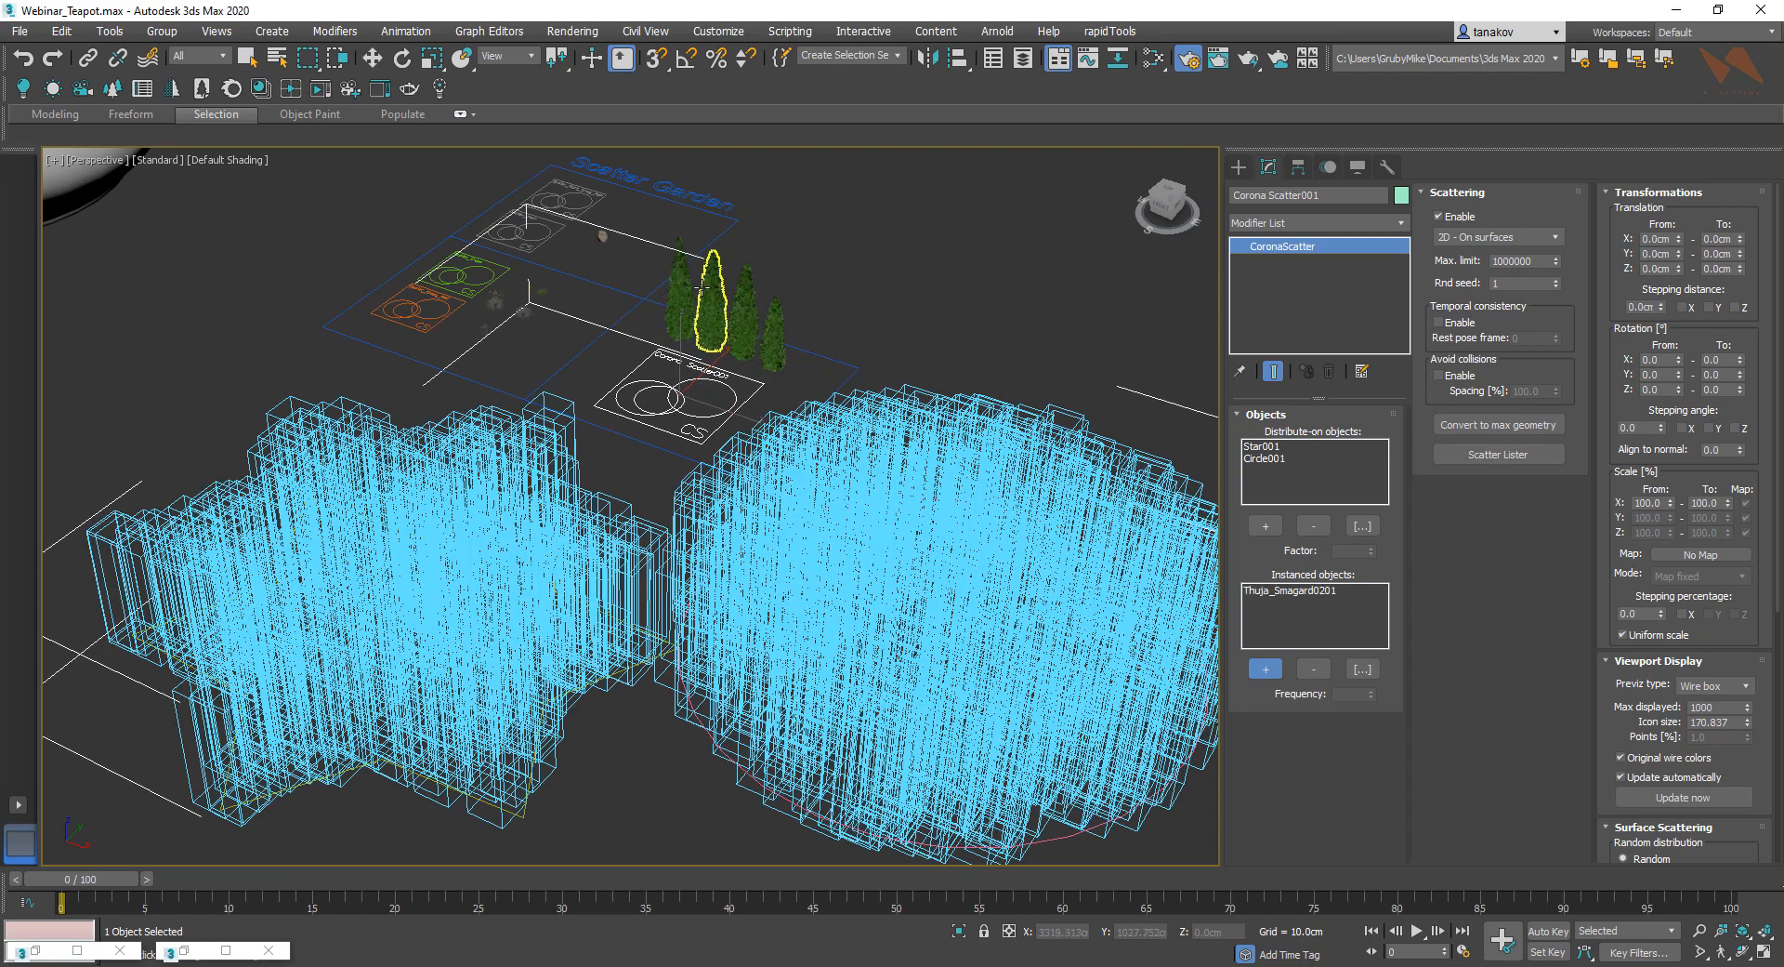
click(1264, 669)
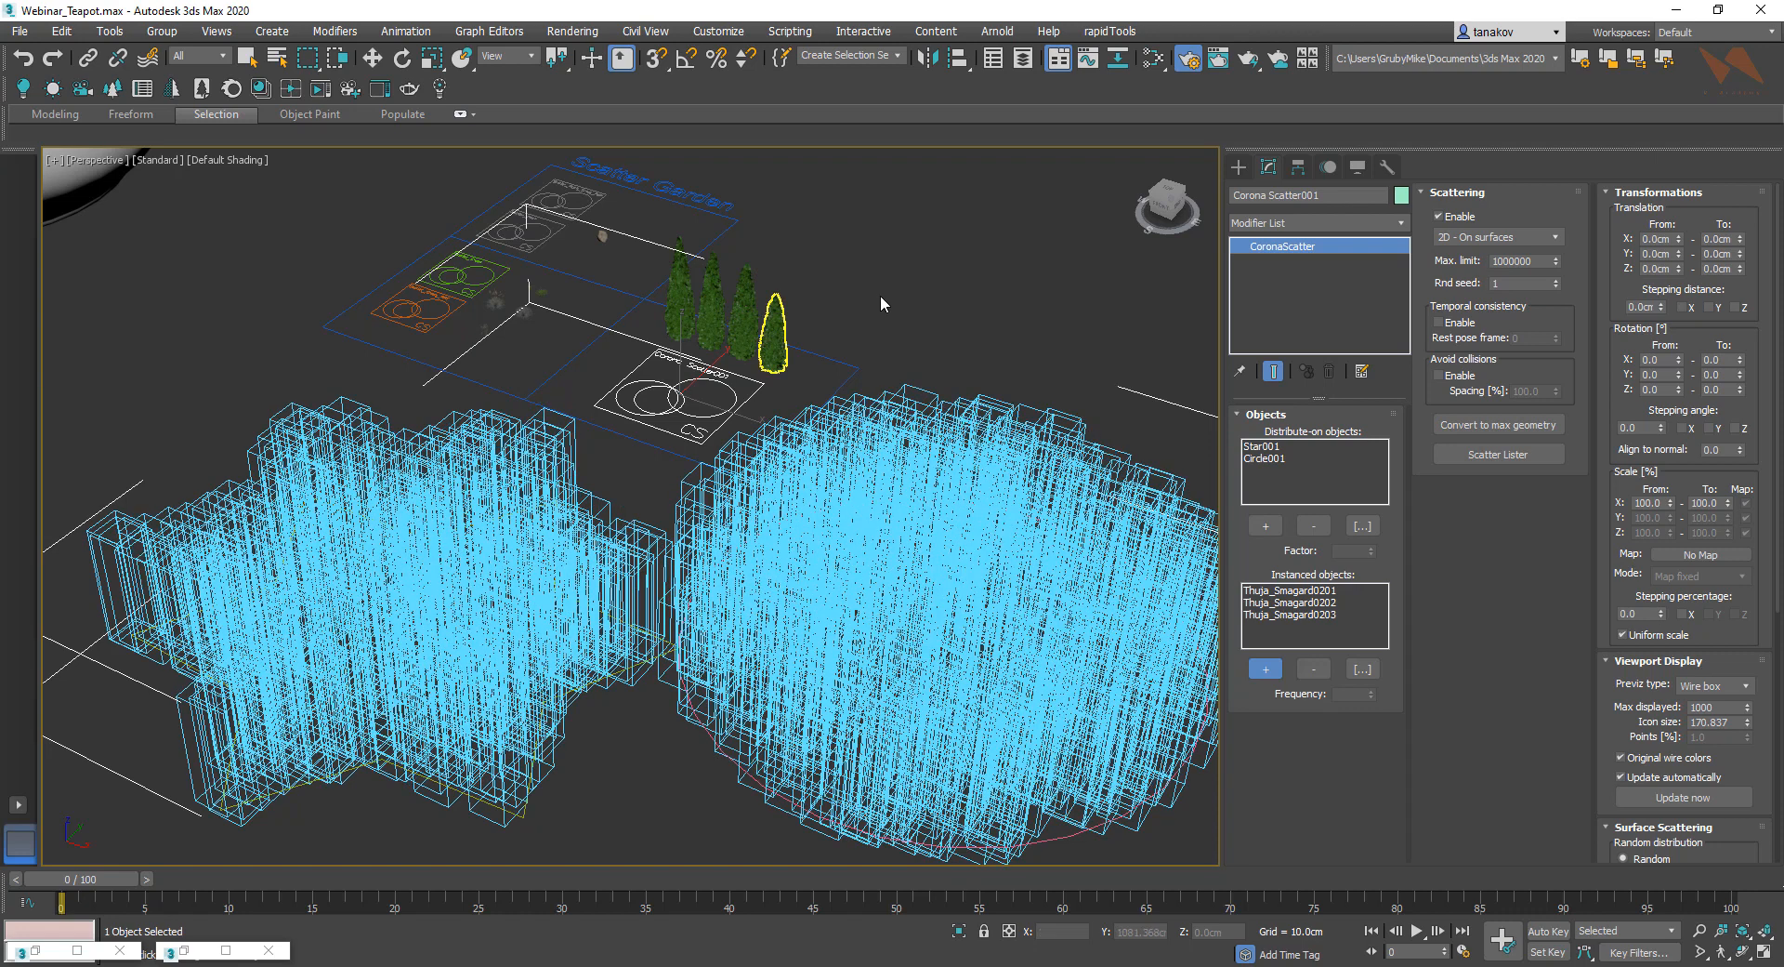
click(1264, 669)
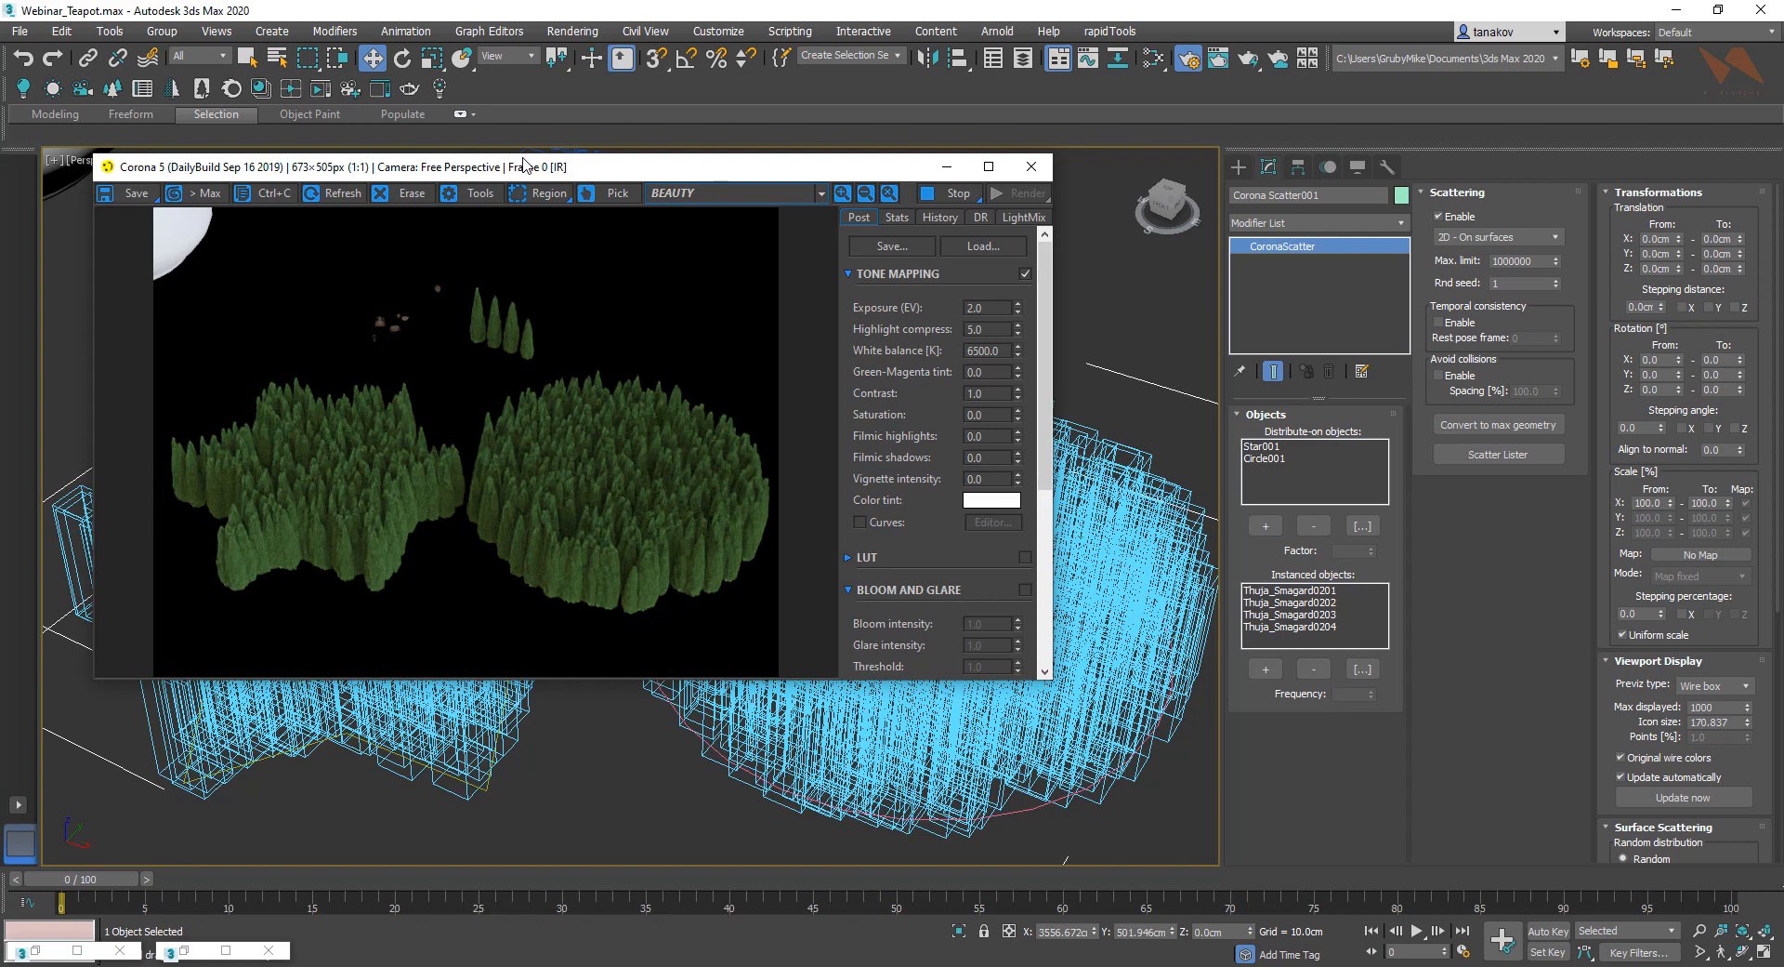
mouse_move(1340, 236)
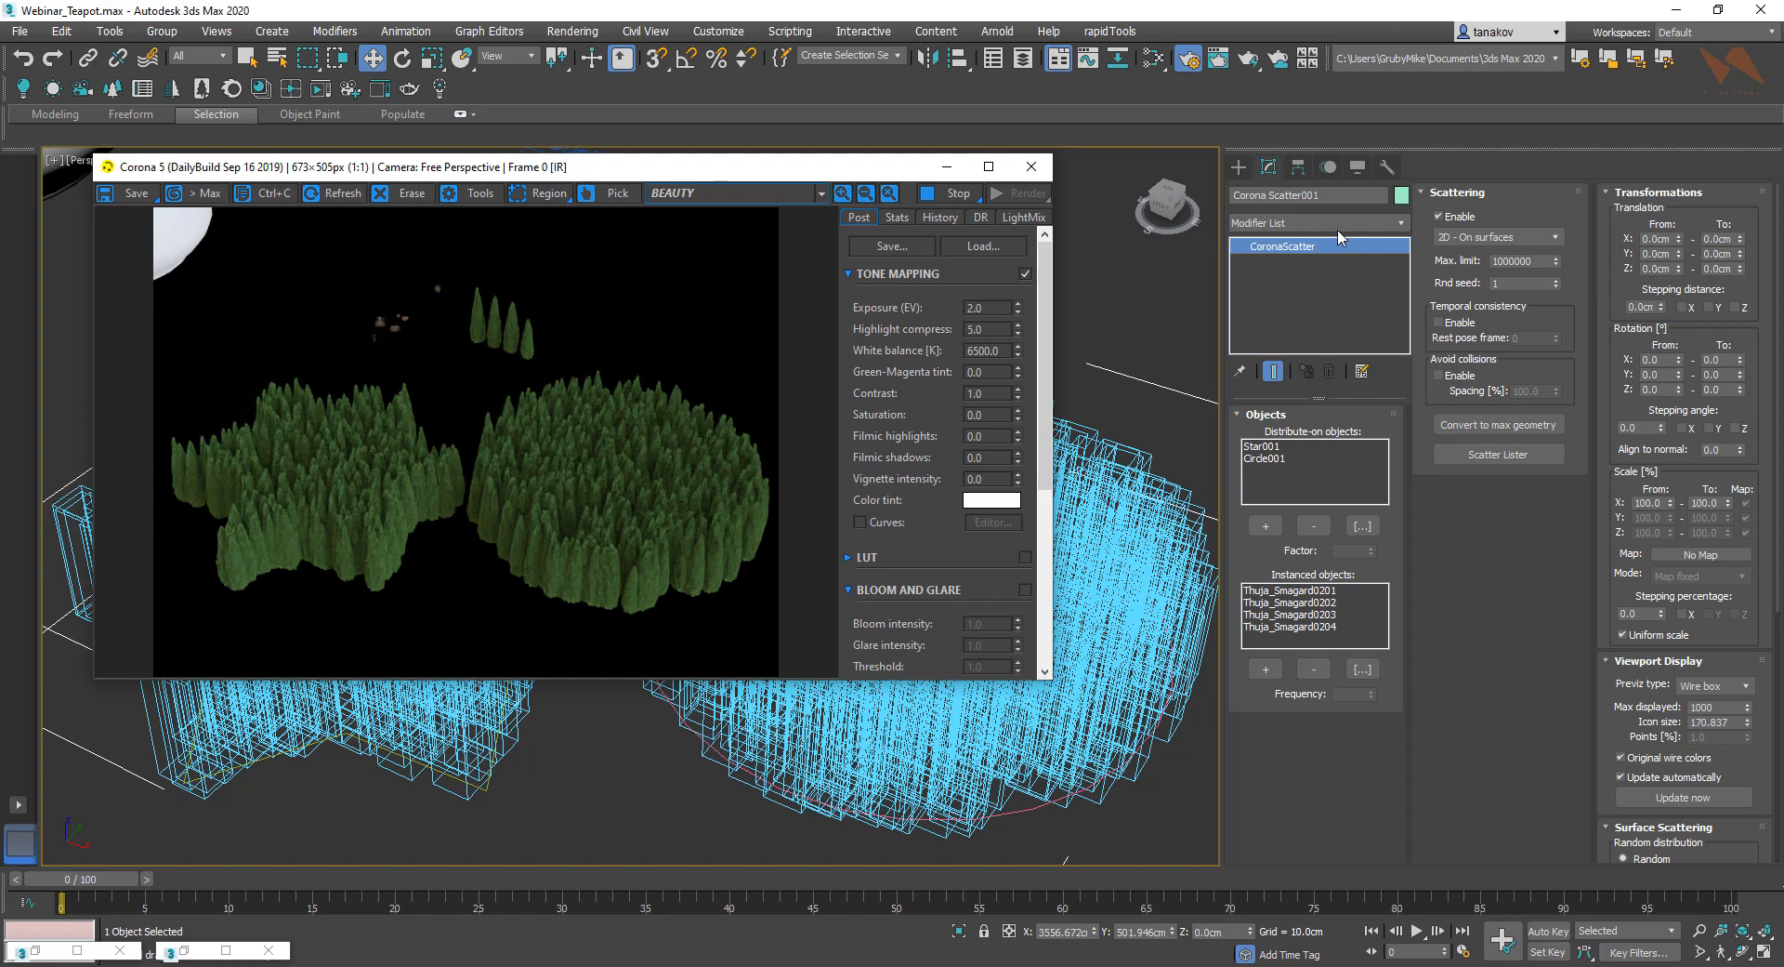
mouse_move(1345, 237)
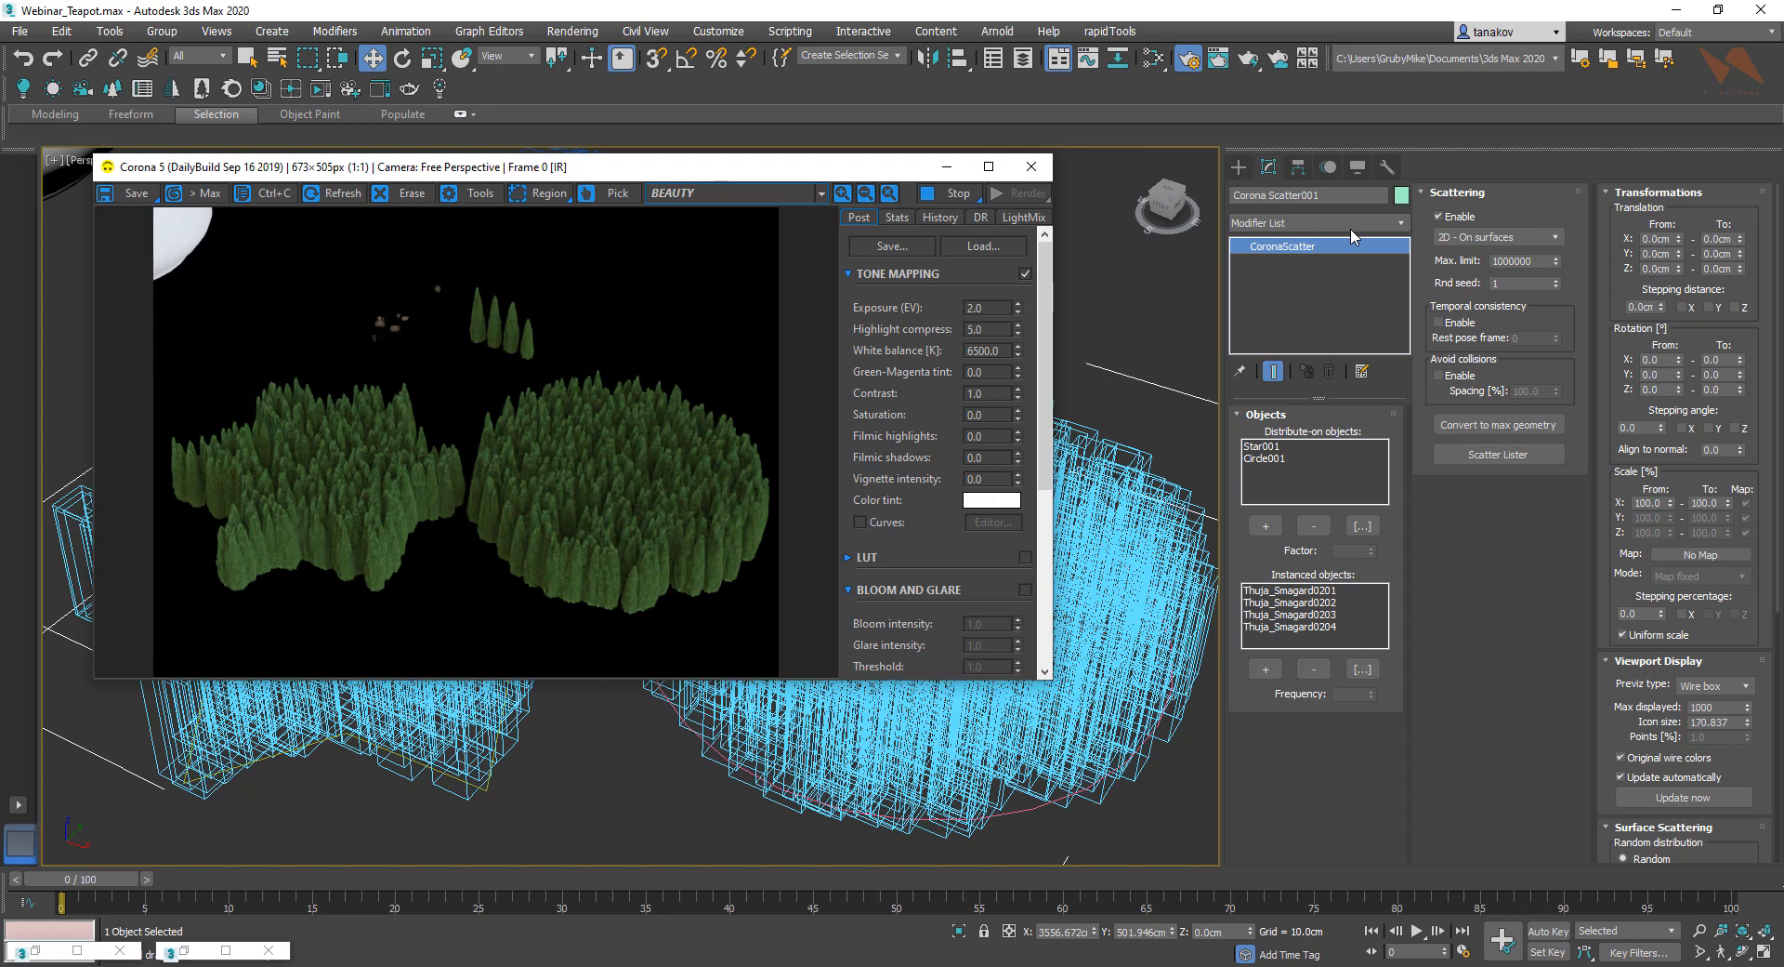
mouse_move(1361, 234)
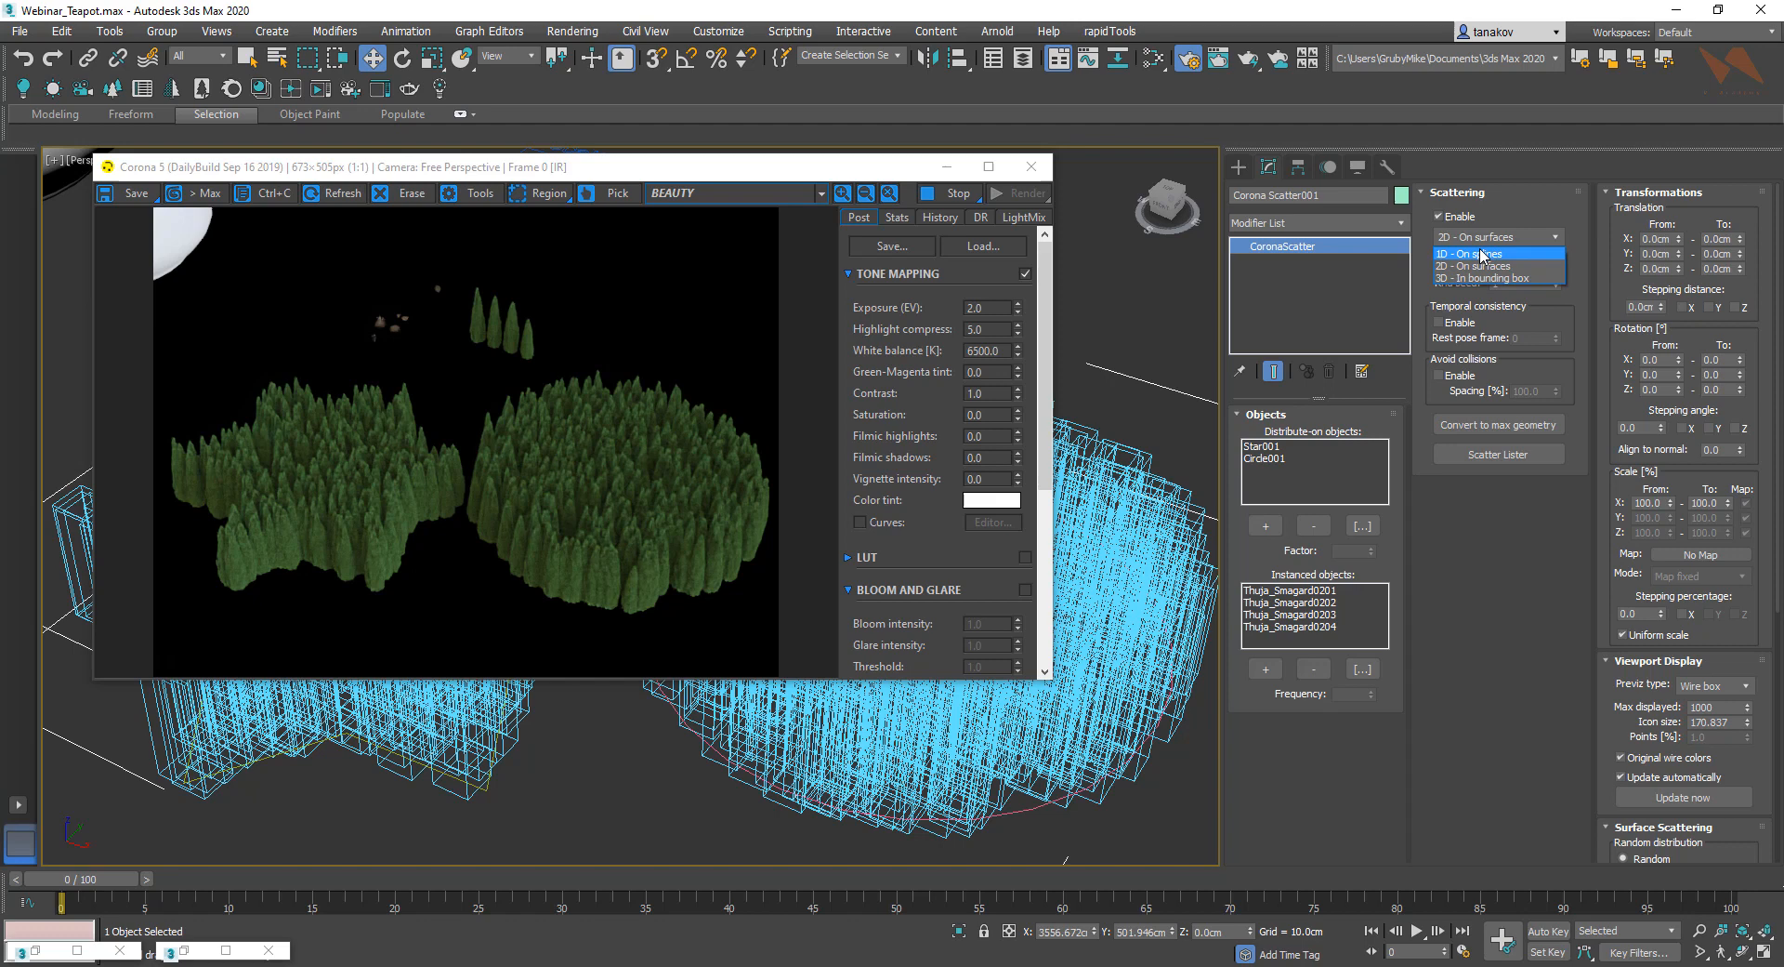
Switch the scatter to 1D On splines so the thujas form hedge rows along the star and circle.
click(1469, 253)
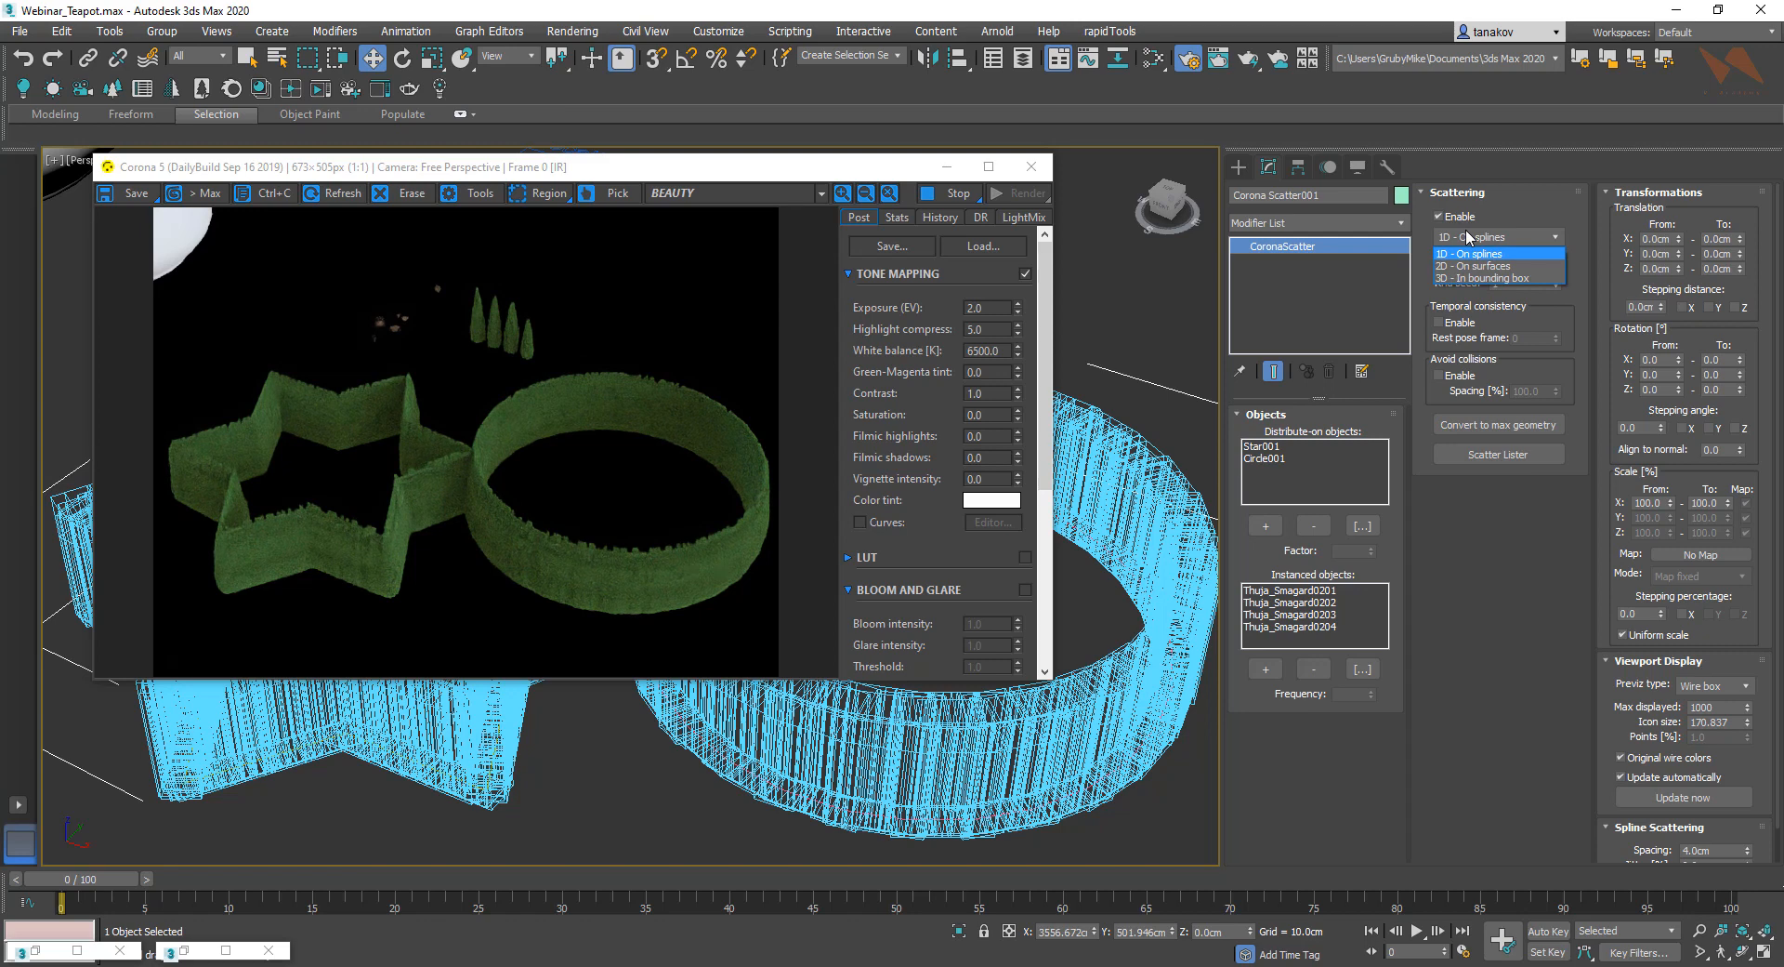
mouse_move(1469, 265)
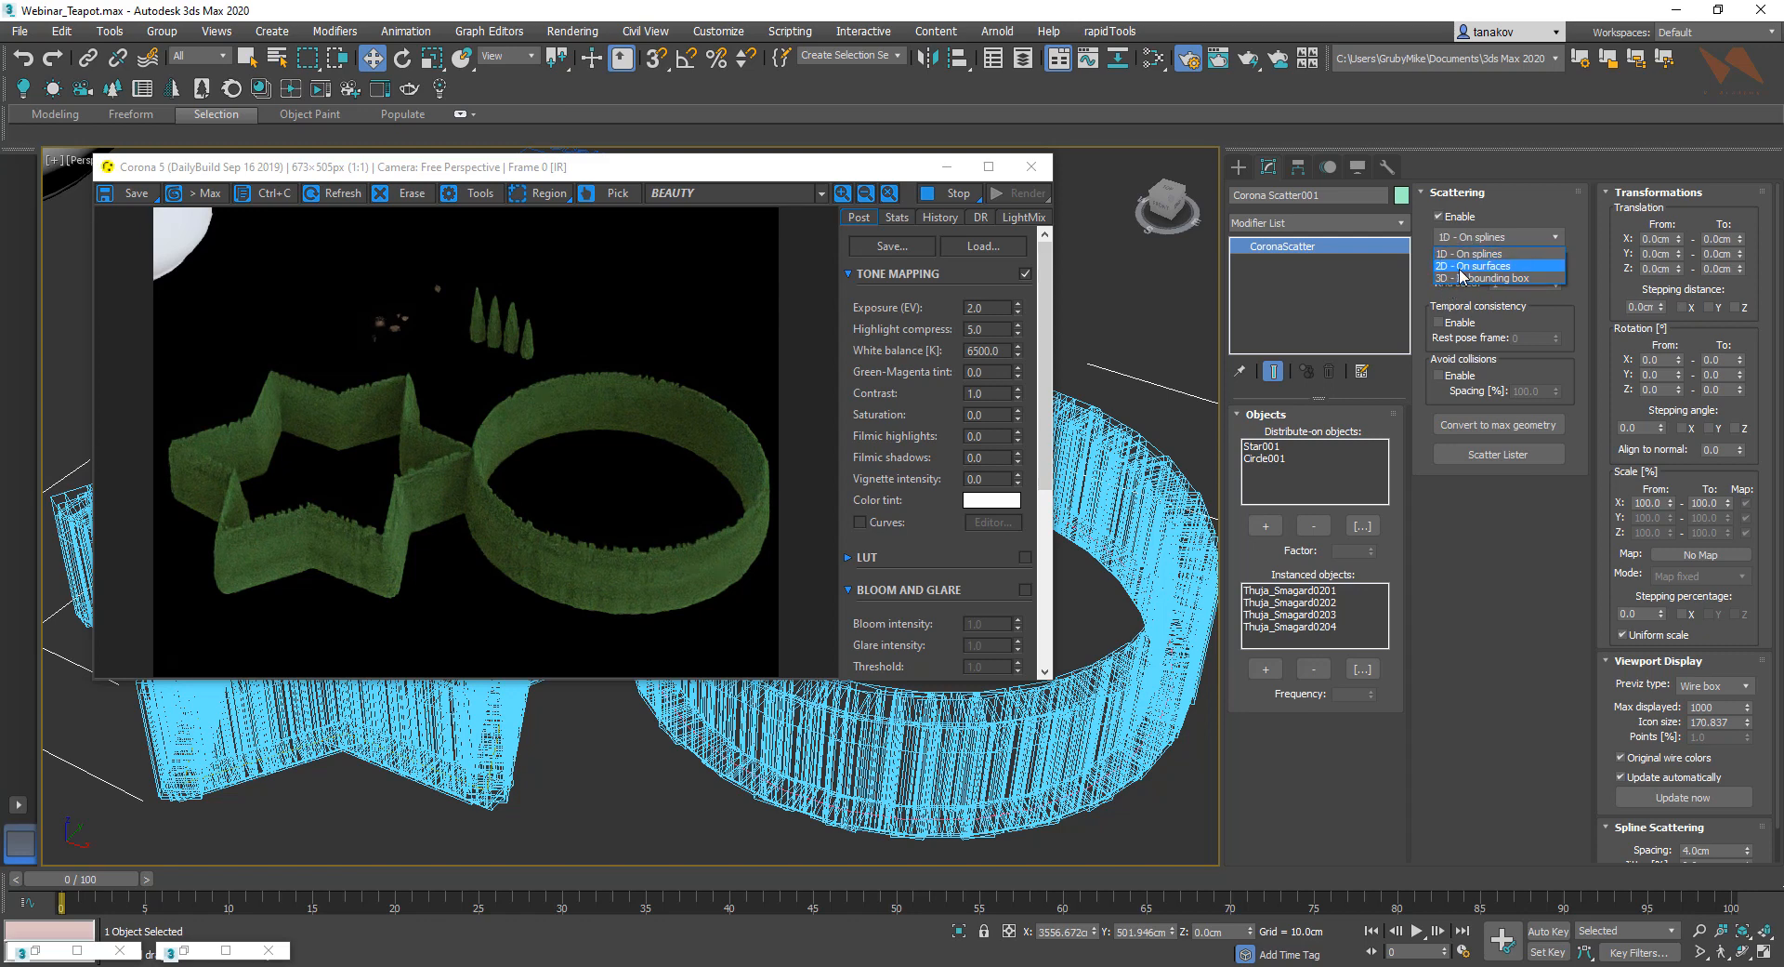
click(1474, 253)
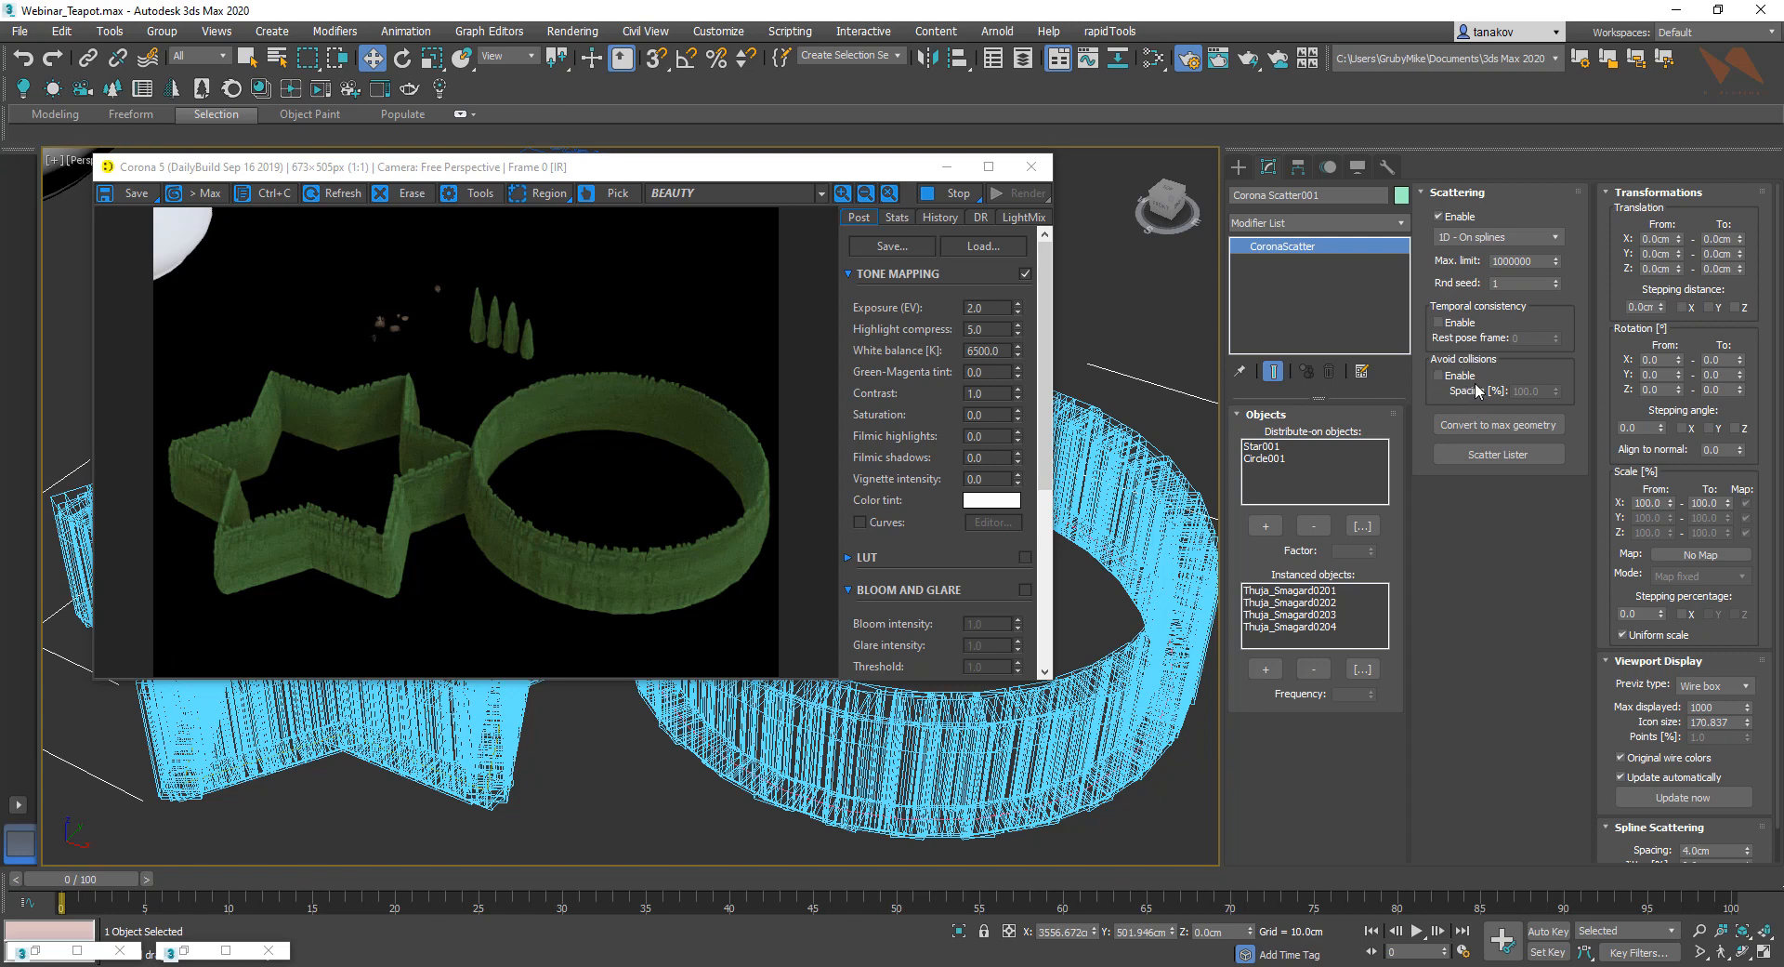
mouse_move(1474, 391)
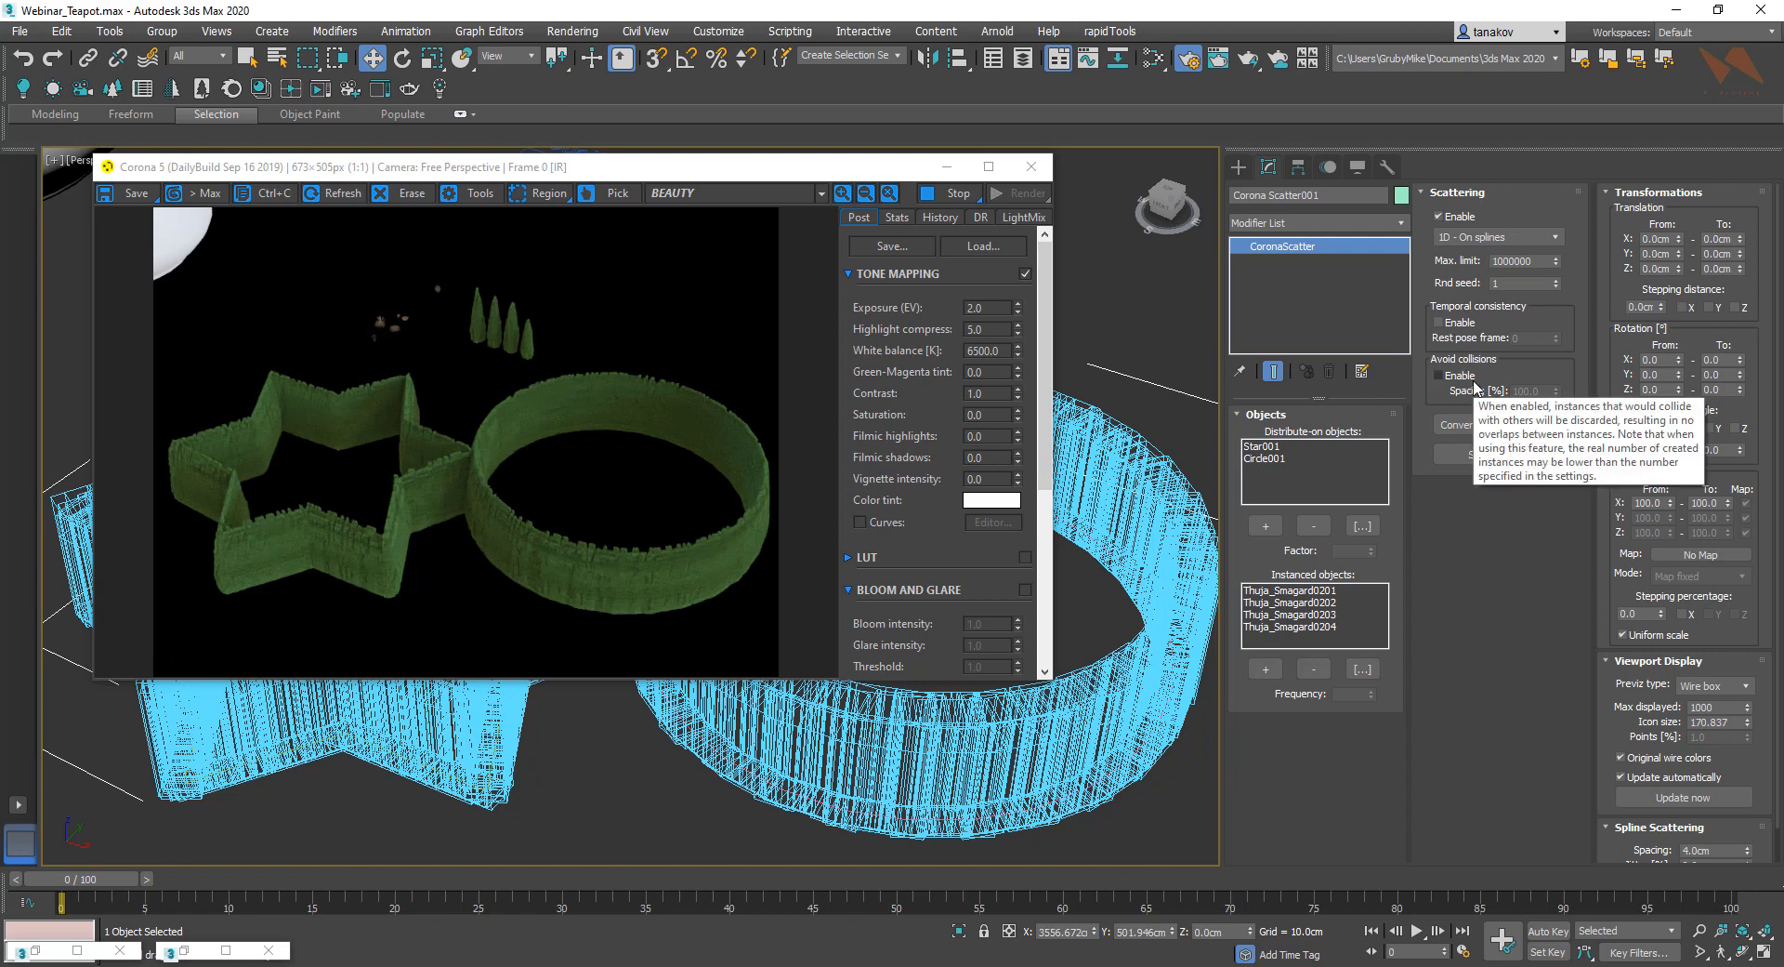
mouse_move(1615, 854)
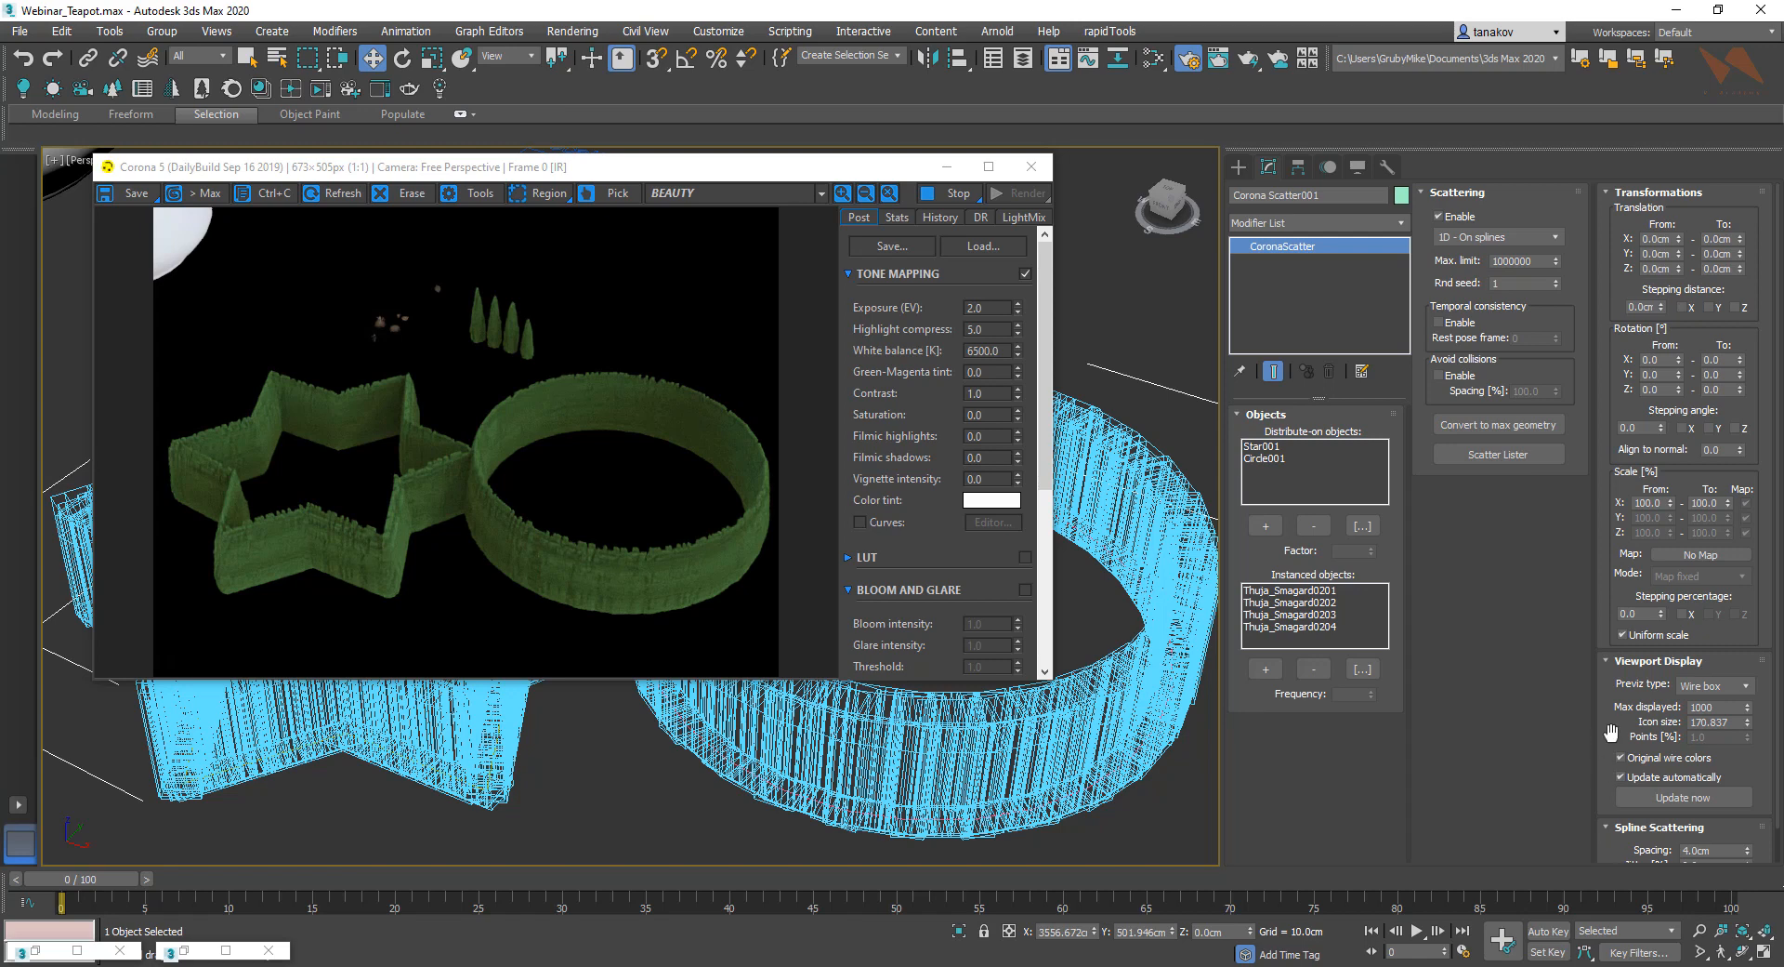
scroll(down, 3)
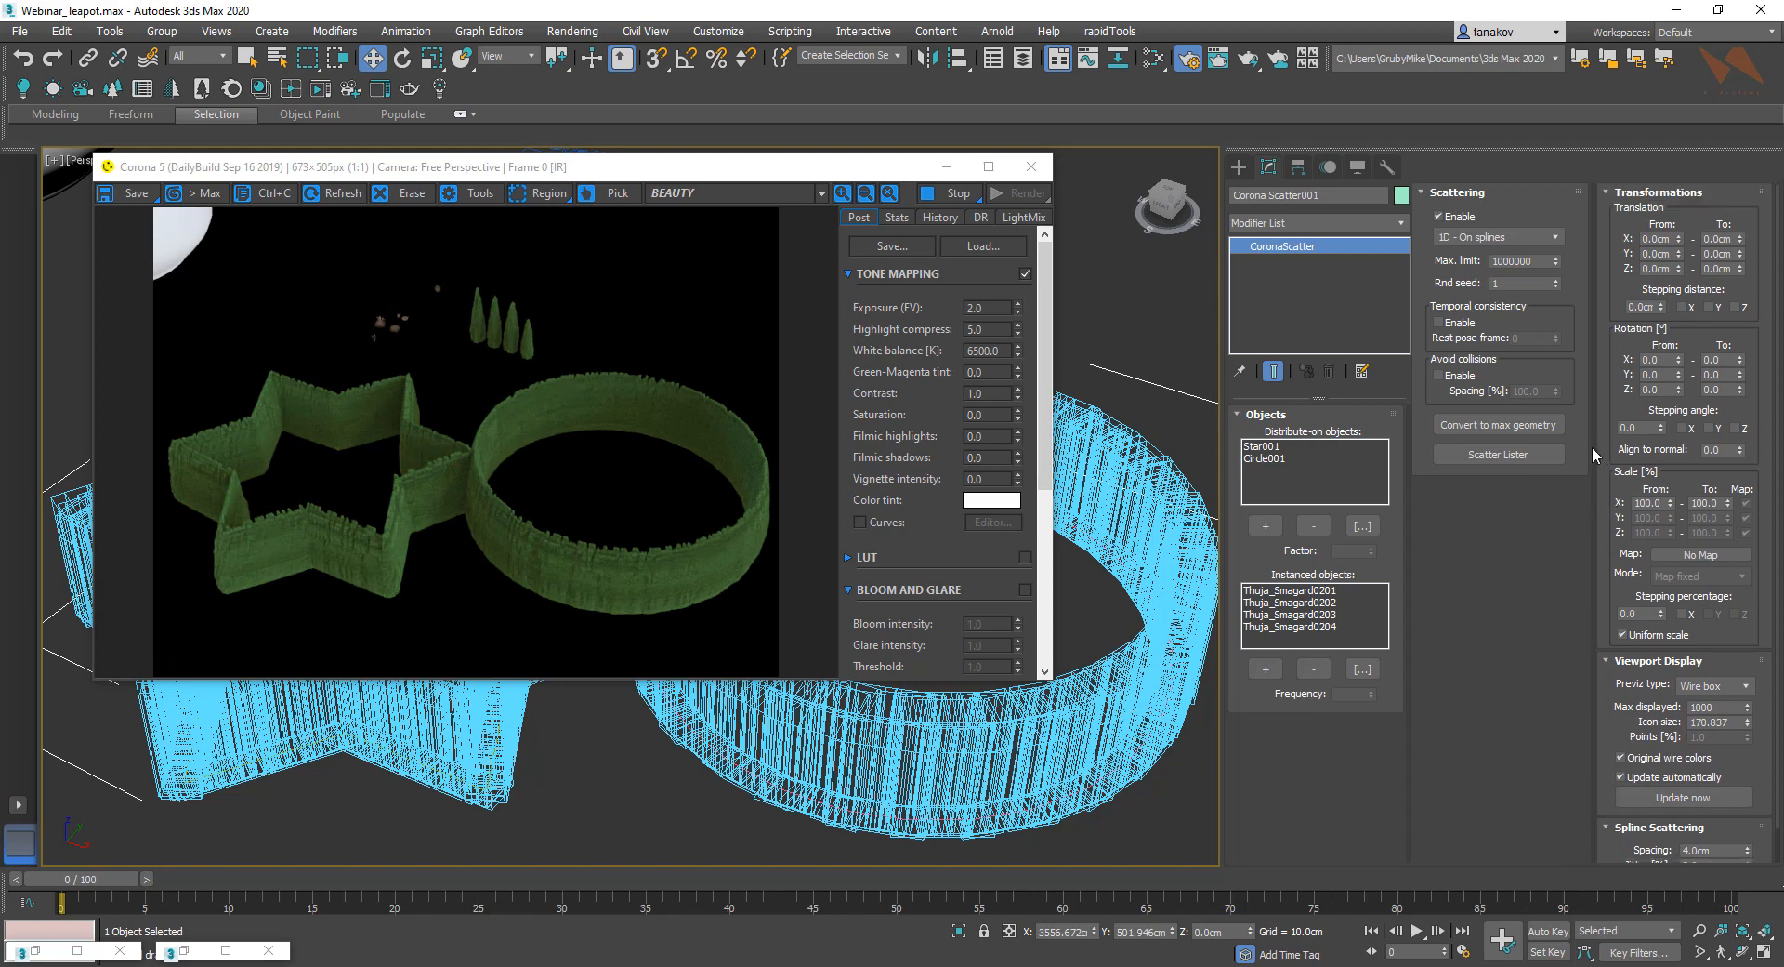
mouse_move(1636, 194)
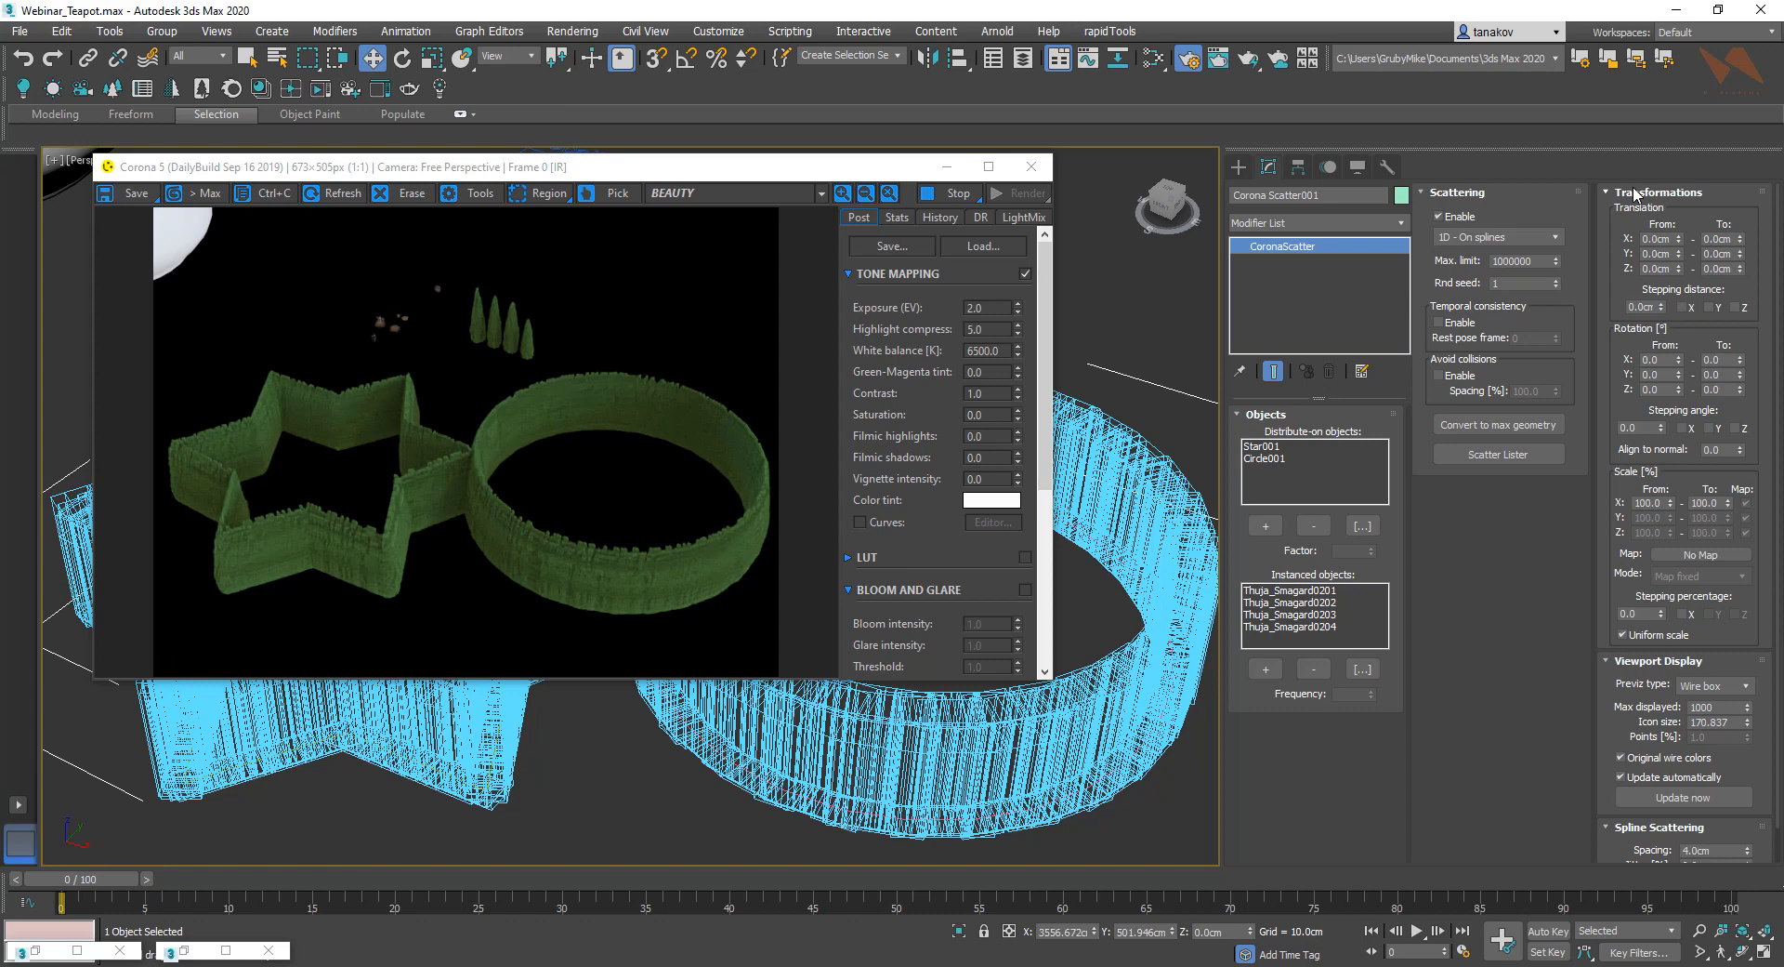
mouse_move(1673, 225)
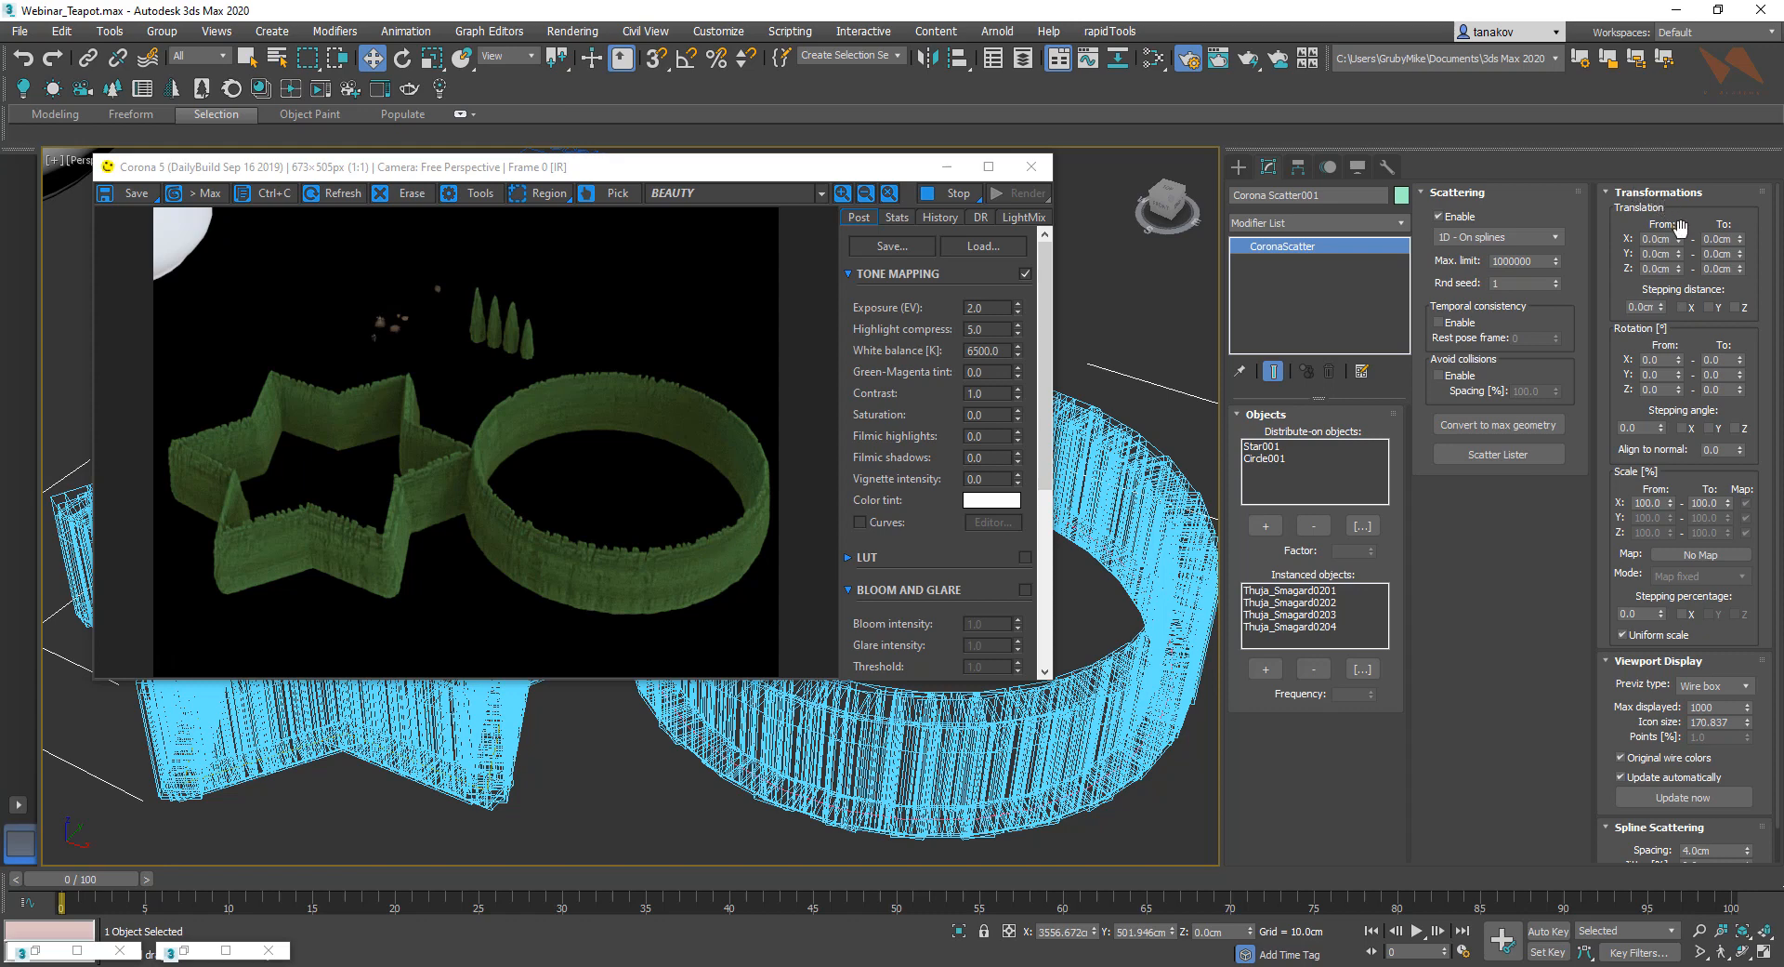
mouse_move(1682, 256)
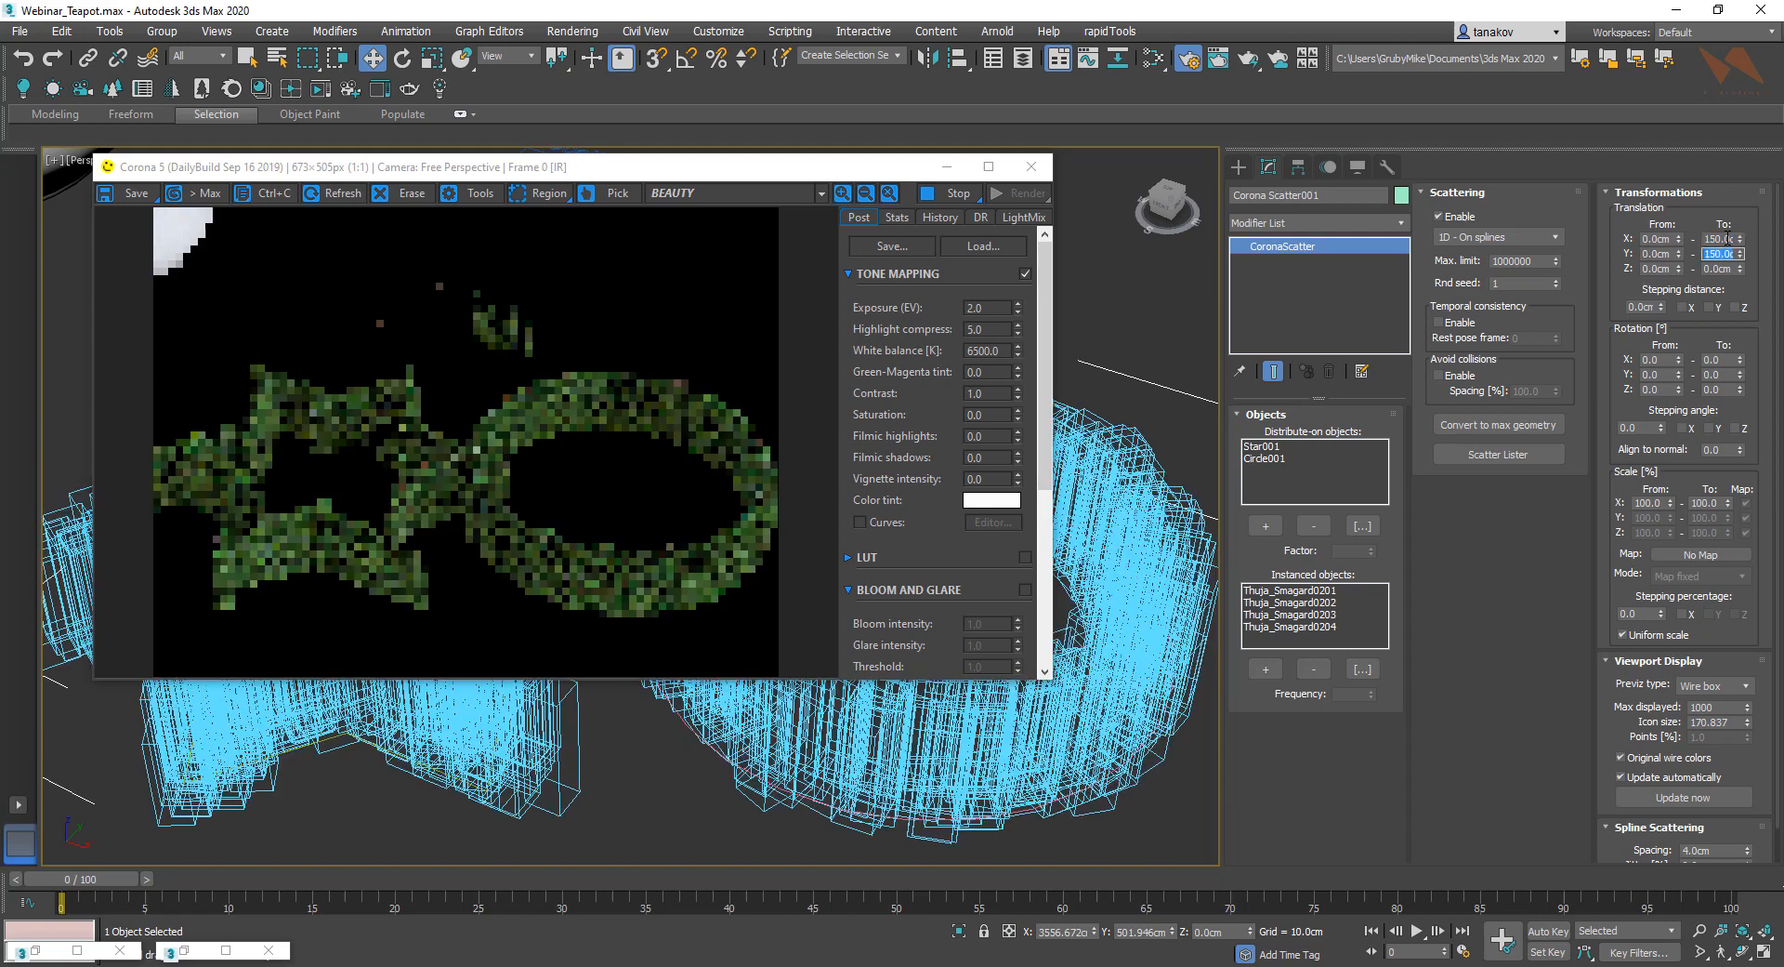
Enter a random translation offset for the scattered trees in the Transformations rollout.
triple_click(1721, 267)
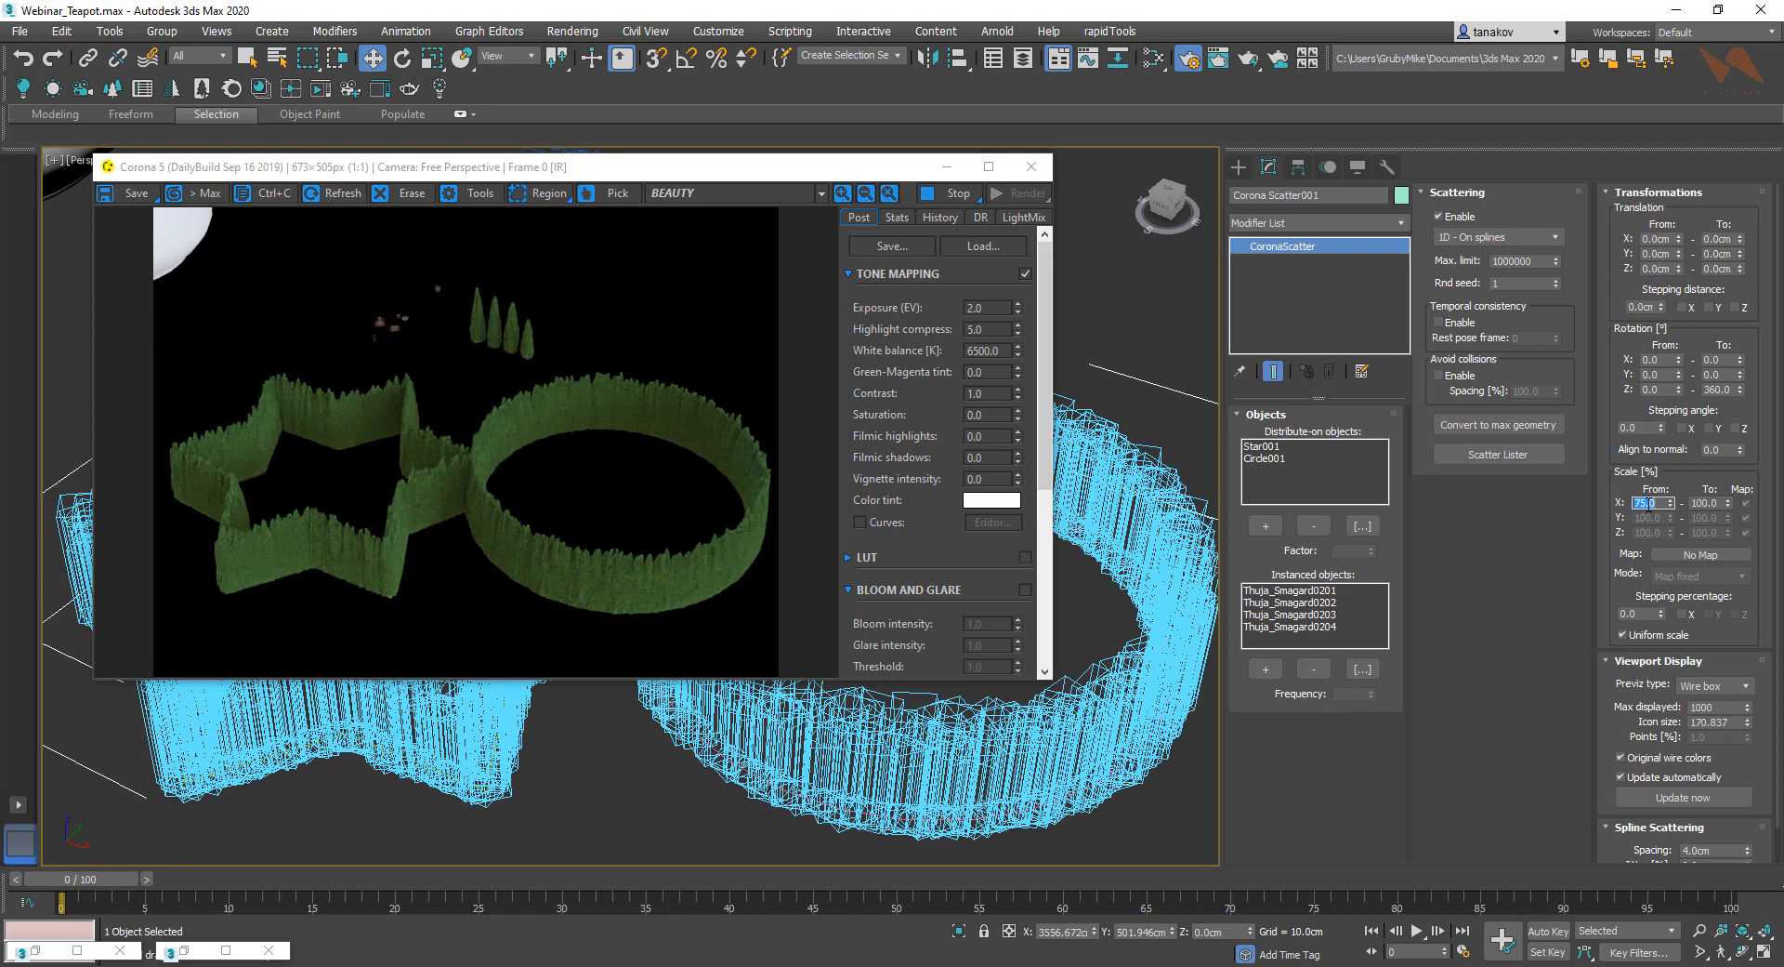
Set the spline scattering spacing to 50, then widen it to 120 cm.
scroll(down, 3)
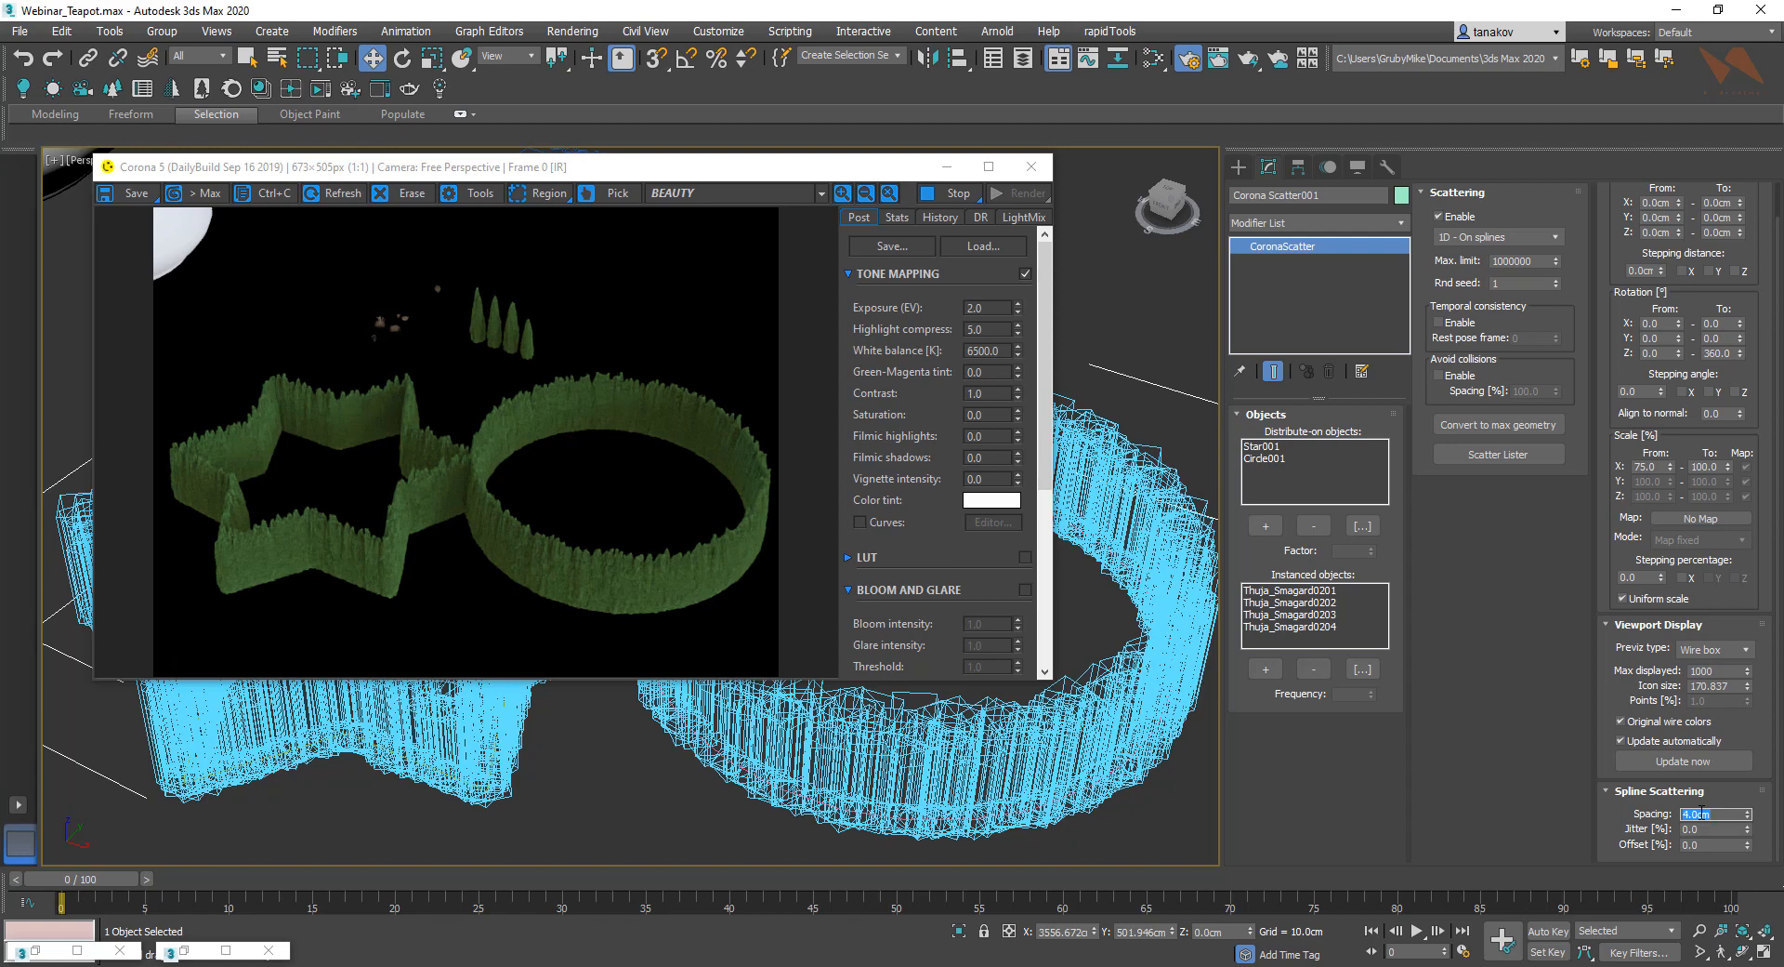
text(50)
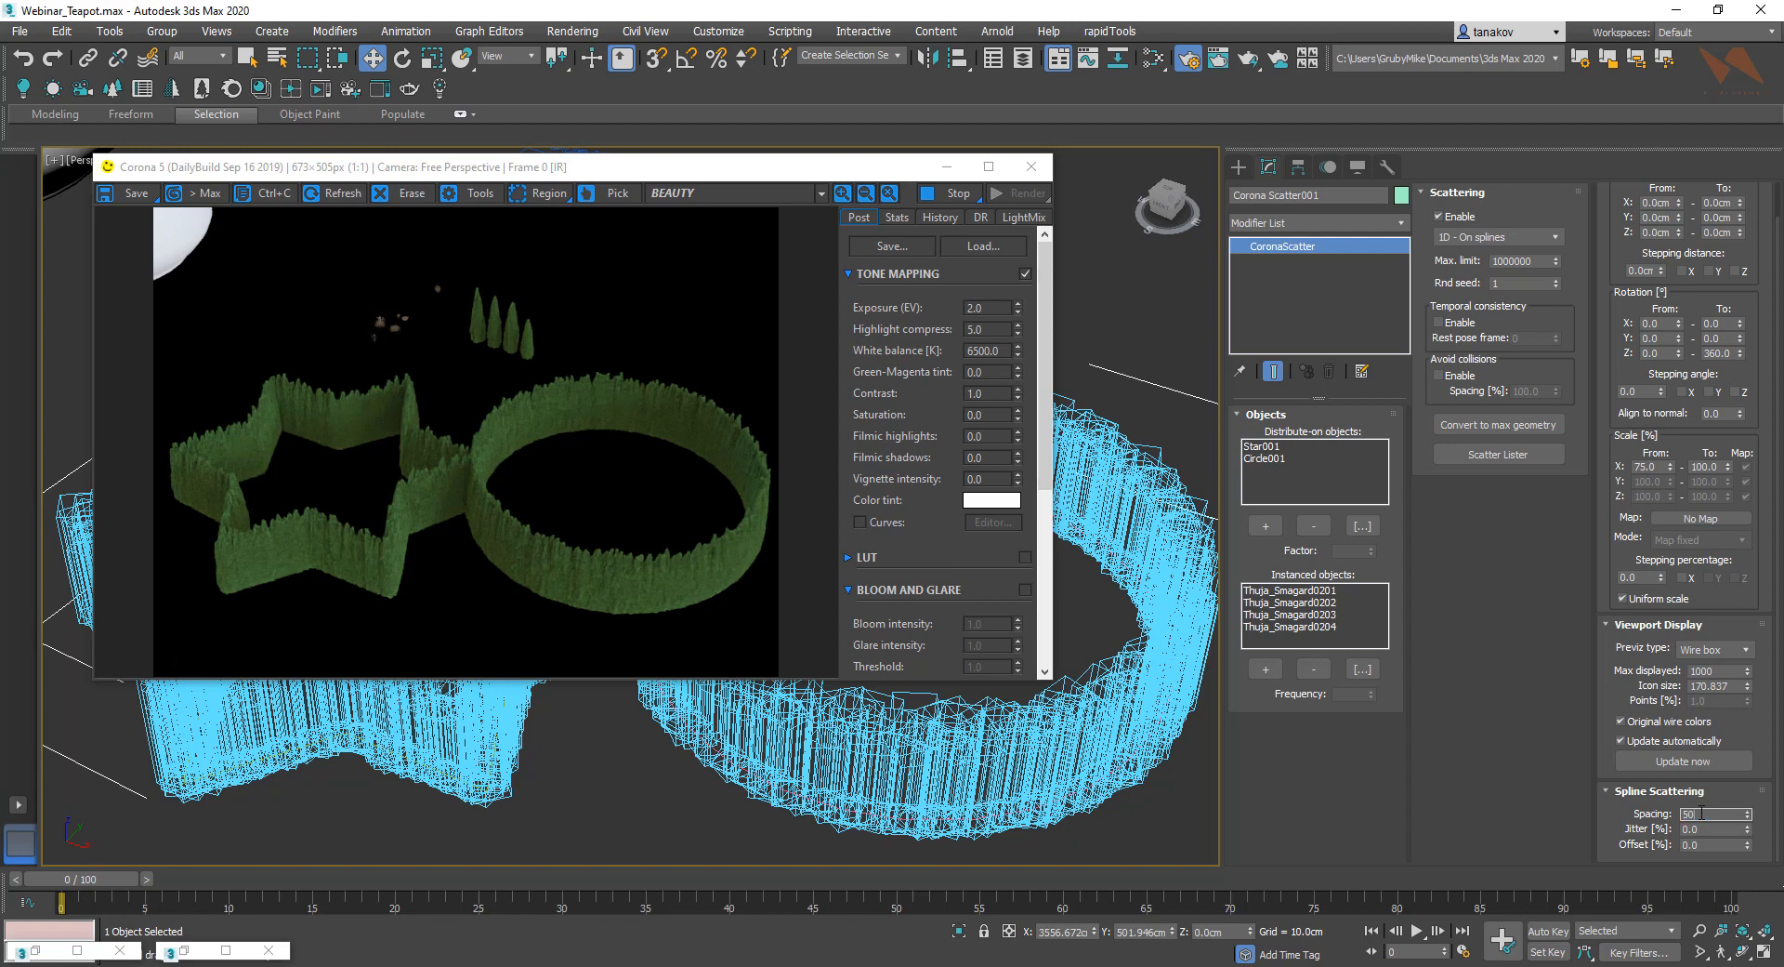
triple_click(1715, 812)
text(80)
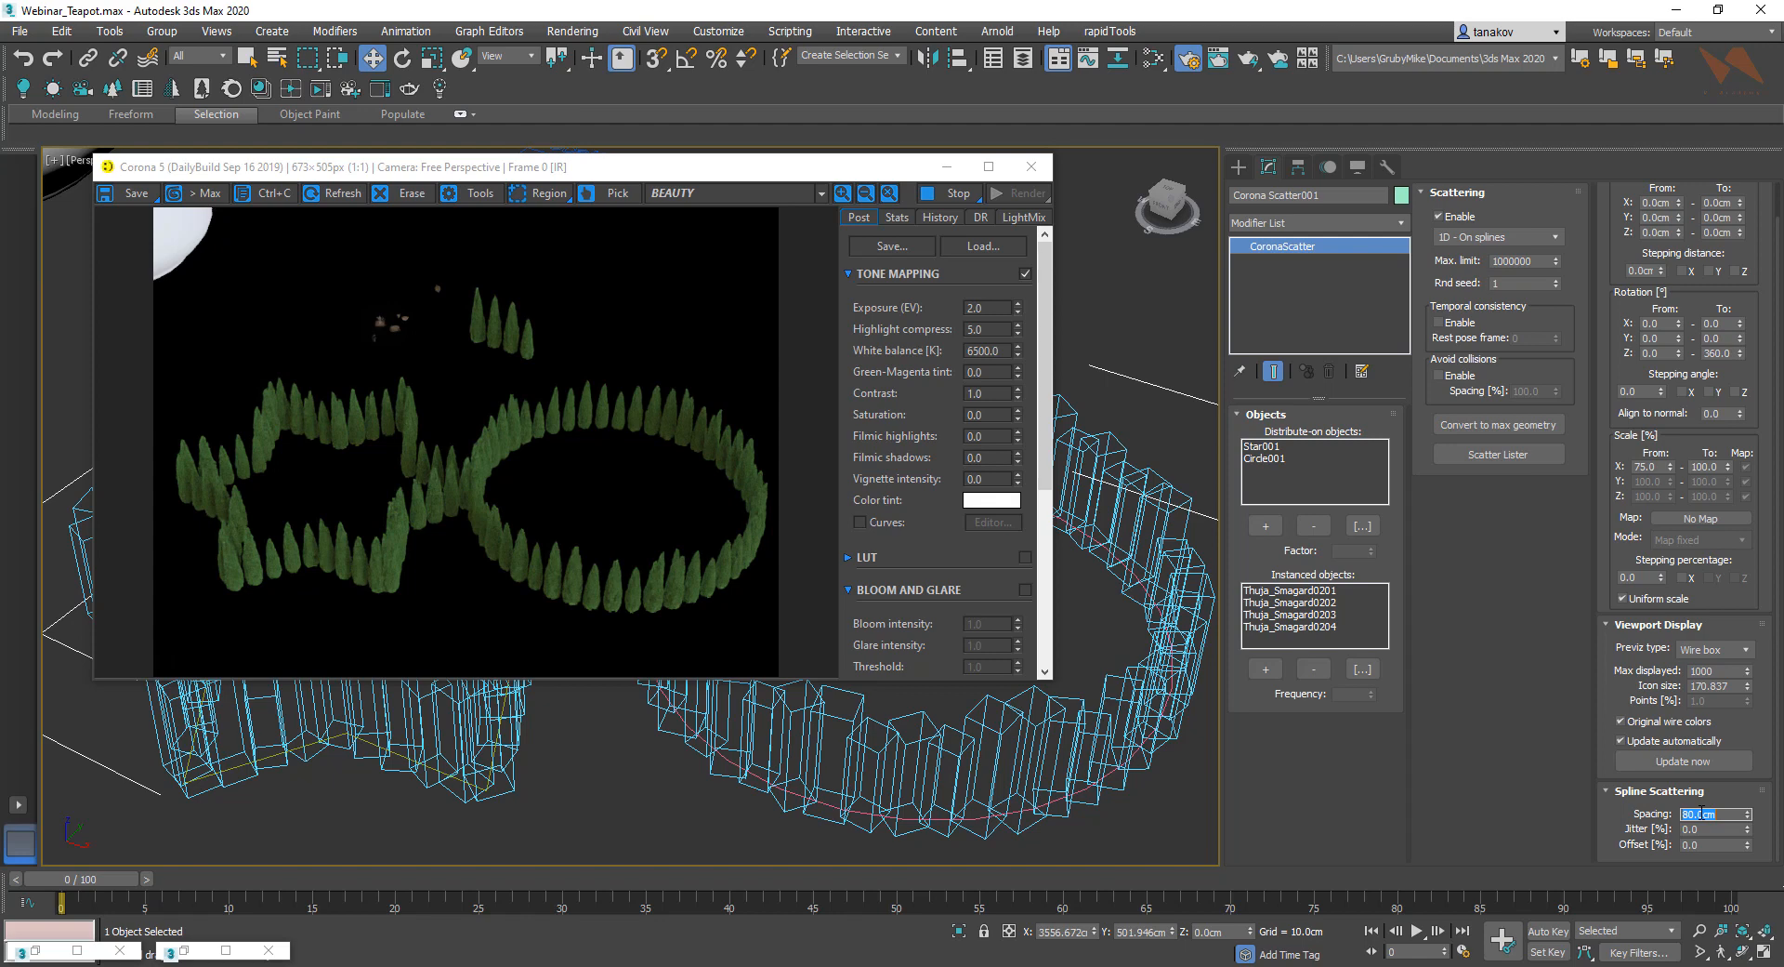
text(120)
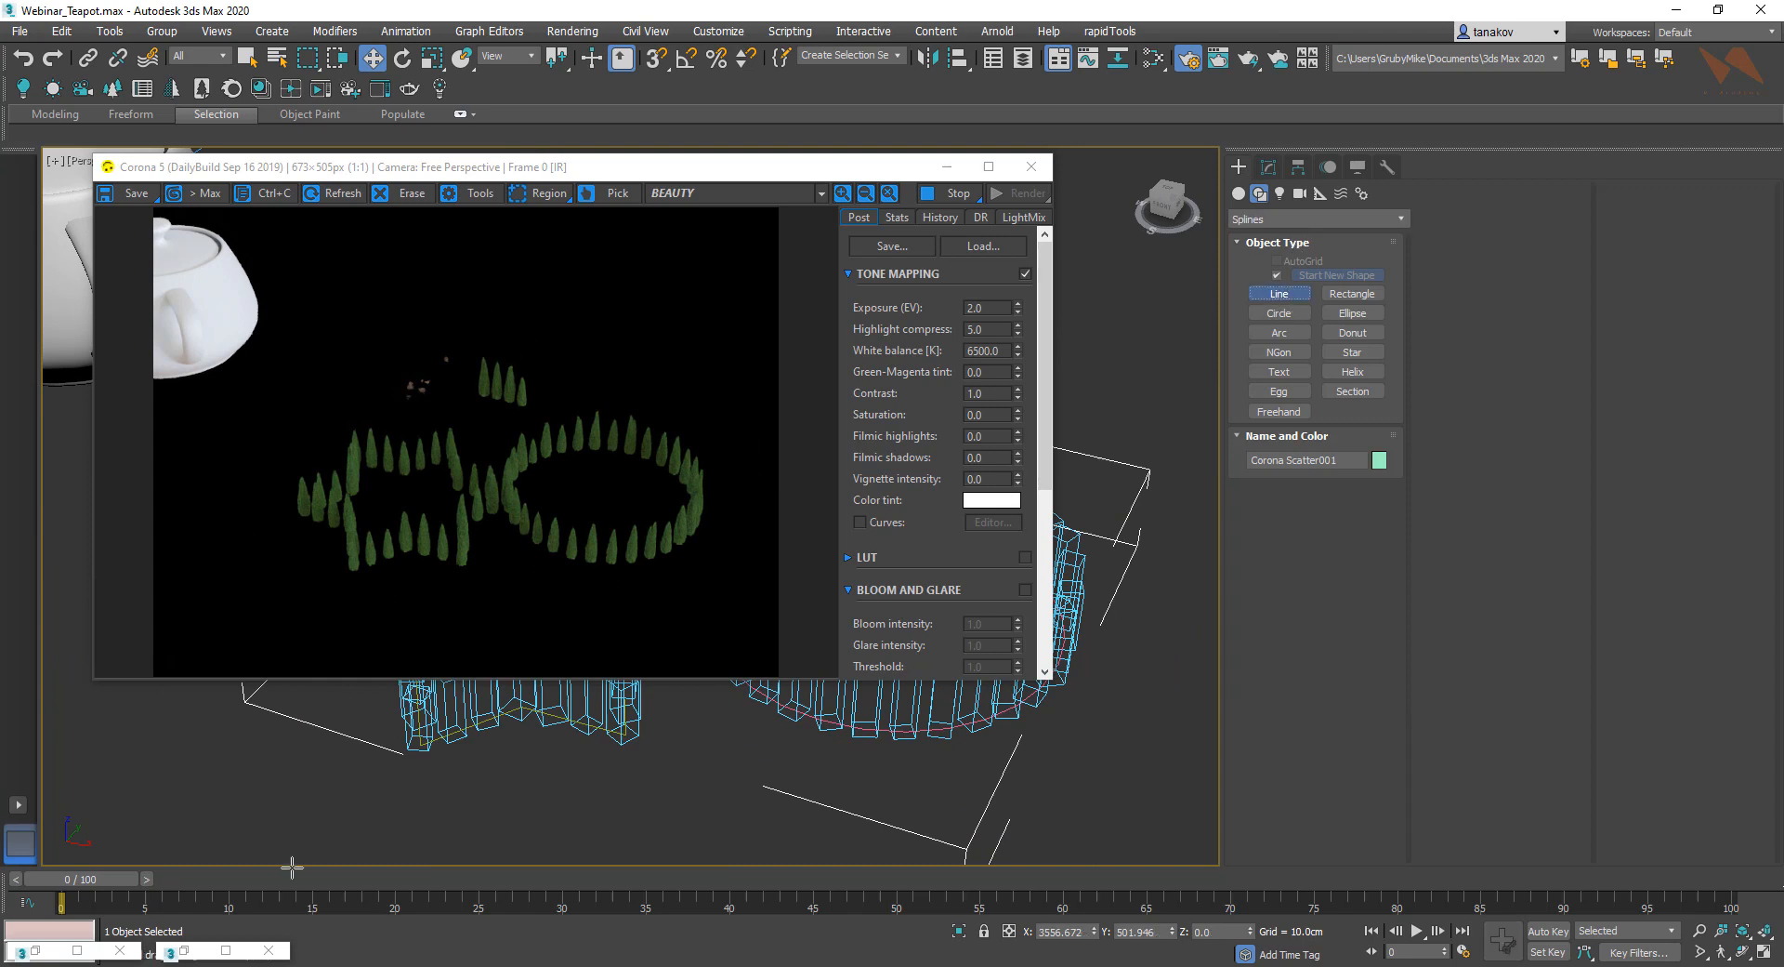
Add Line001 as a third distribute-on spline, giving a straight row of thujas.
click(1279, 292)
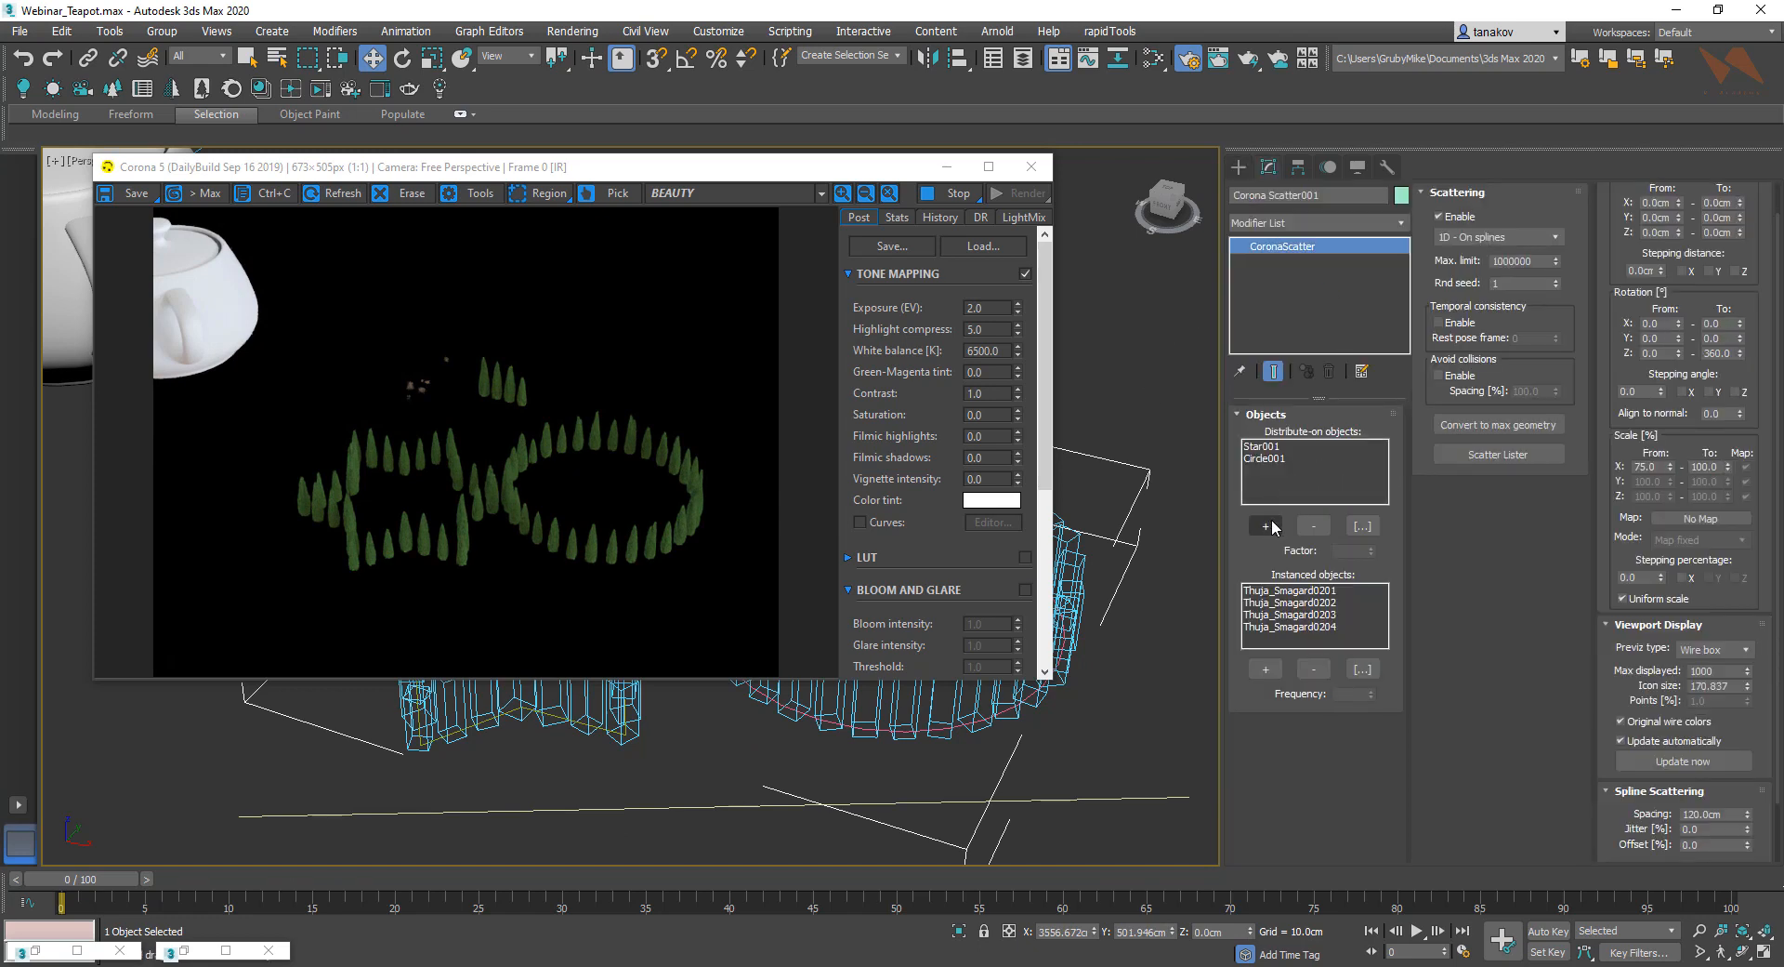
click(1264, 524)
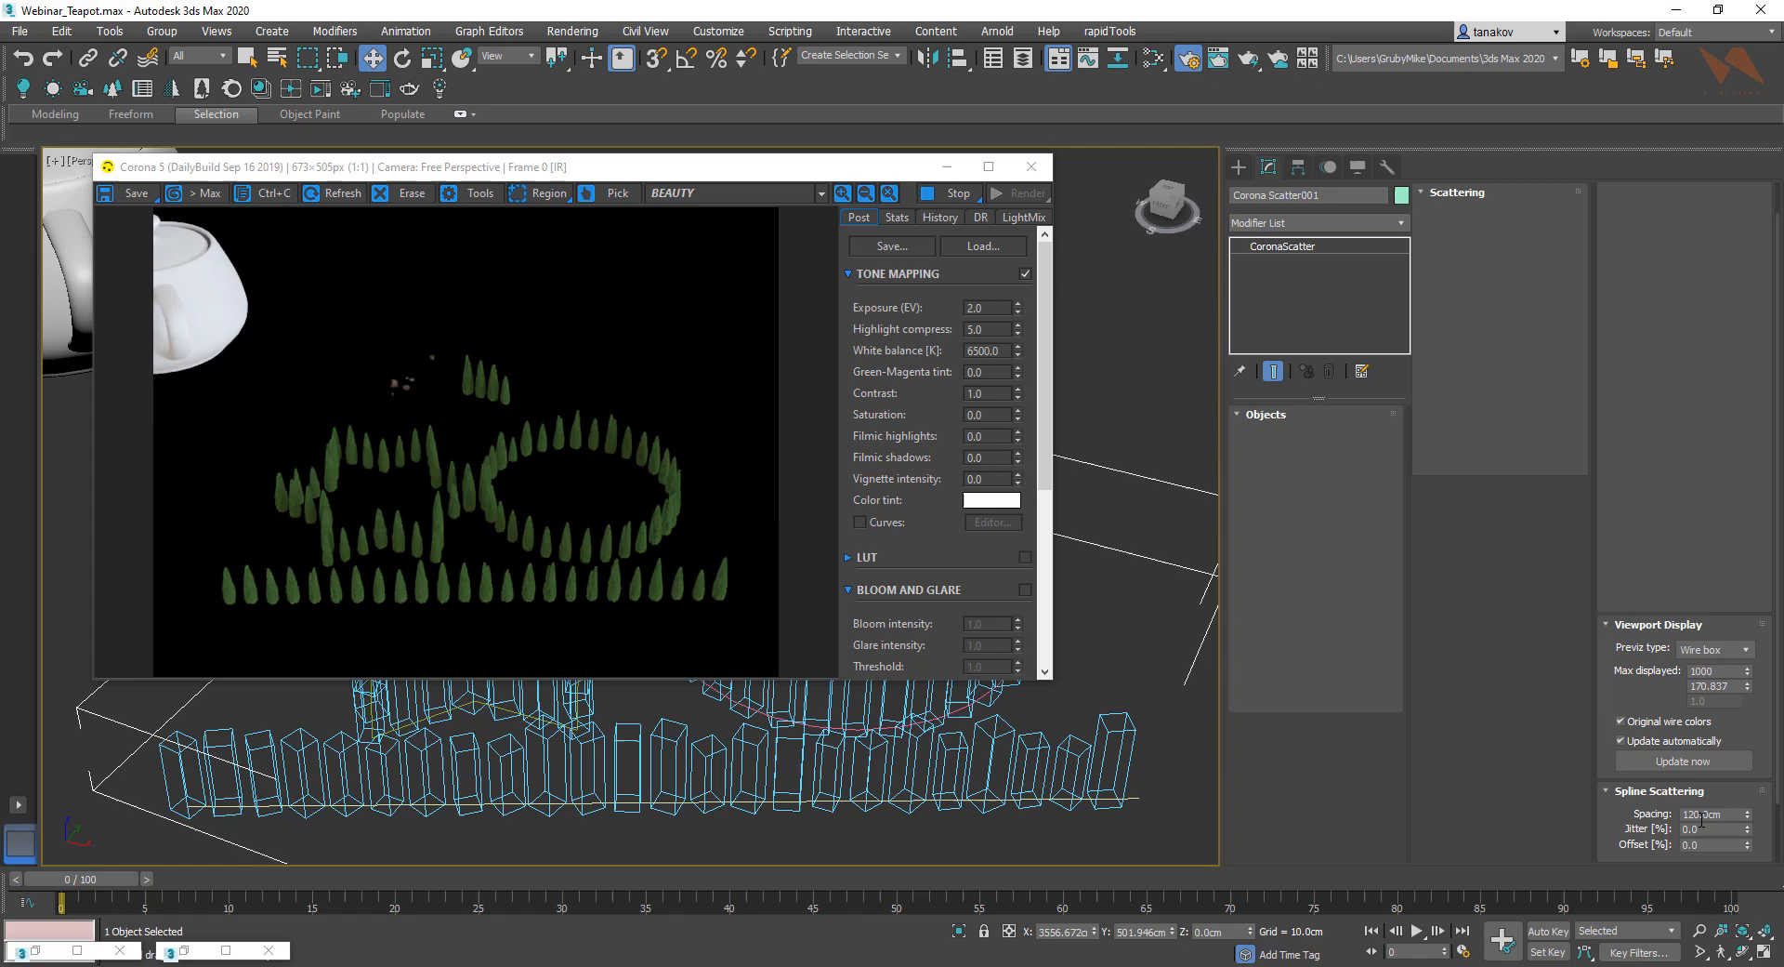
click(1283, 245)
text(25)
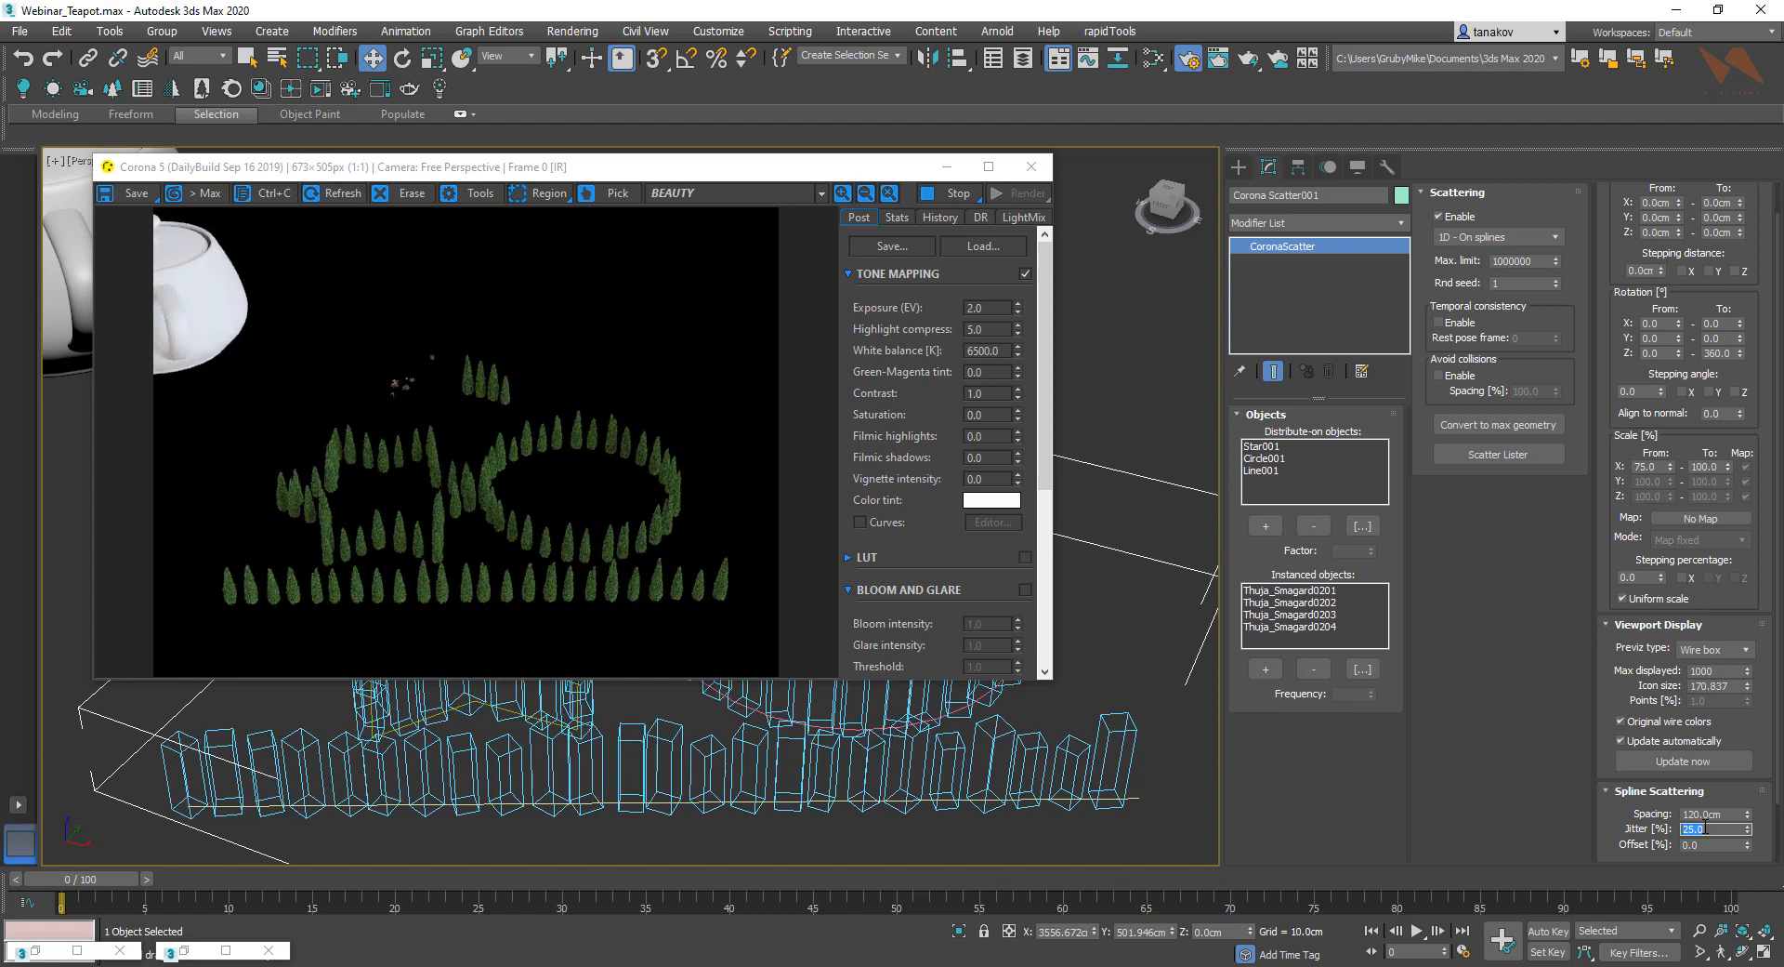
mouse_move(1716, 829)
text(70.5)
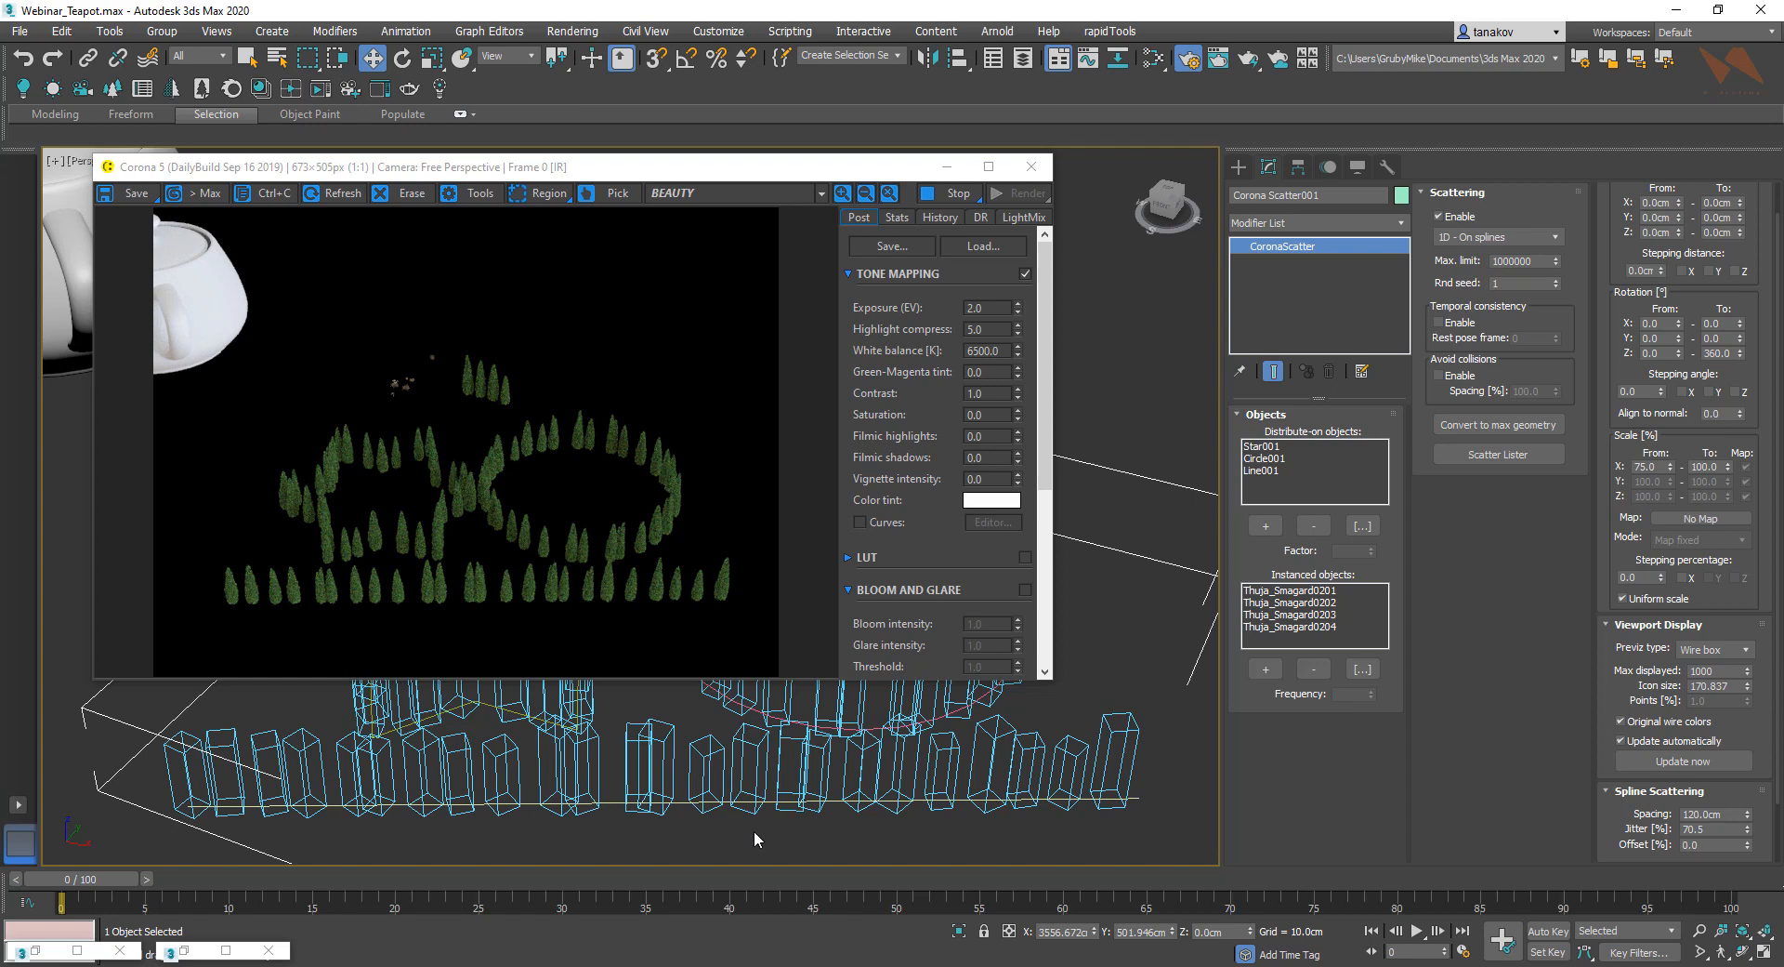
mouse_move(511, 660)
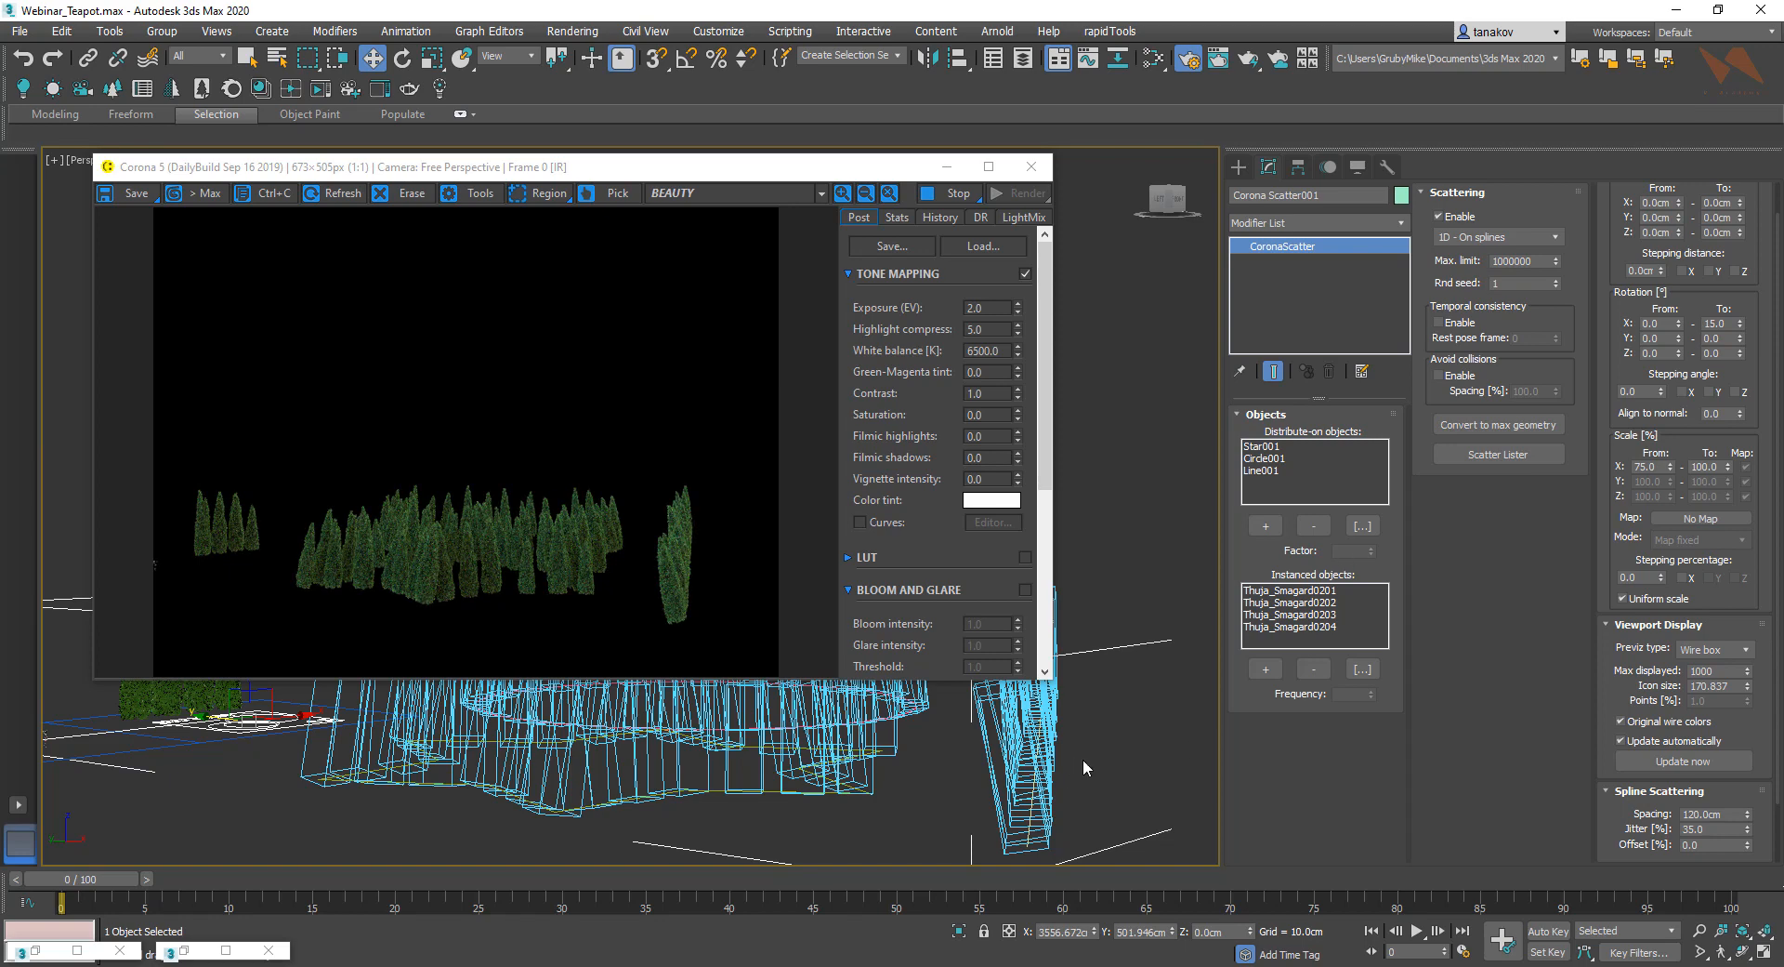
Adjust the Rotation X To tilt range of the scattered thuja trees.
triple_click(1659, 324)
text(-3)
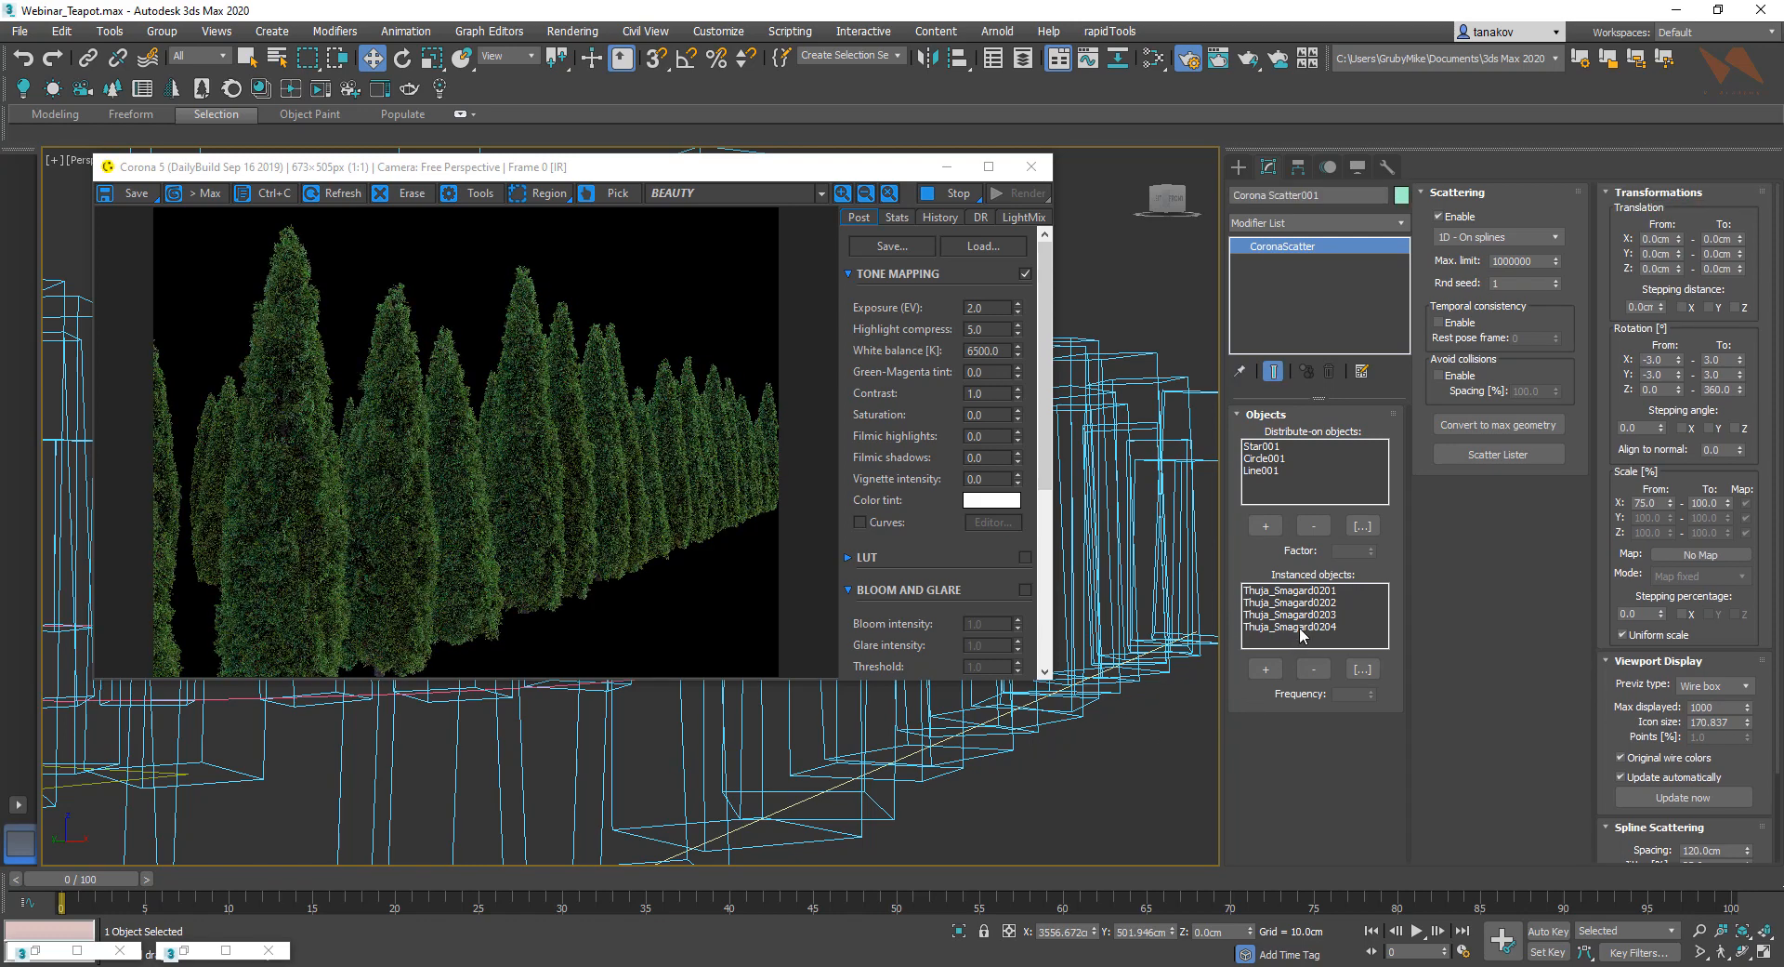
Remove Thuja_Smagard0202–0204 from the scatter's instanced objects, keeping only Thuja_Smagard0201.
click(1290, 626)
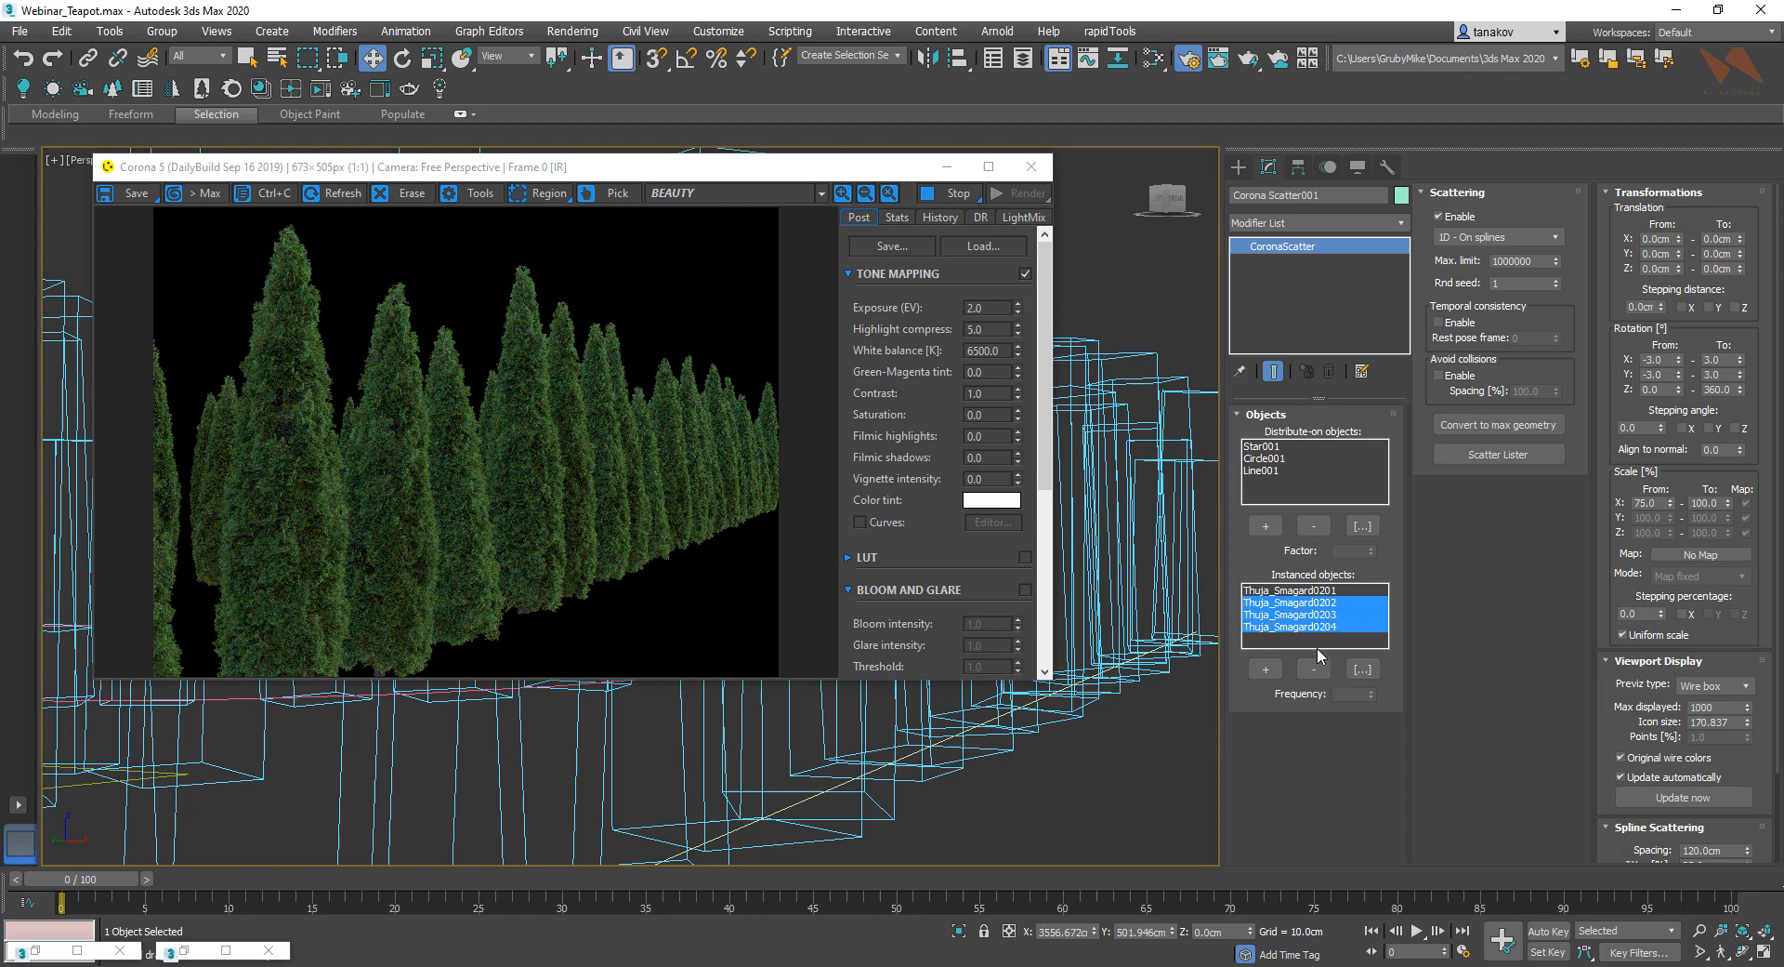
click(1310, 669)
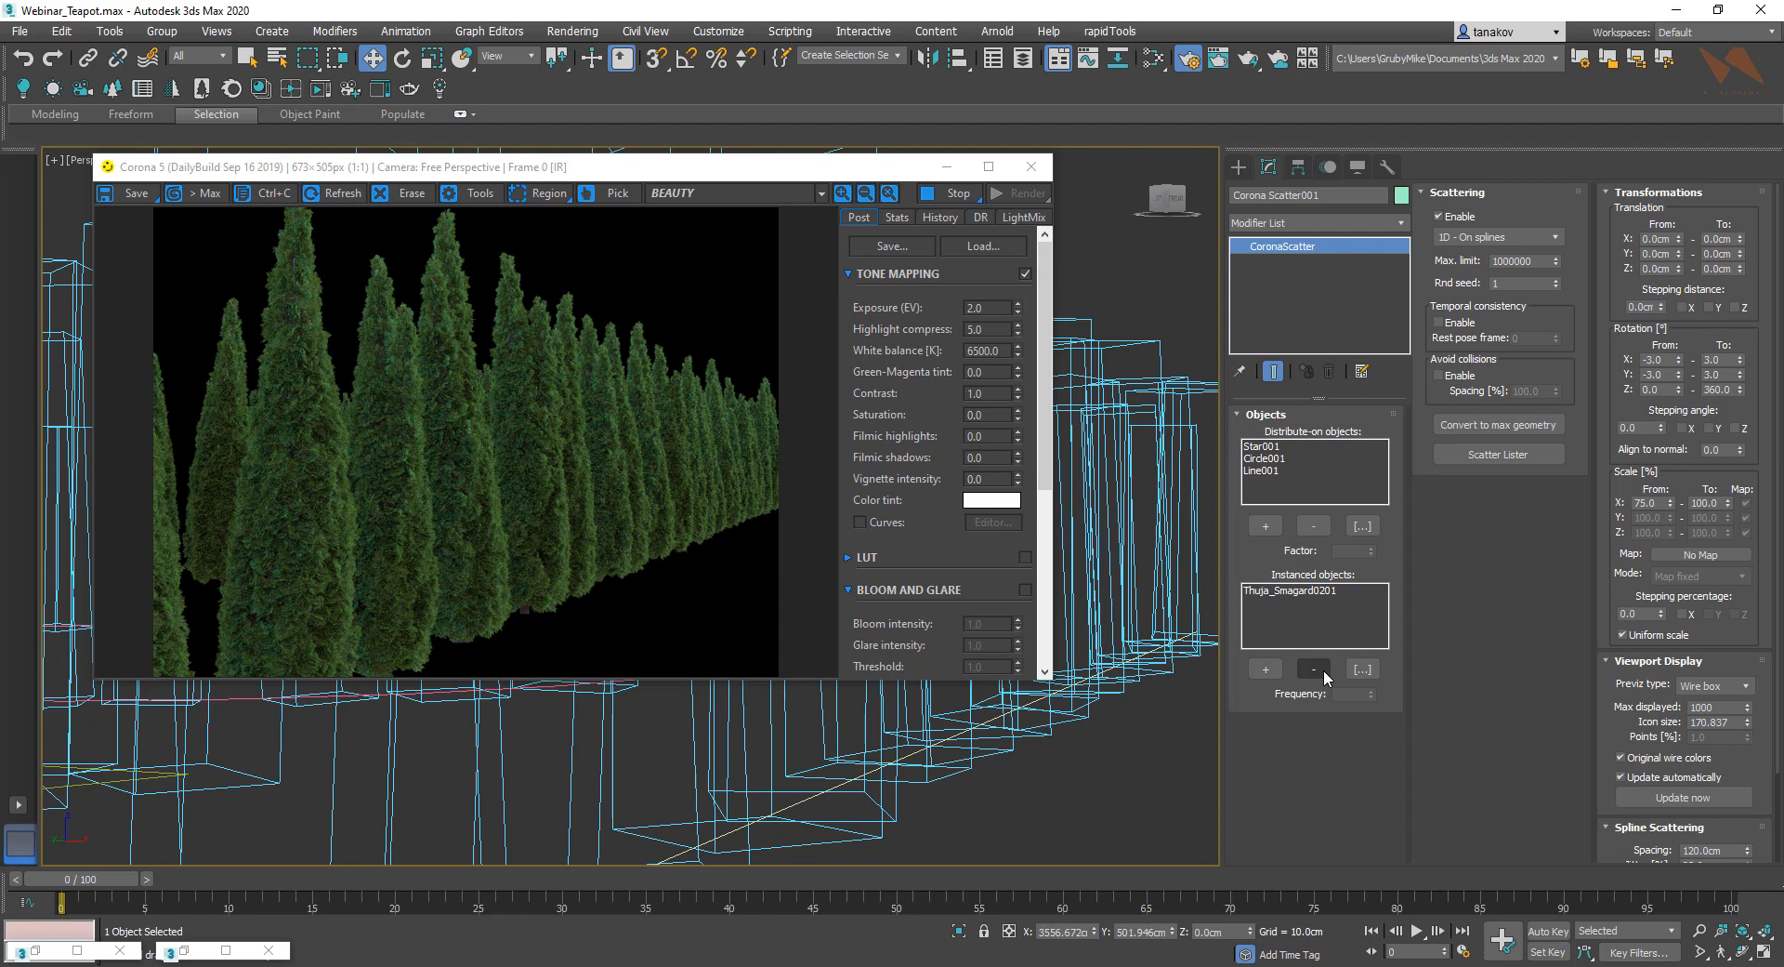
mouse_move(756, 810)
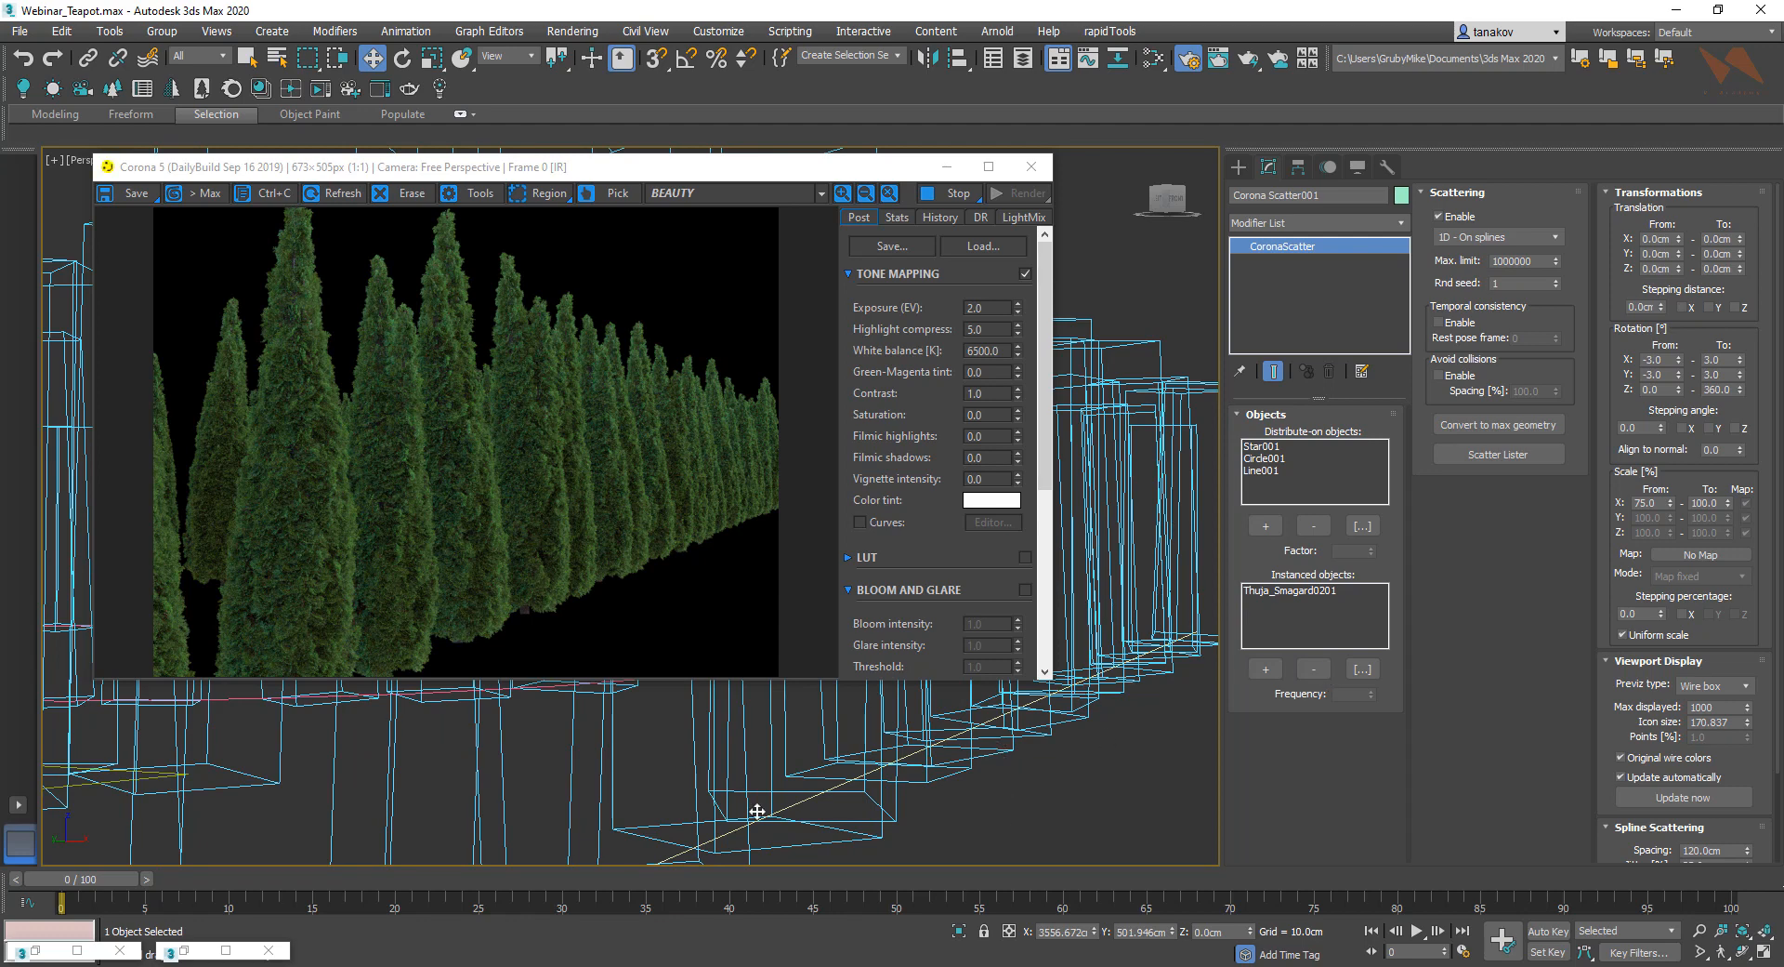
mouse_move(1078, 766)
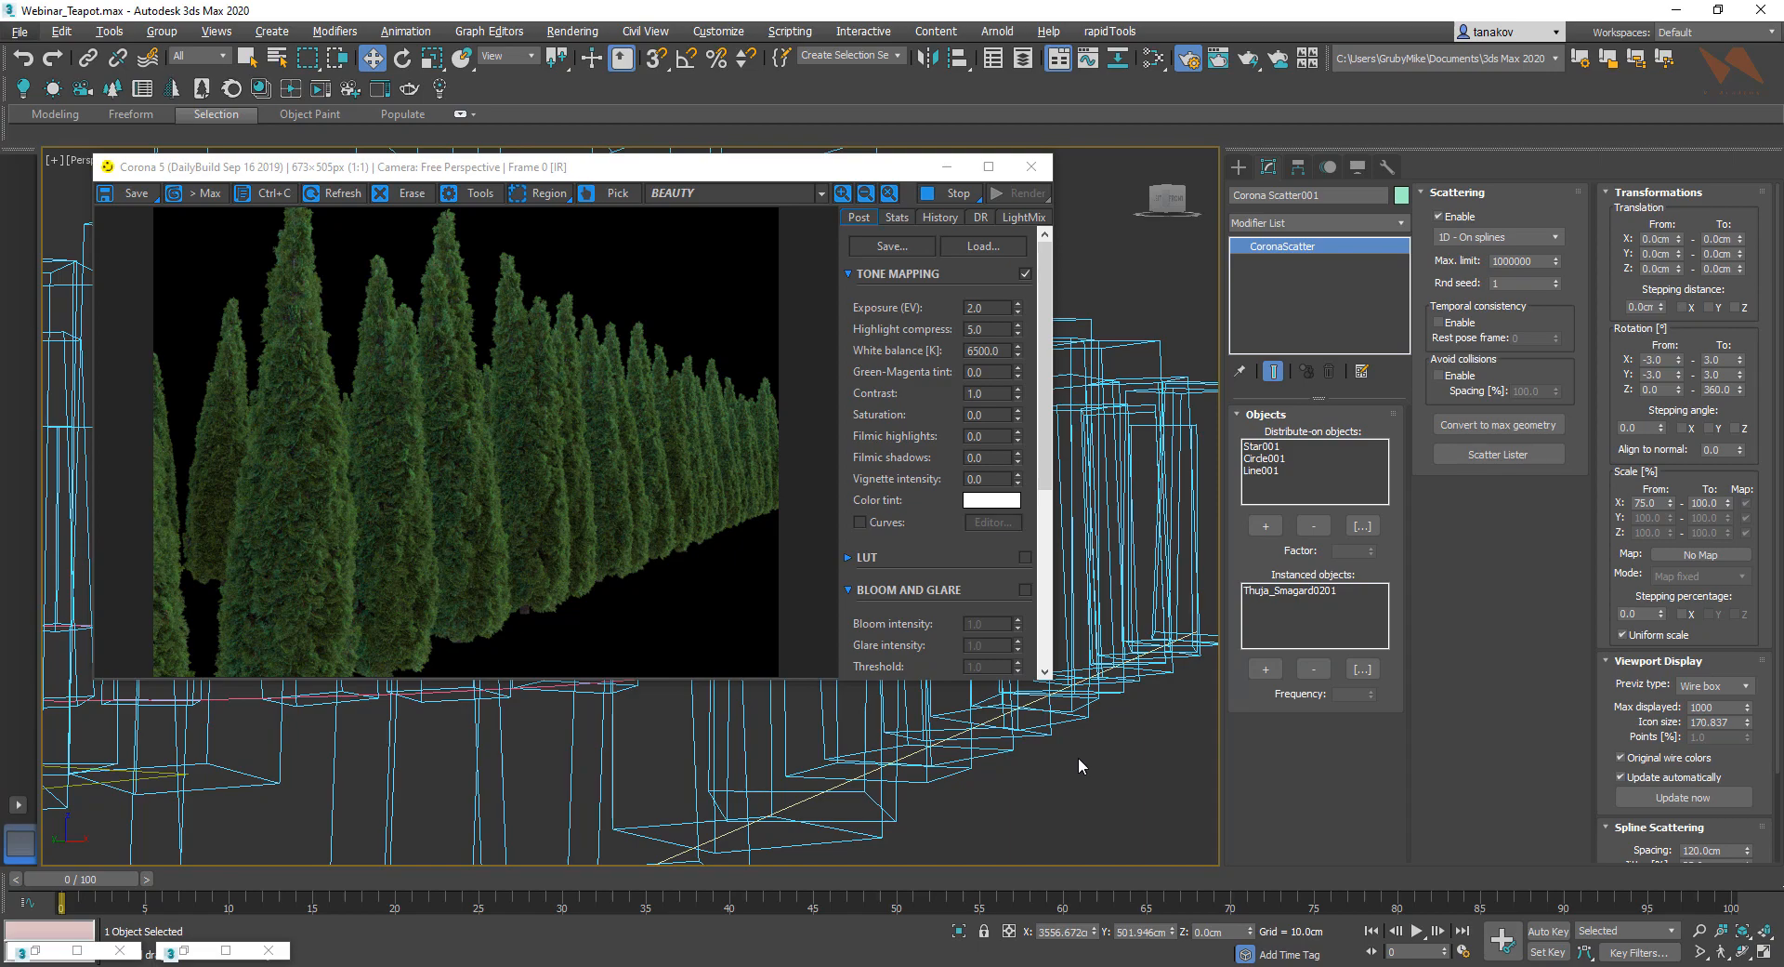